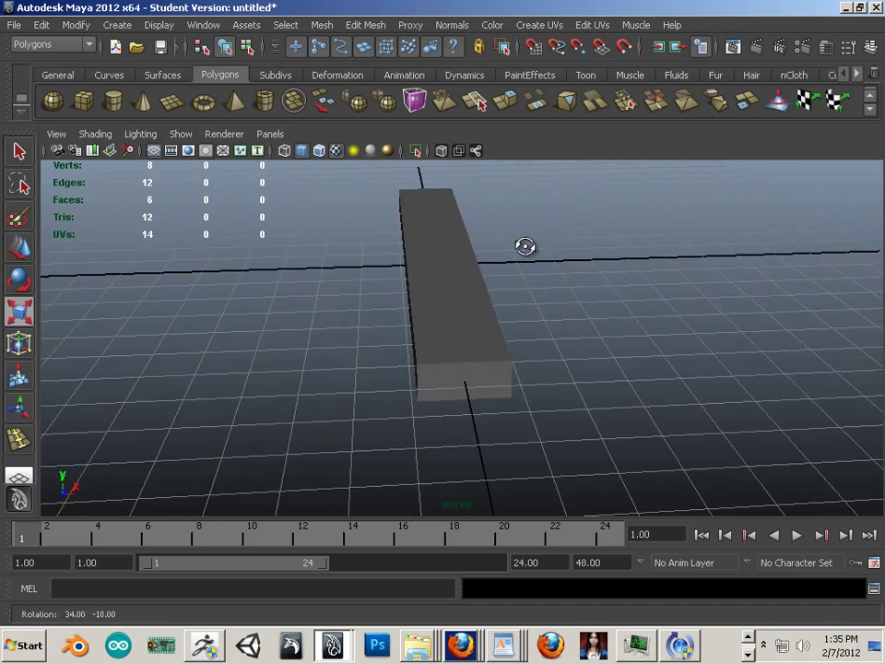
Insert an edge loop on the block's upper part and scale it into the bolt's flared head
left_click(451, 295)
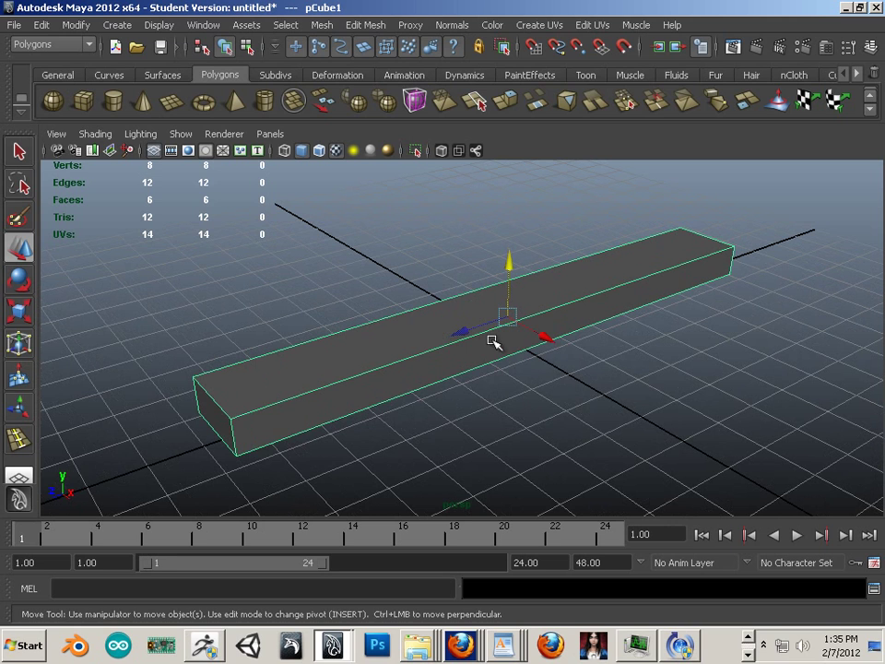
left_click_drag(506, 341, 484, 301)
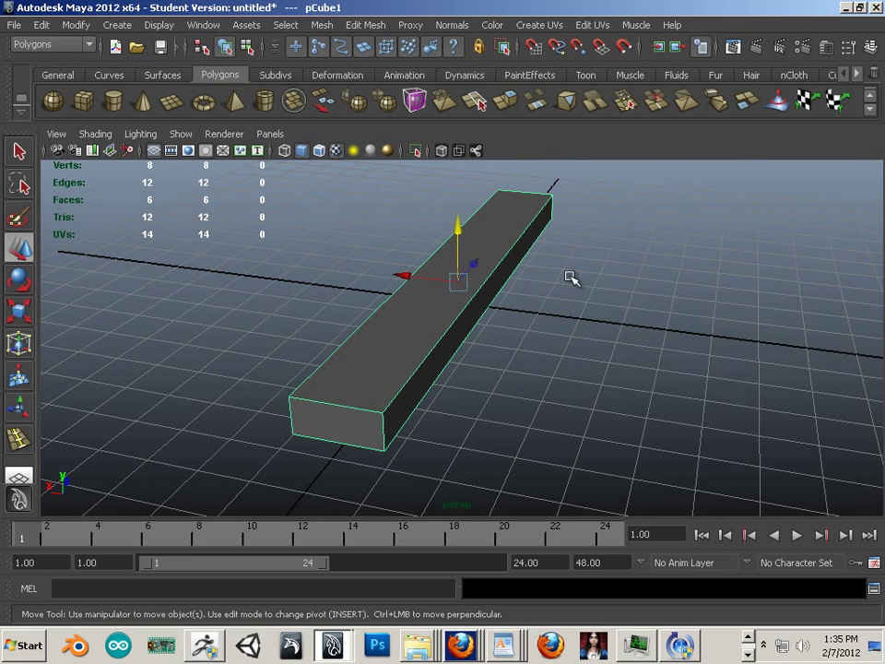
mouse_move(420, 256)
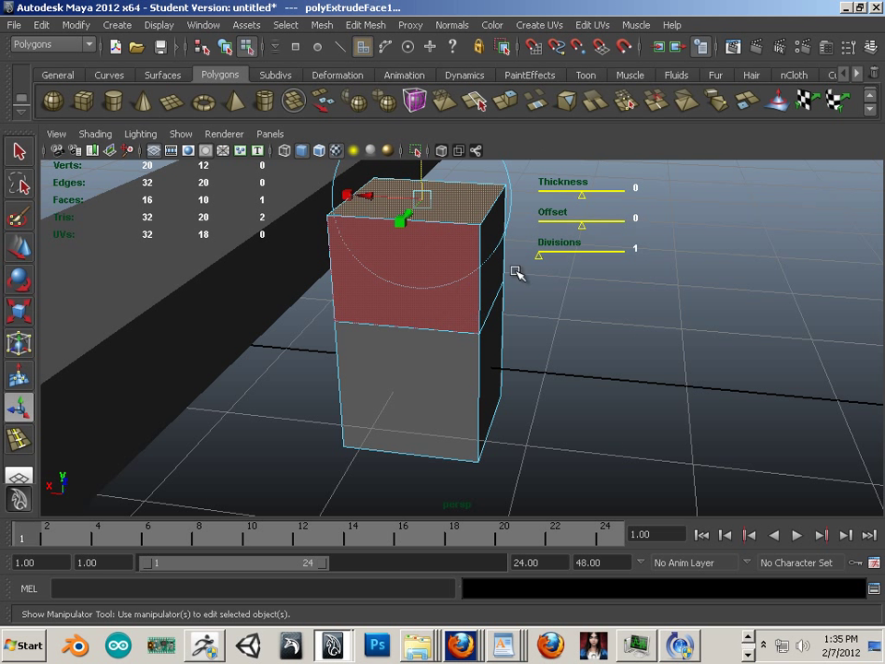
left_click(365, 25)
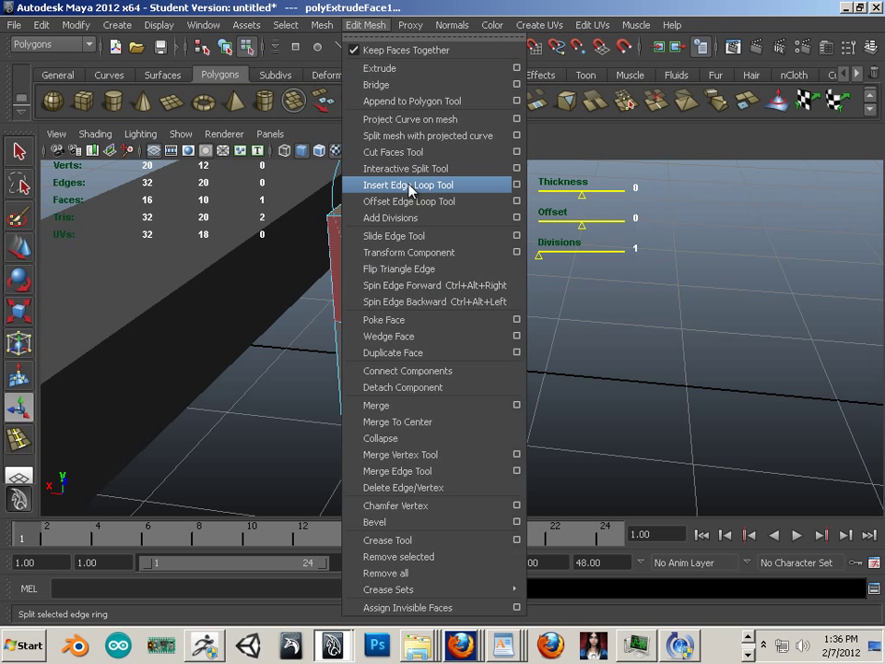
left_click(403, 184)
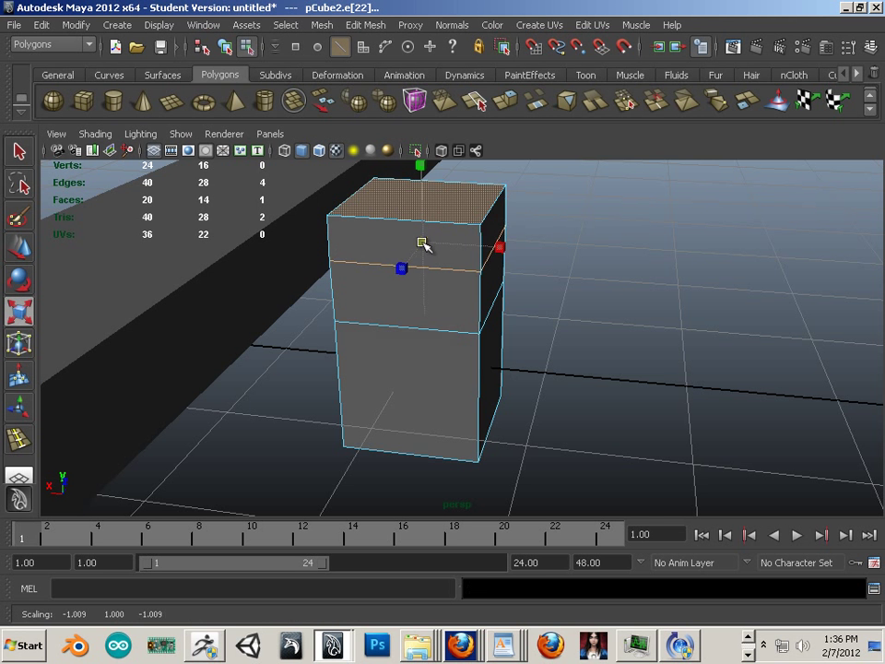
left_click_drag(424, 244, 477, 310)
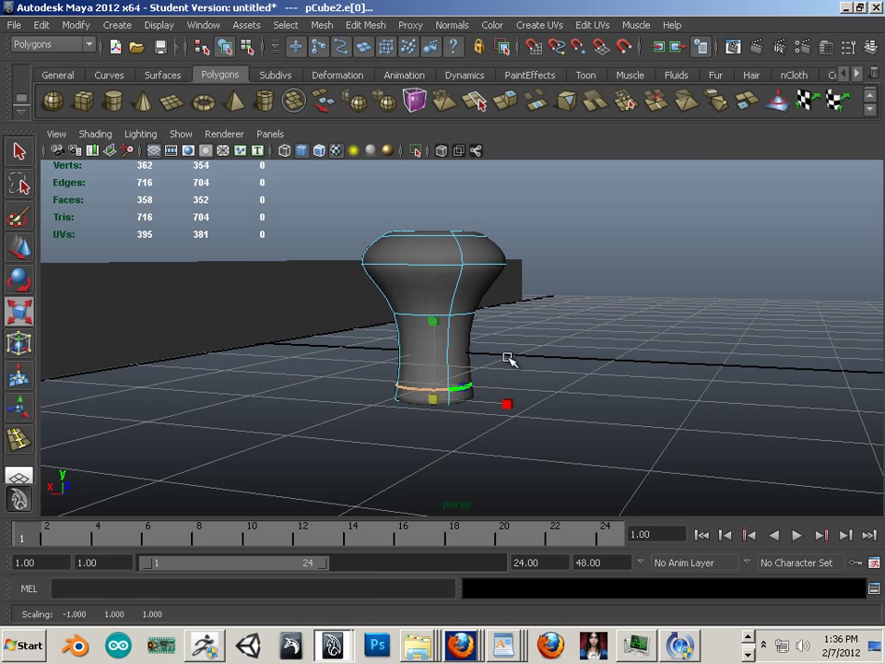
left_click_drag(510, 359, 483, 377)
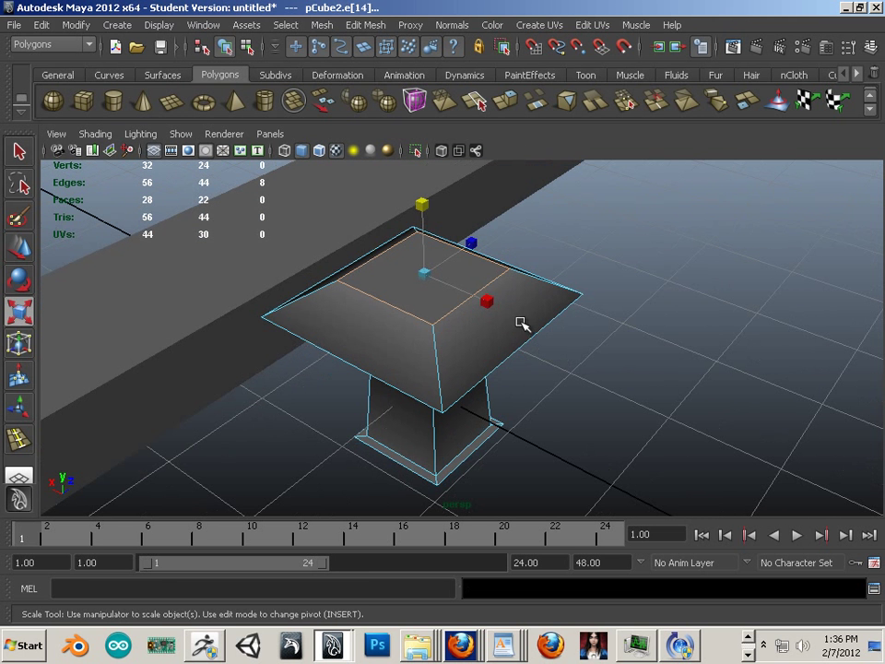
mouse_move(365, 25)
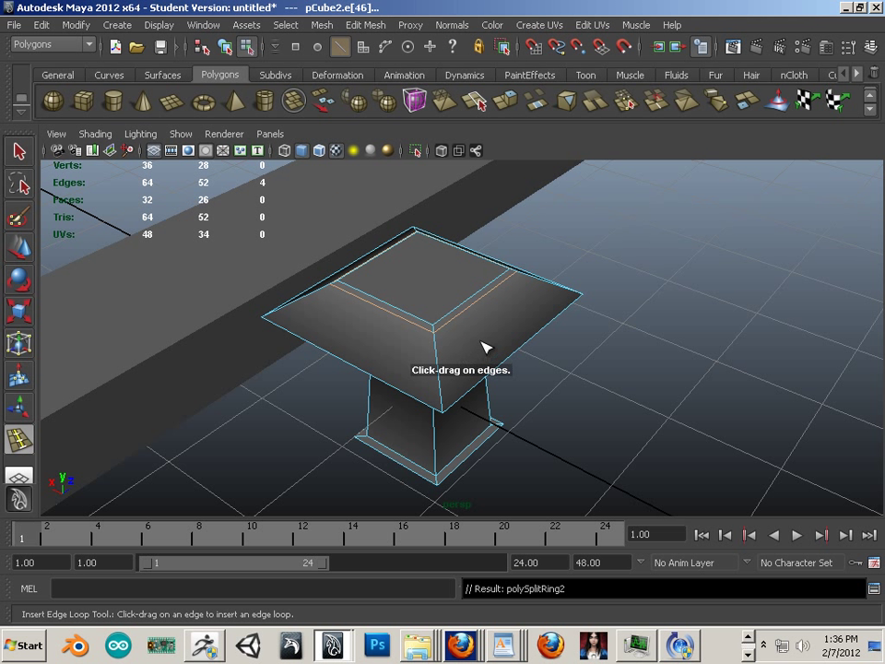
mouse_move(467, 341)
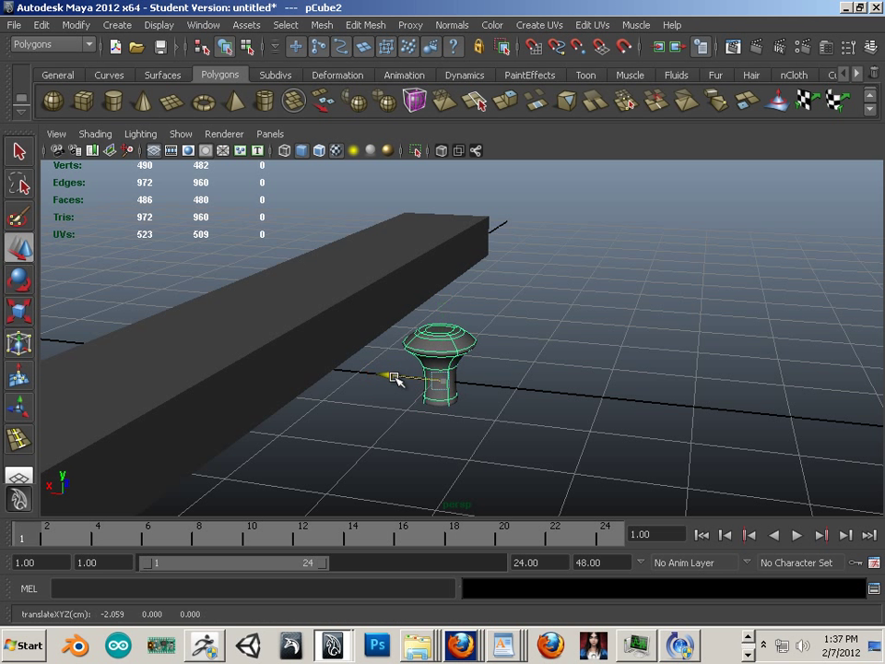
Move bolt copies to both board ends, orbit to check them, then select the board
left_click_drag(395, 378, 281, 276)
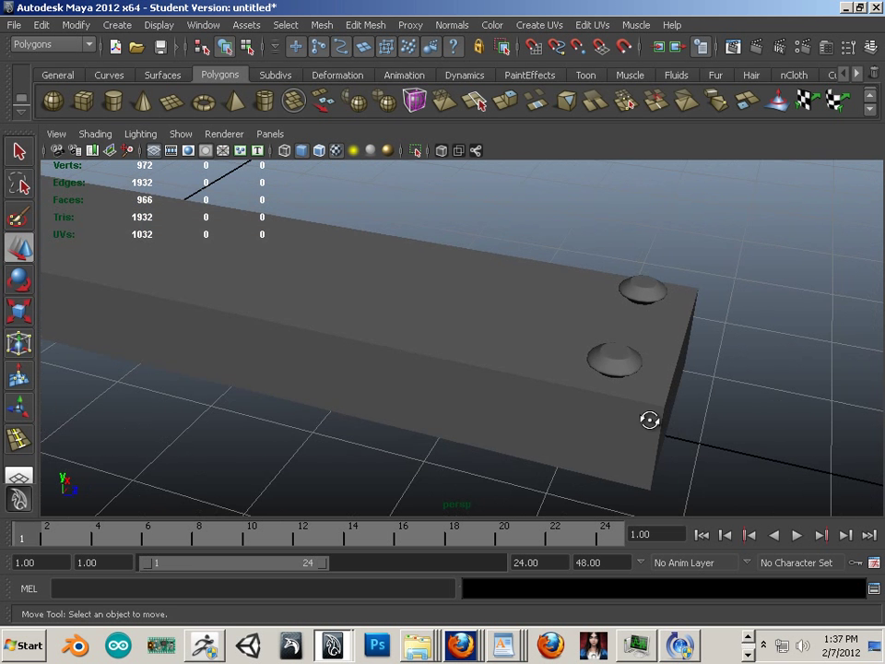
left_click_drag(650, 420, 480, 329)
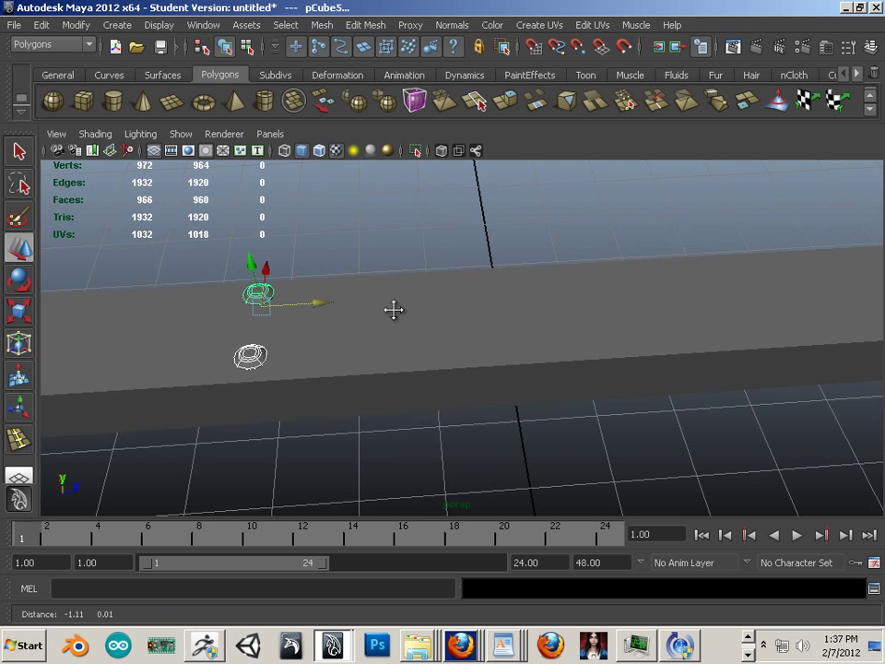
left_click_drag(394, 310, 304, 286)
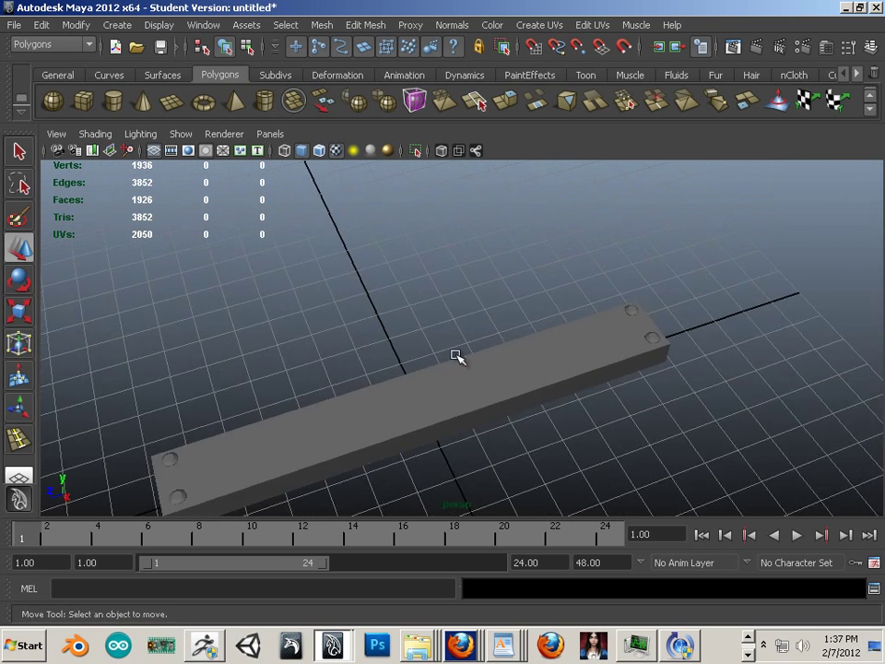
left_click_drag(458, 356, 627, 348)
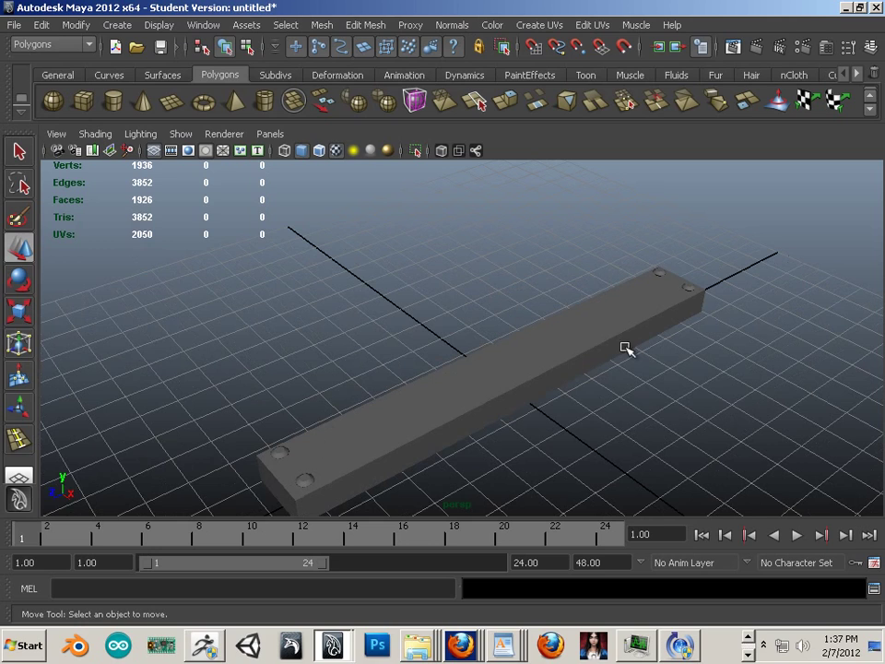
left_click_drag(627, 348, 585, 407)
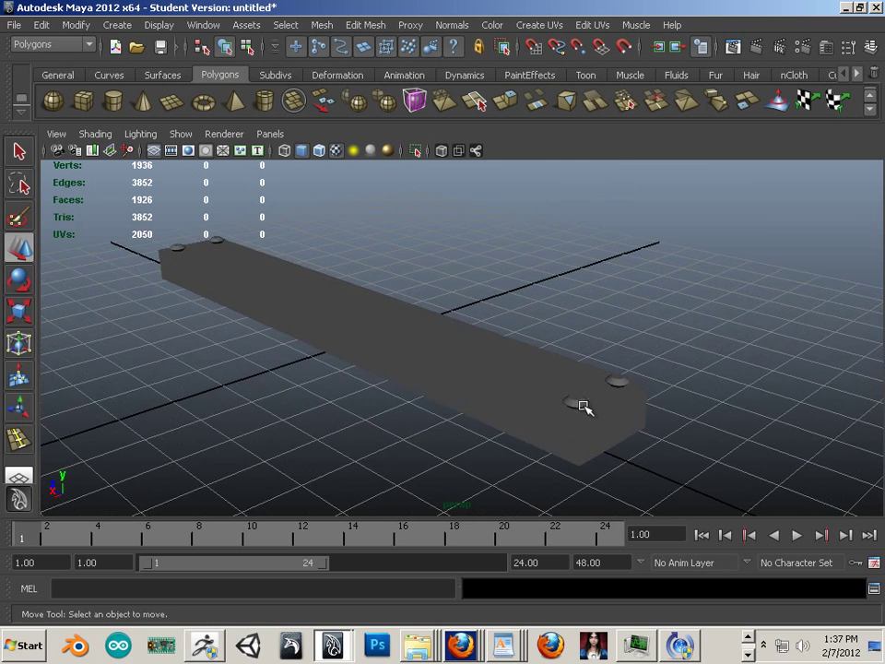
left_click_drag(586, 407, 521, 433)
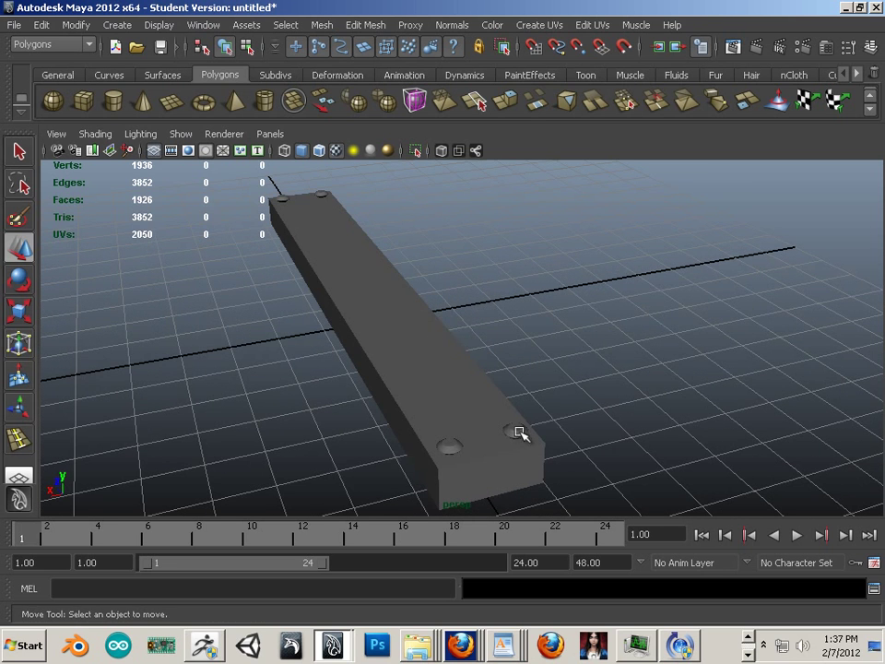
left_click(521, 433)
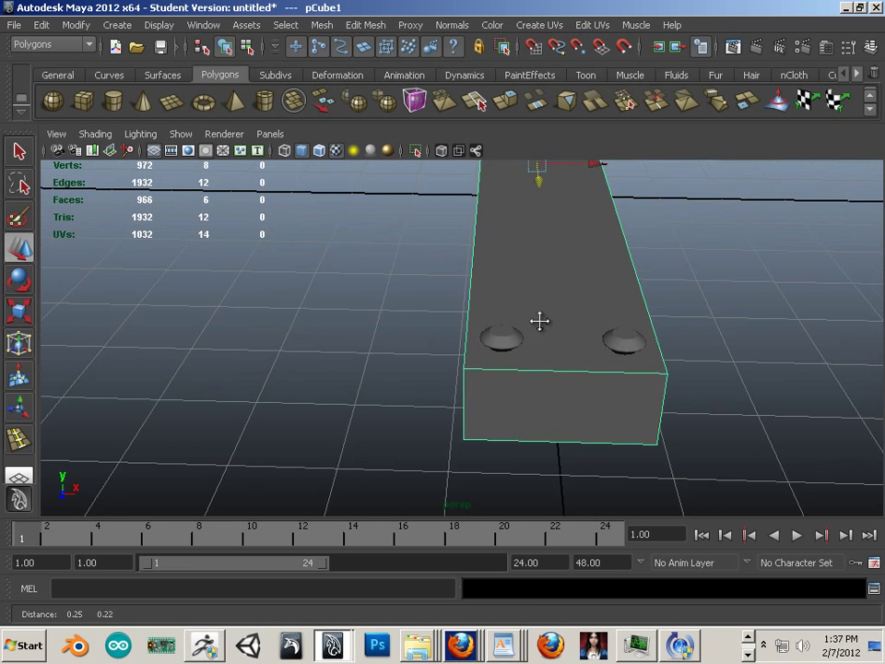
Insert a supporting edge loop near the board's end edge, then switch to the Interactive Split Tool
left_click(365, 25)
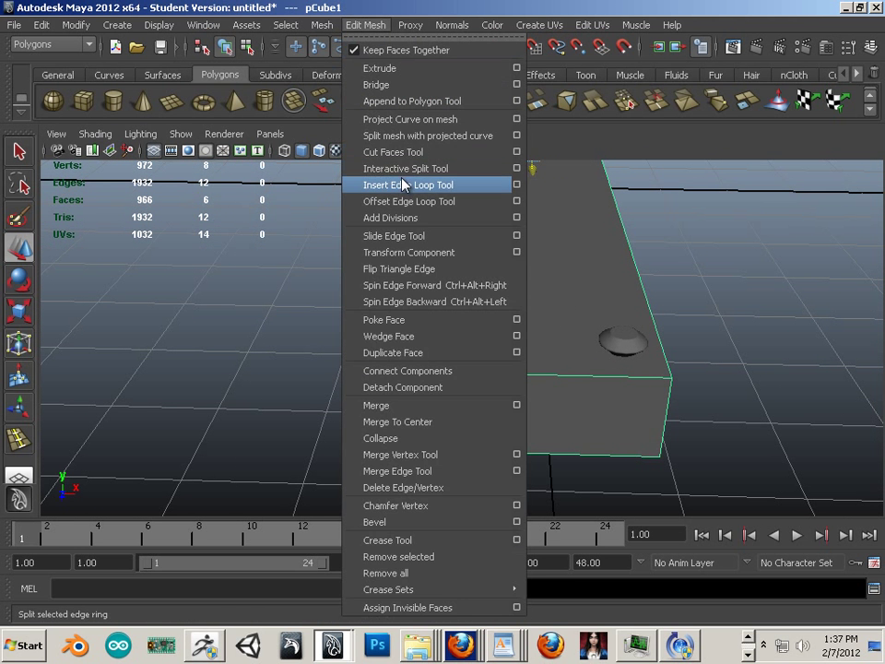
left_click(403, 184)
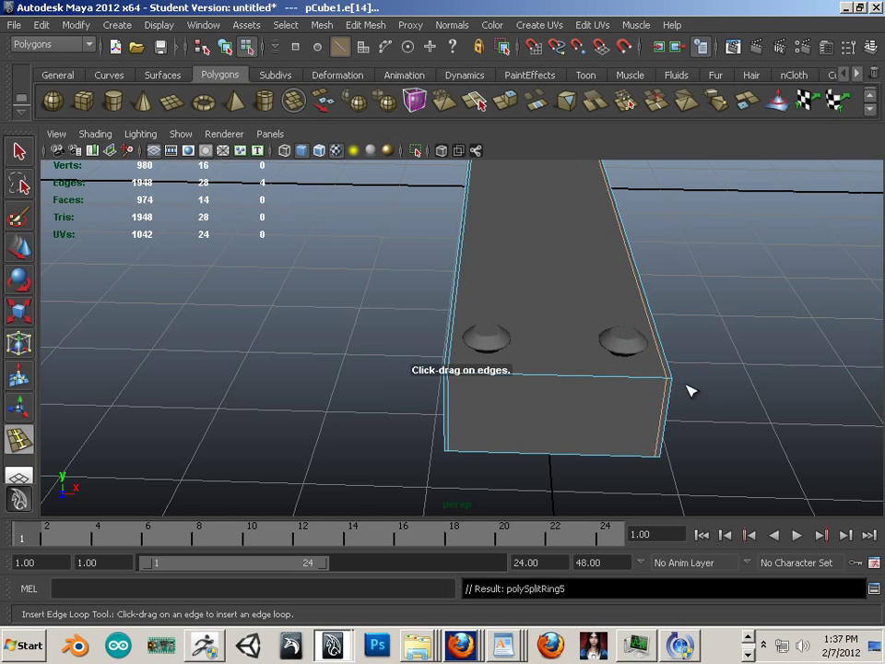
left_click_drag(692, 390, 470, 410)
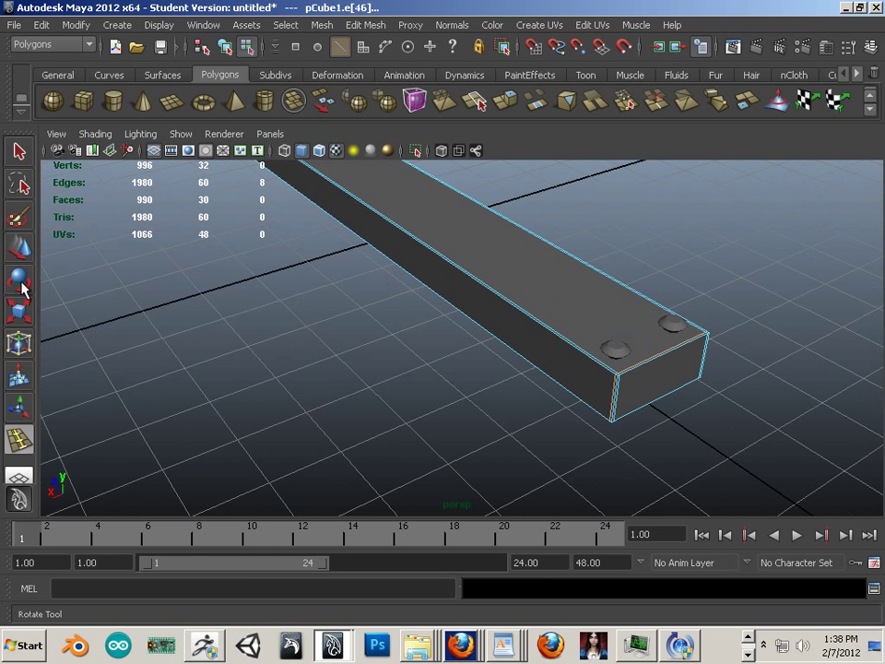
left_click(18, 279)
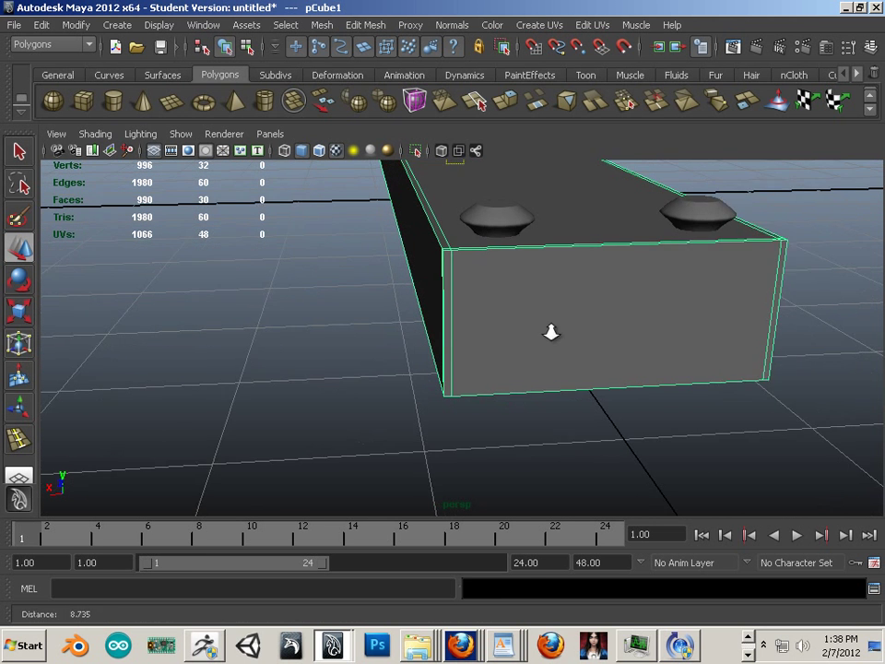
left_click(365, 24)
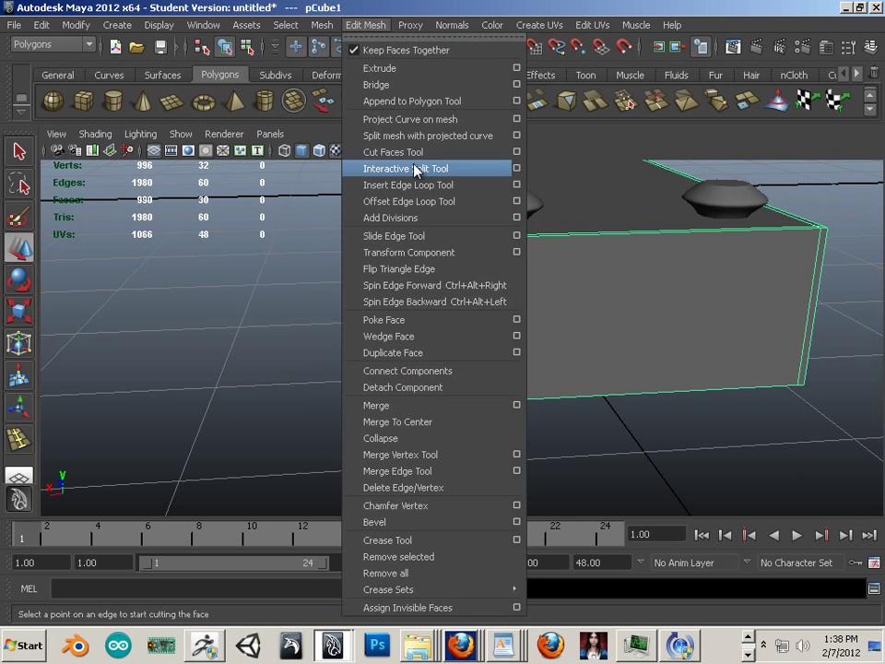
left_click(408, 184)
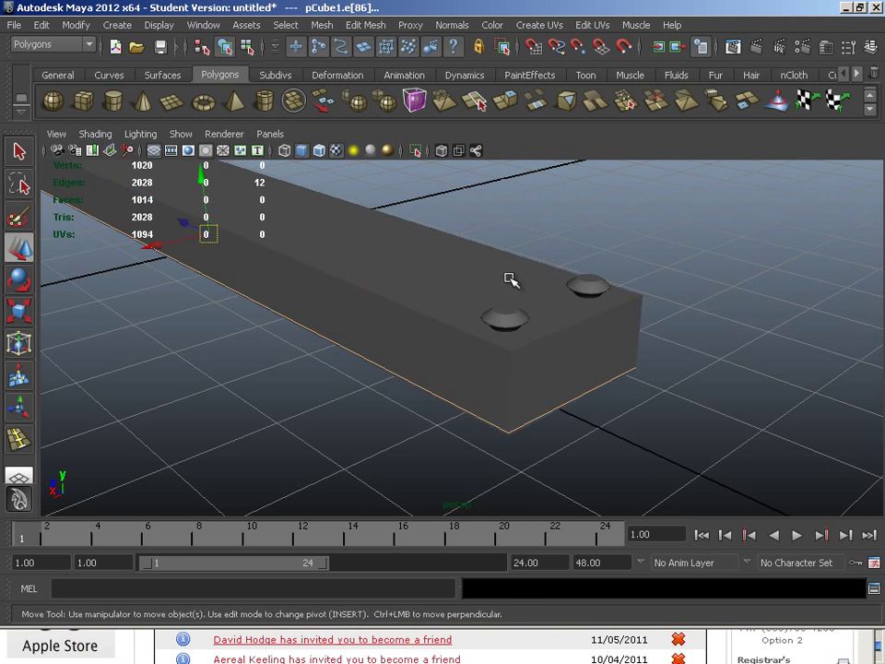
Apply Mesh > Smooth to the board, return to Object Mode, and orbit the rounded result
left_click(321, 25)
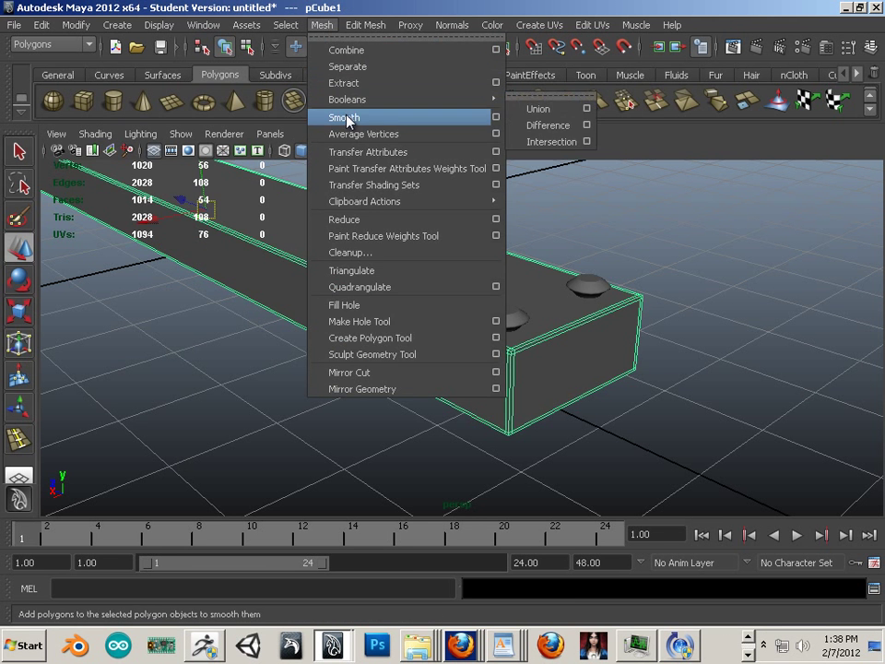
left_click(344, 117)
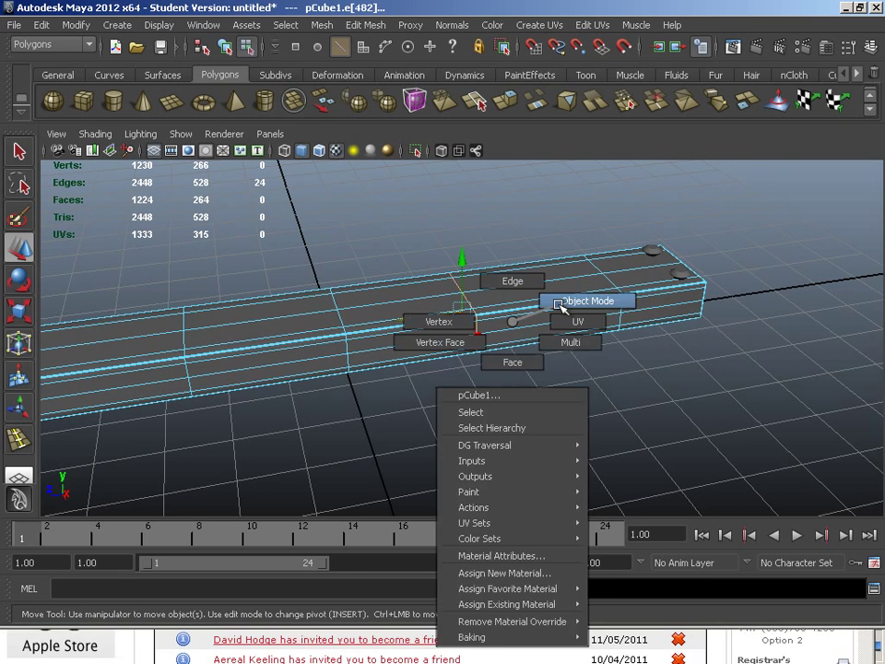
left_click(587, 301)
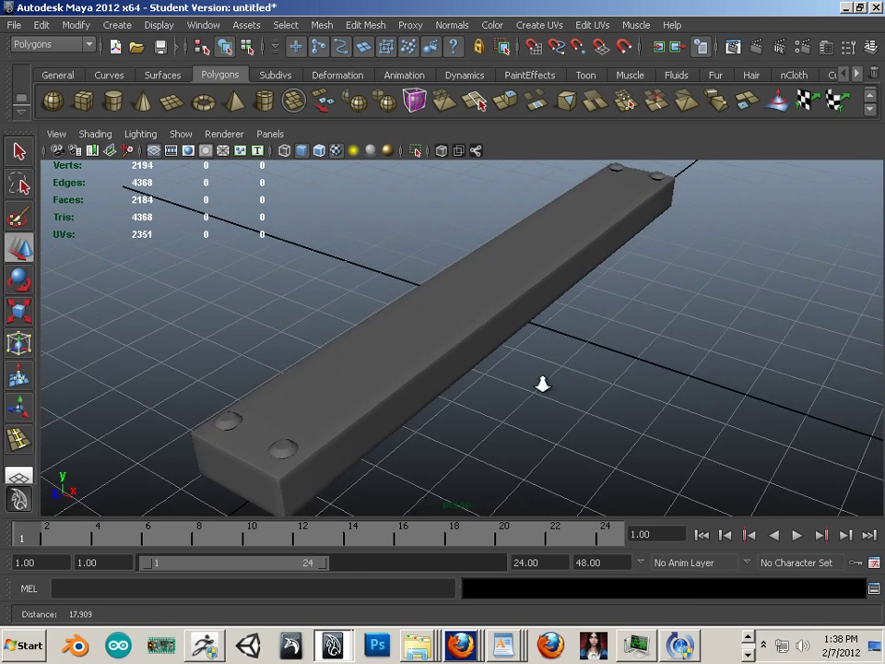
left_click_drag(542, 384, 538, 387)
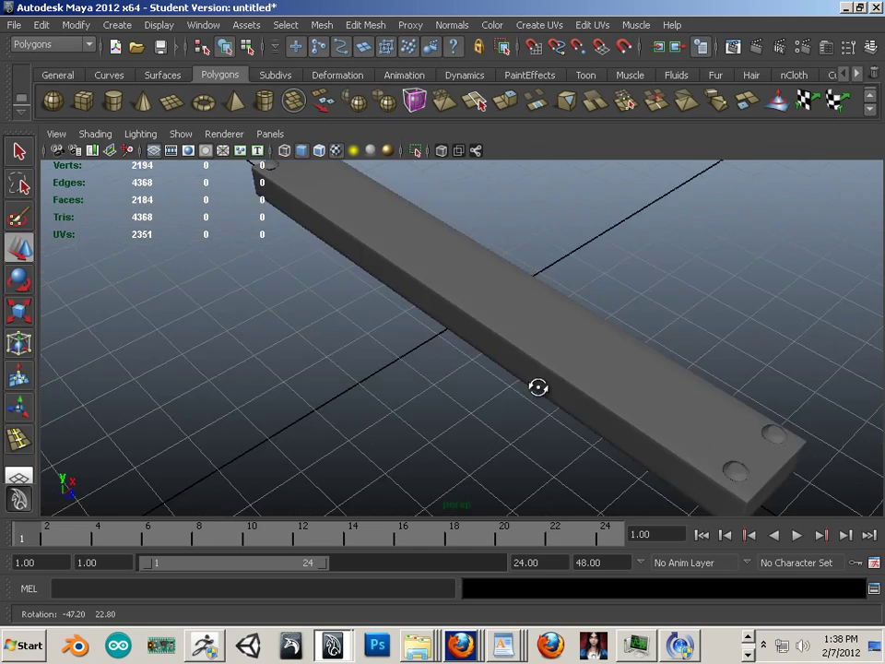
left_click_drag(538, 387, 405, 352)
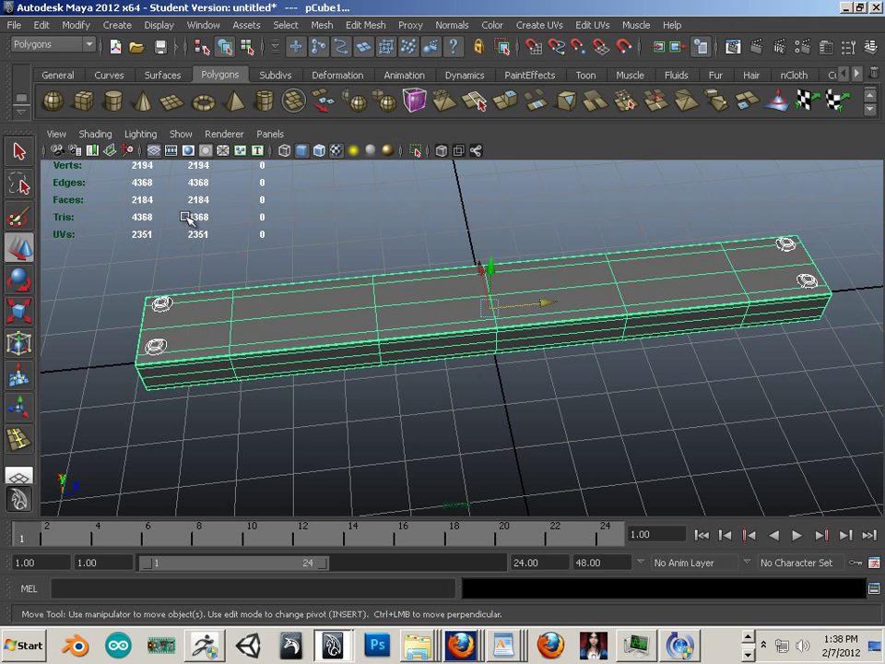
mouse_move(228, 260)
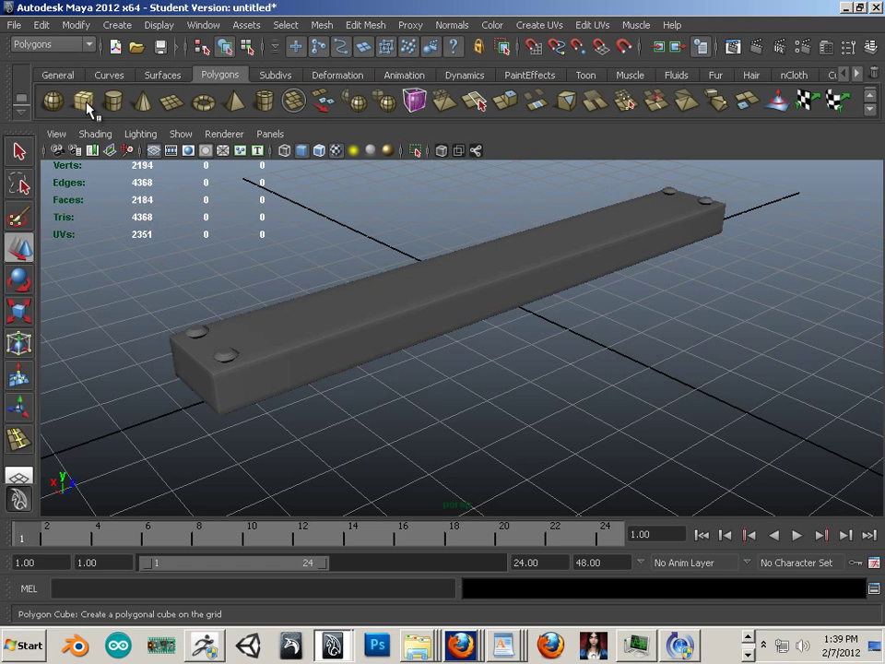
Create polygon cube pCube6 and stretch it to enclose the bolted high-poly board
left_click(84, 102)
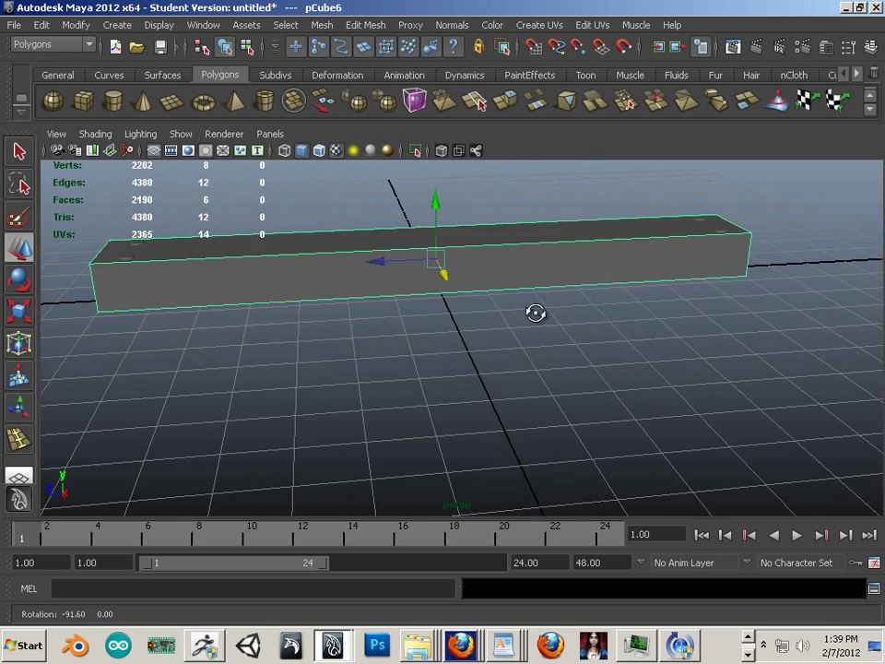
left_click_drag(537, 312, 472, 371)
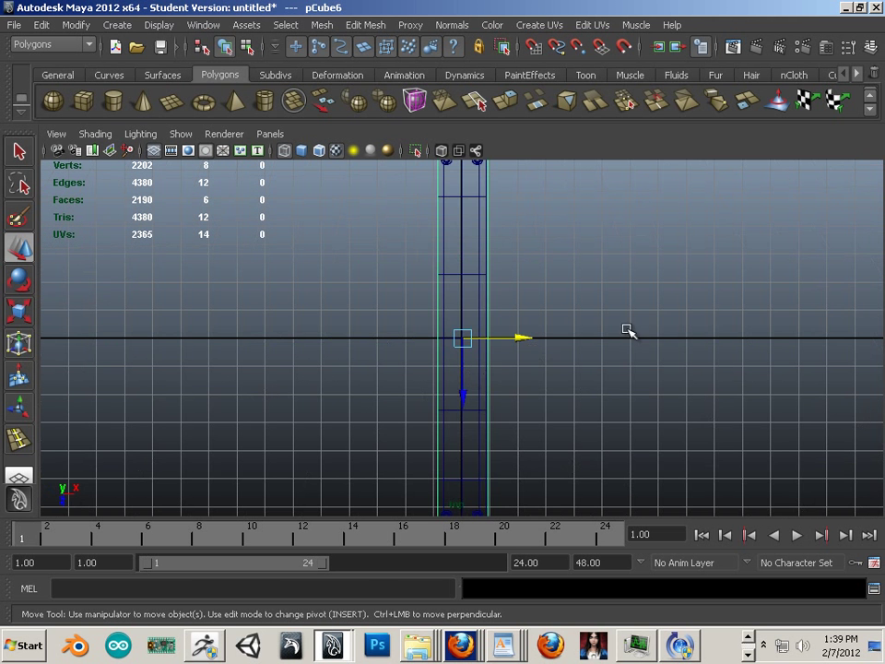
left_click(19, 310)
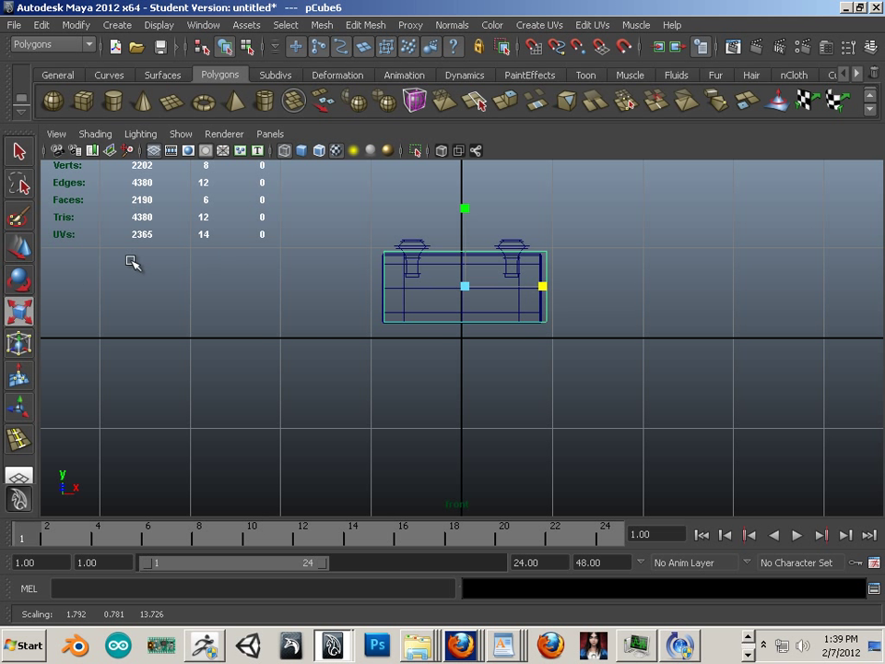
left_click_drag(465, 286, 516, 286)
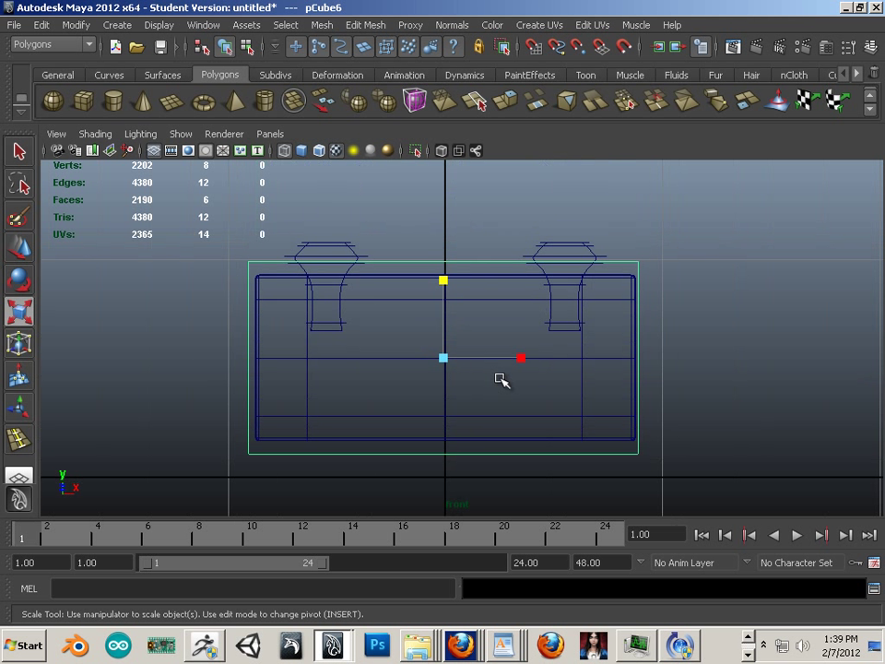
mouse_move(543, 239)
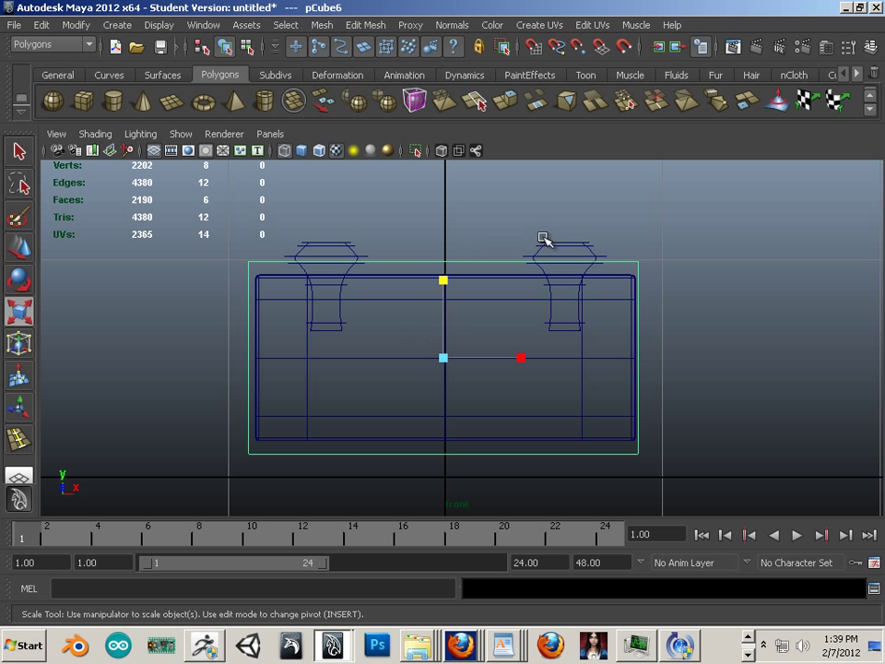
mouse_move(385, 270)
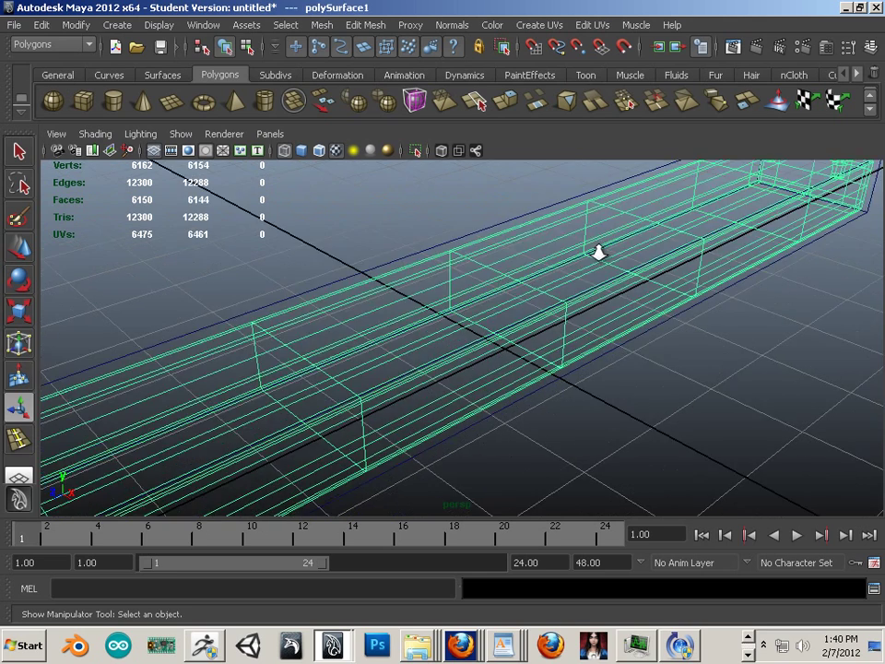
left_click_drag(598, 252, 304, 363)
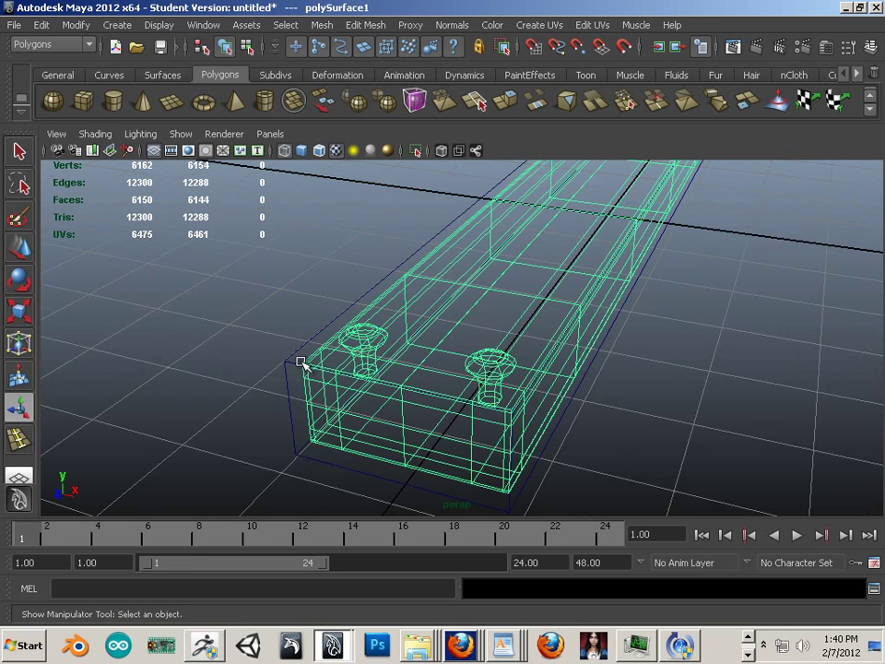
mouse_move(341, 357)
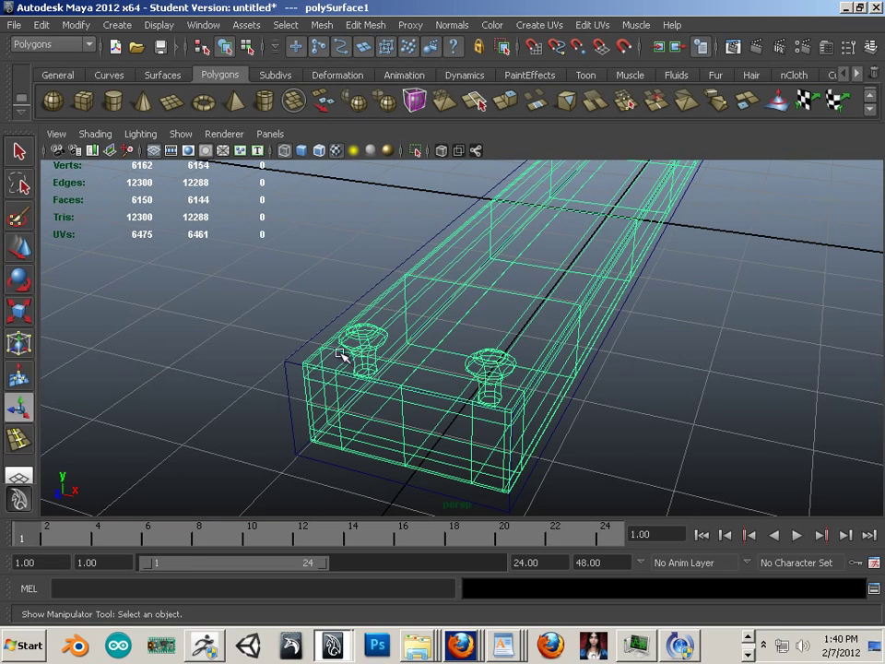
left_click(321, 385)
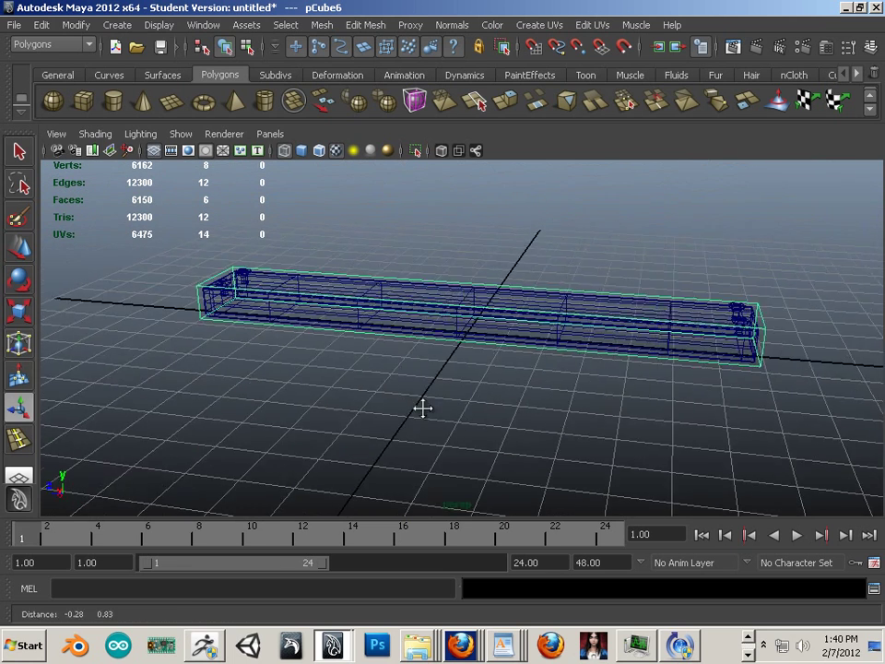
left_click_drag(424, 408, 267, 341)
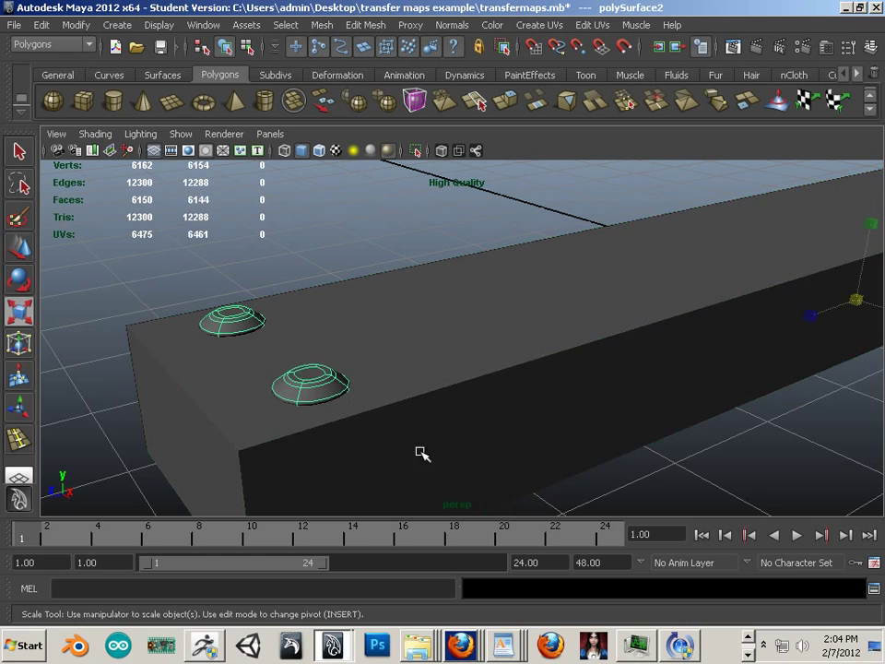
mouse_move(367, 427)
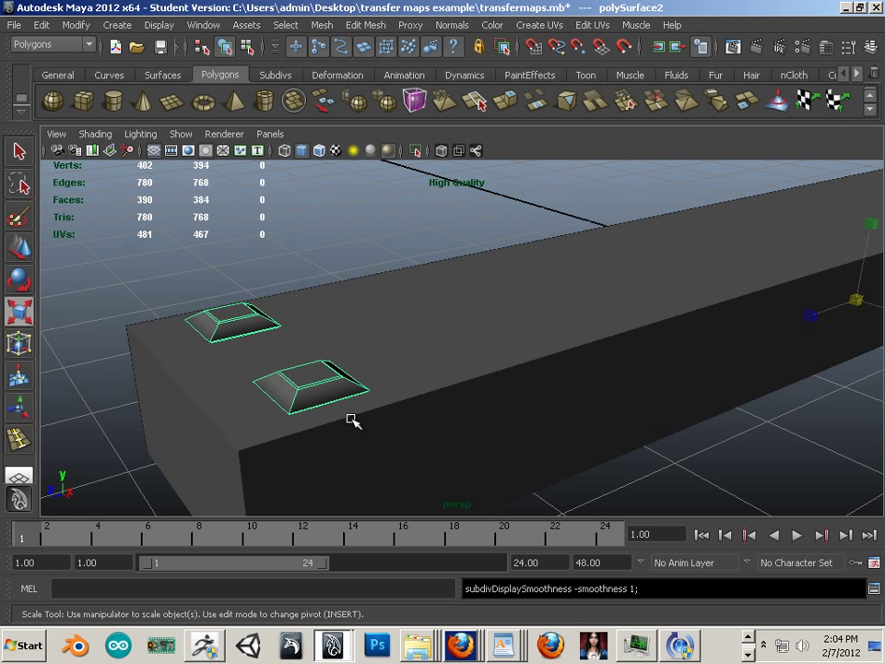
Show the bolt heads in coarse unsmoothed display and orbit to see more of the board
key("3")
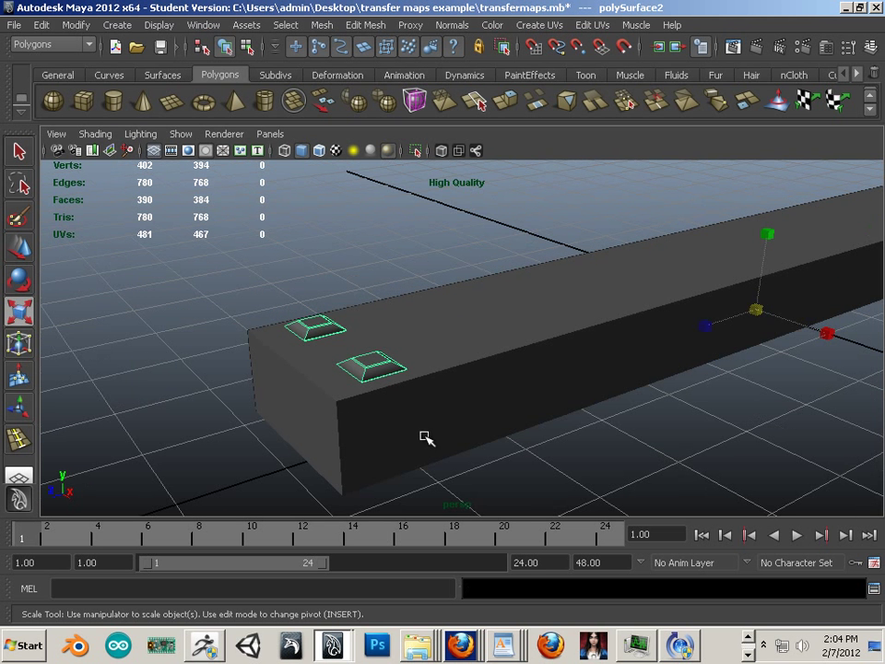
left_click_drag(427, 438, 416, 442)
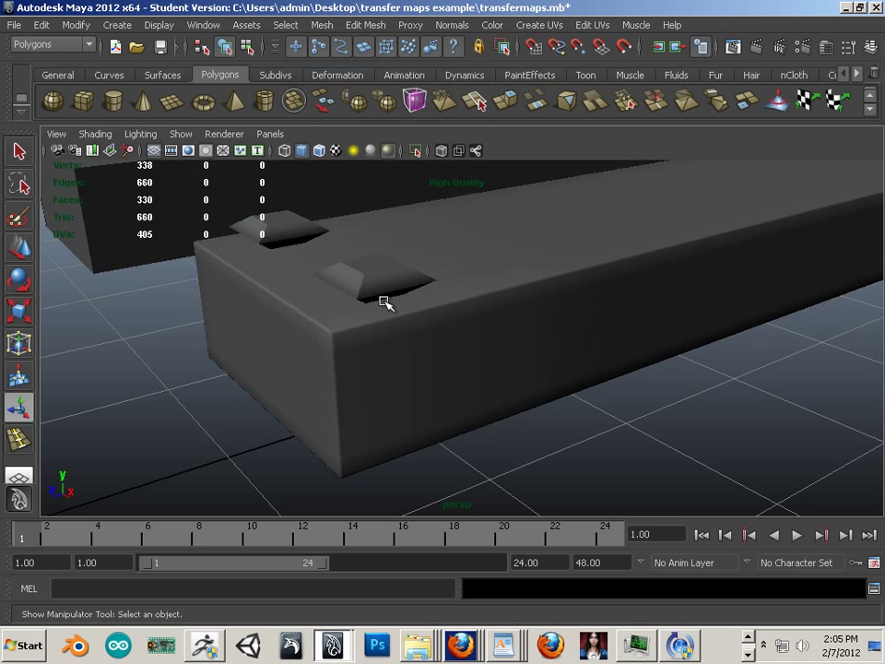
Smooth the bolted board, pick a bolt head's faces, and separate them with Mesh > Extract
left_click(322, 25)
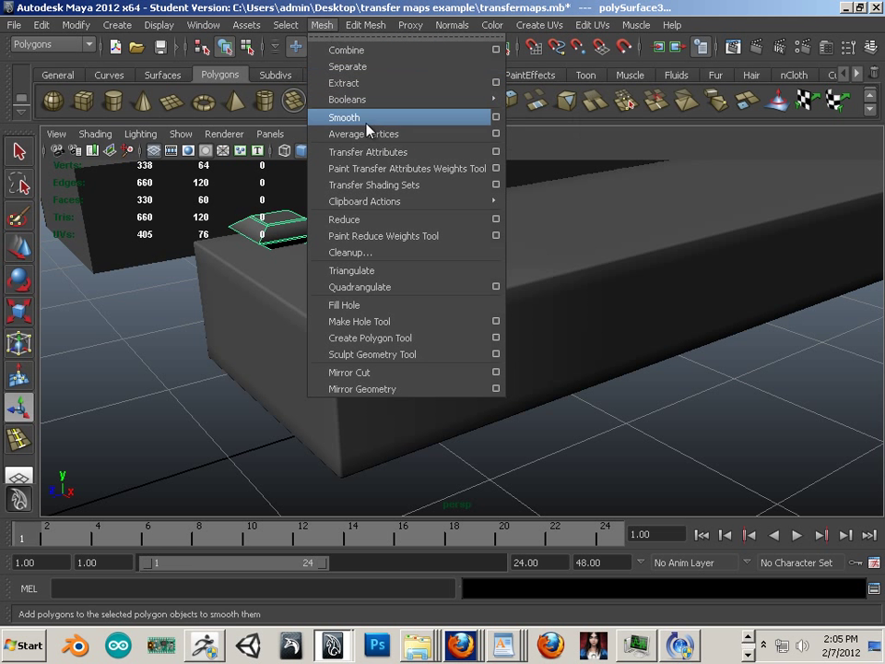
left_click(343, 117)
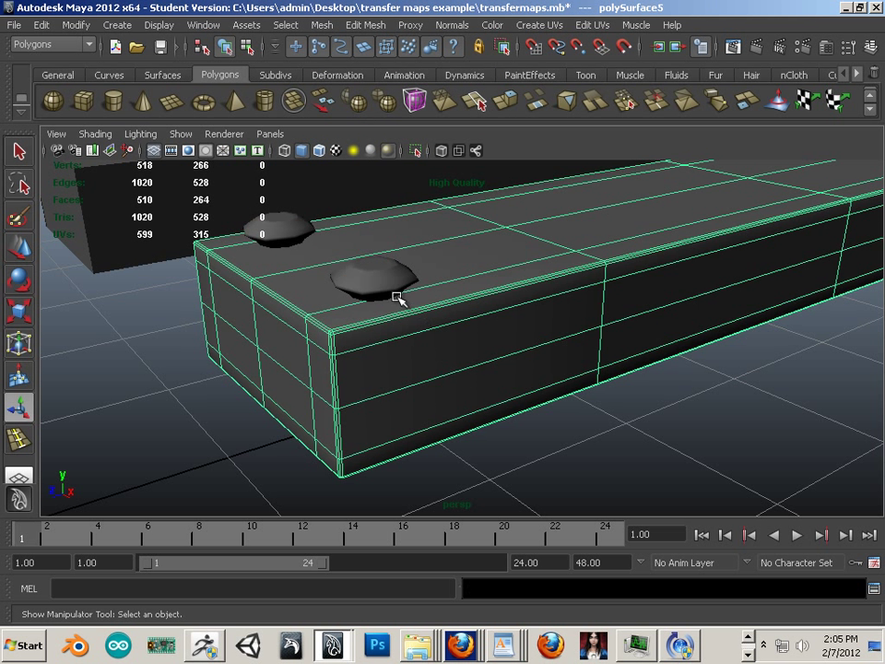
left_click(322, 25)
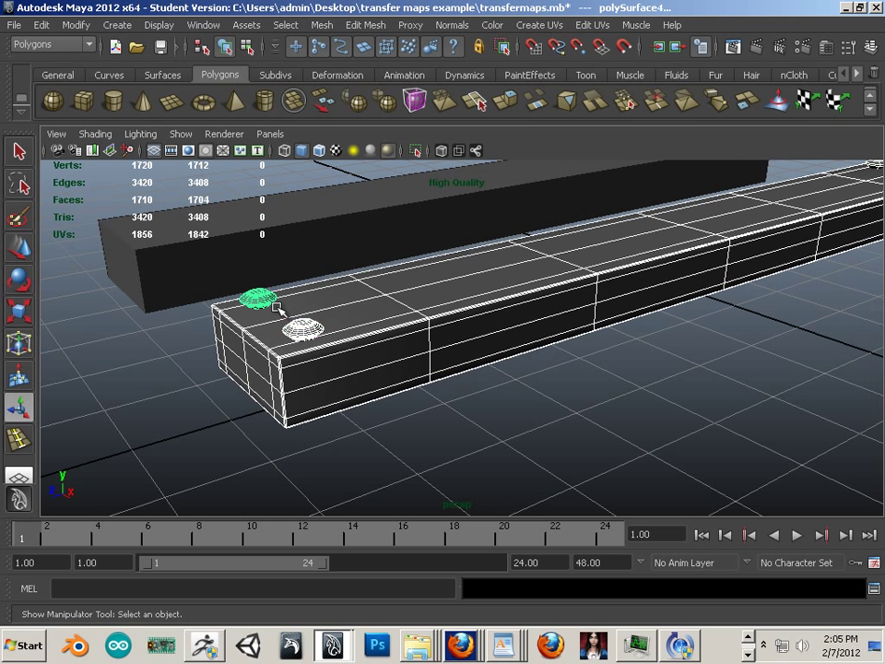
left_click(321, 25)
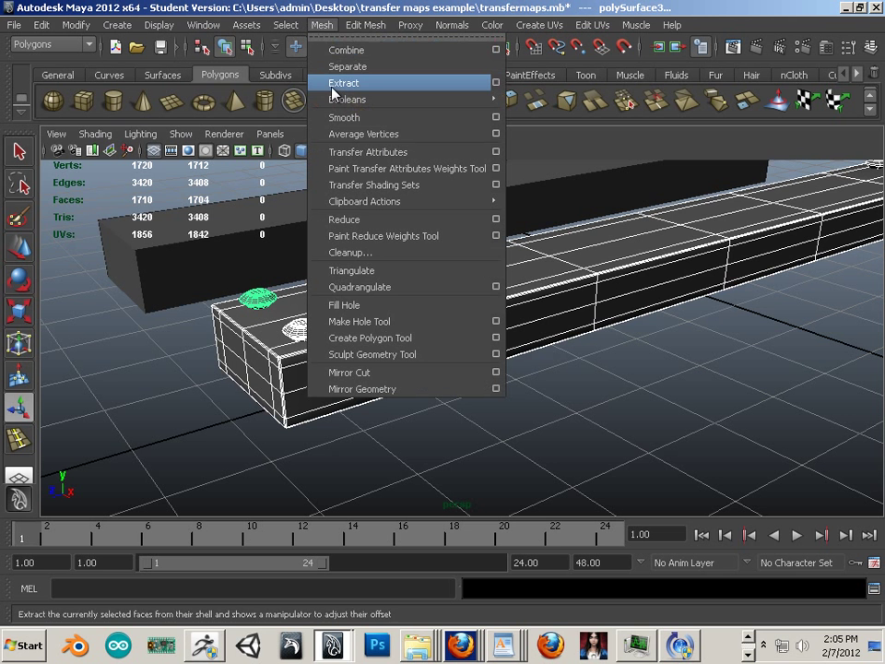
left_click(344, 82)
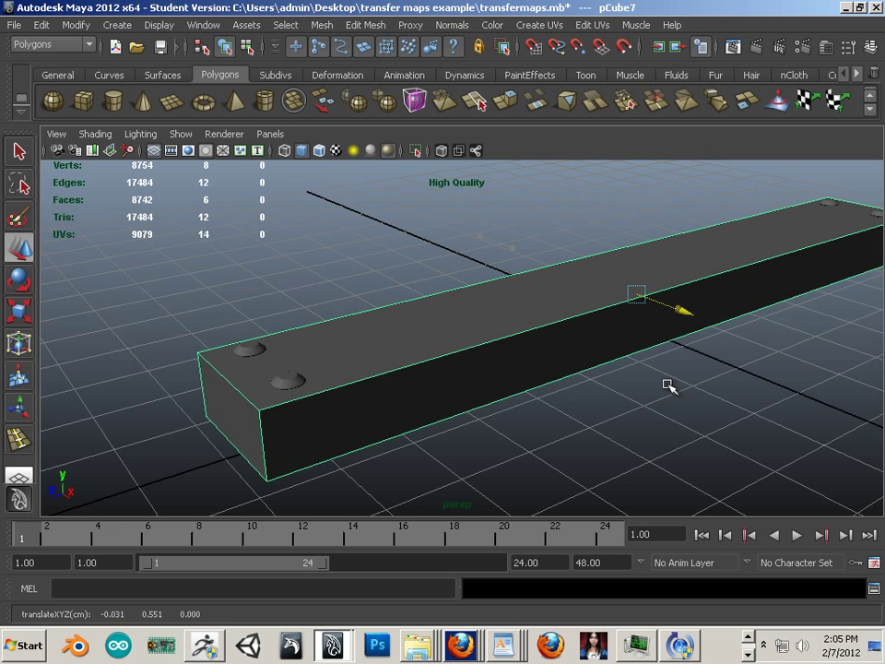
Zoom toward the boards and view pCube7 straight on beside the bolted board
left_click_drag(668, 385, 387, 318)
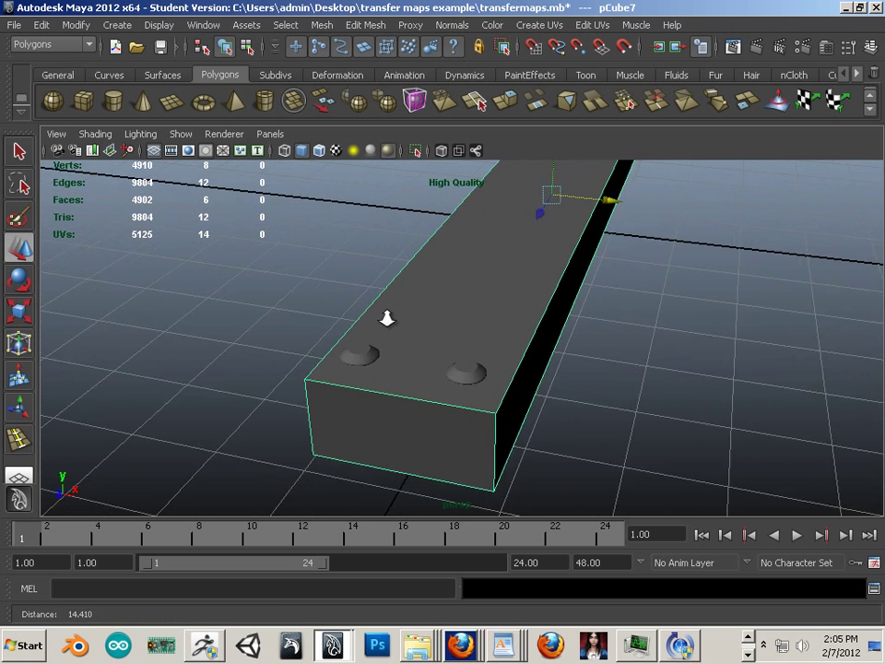
left_click_drag(387, 318, 550, 321)
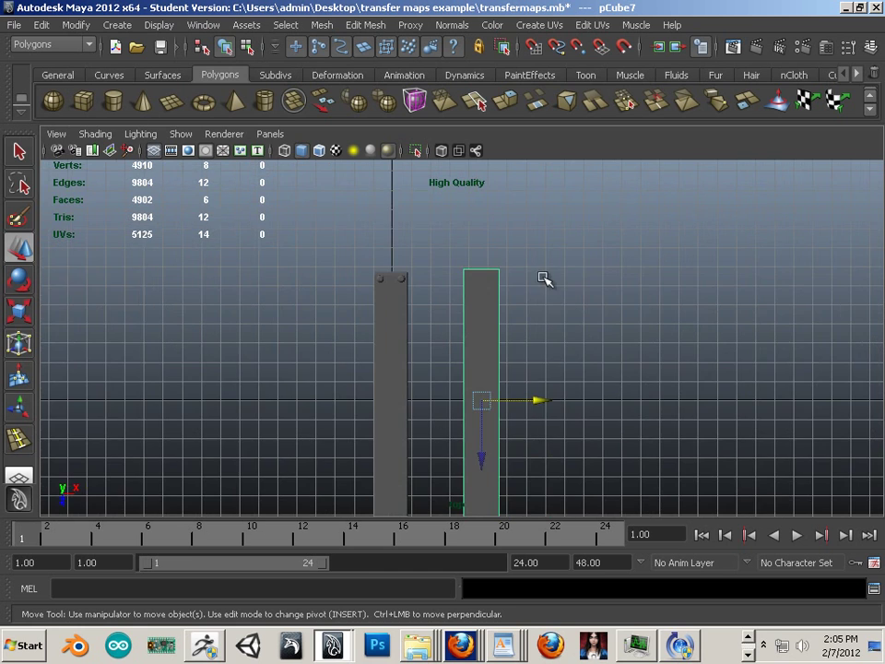
Apply planar UV mapping to the plain box and bring up the UV Texture Editor
left_click(539, 24)
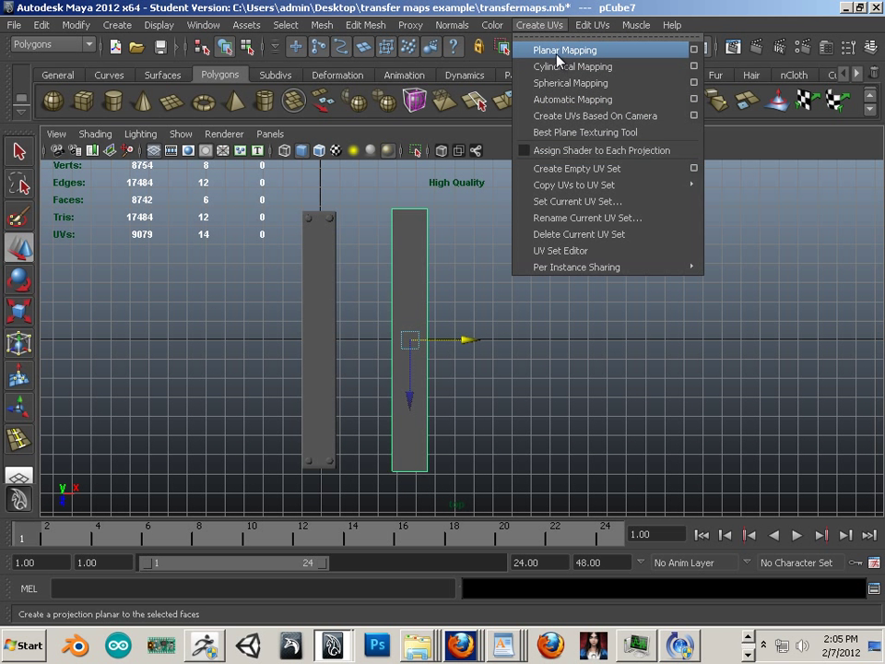
left_click(564, 50)
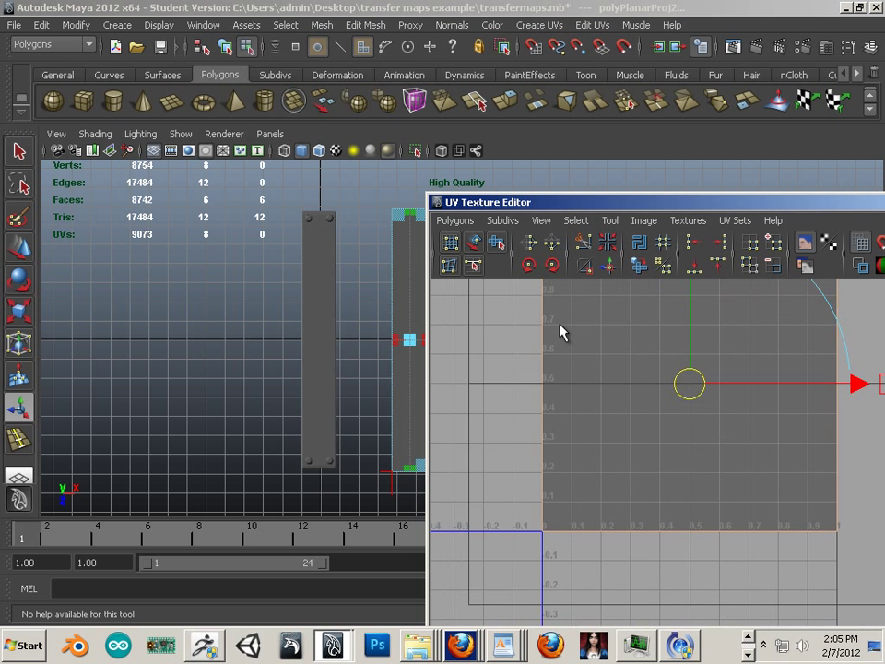
left_click(203, 25)
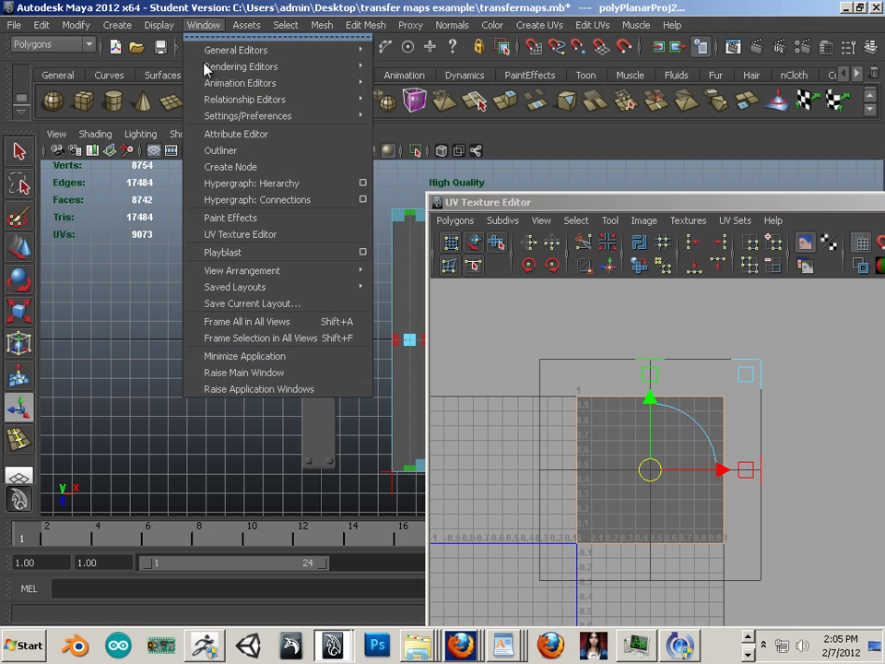
mouse_move(259, 234)
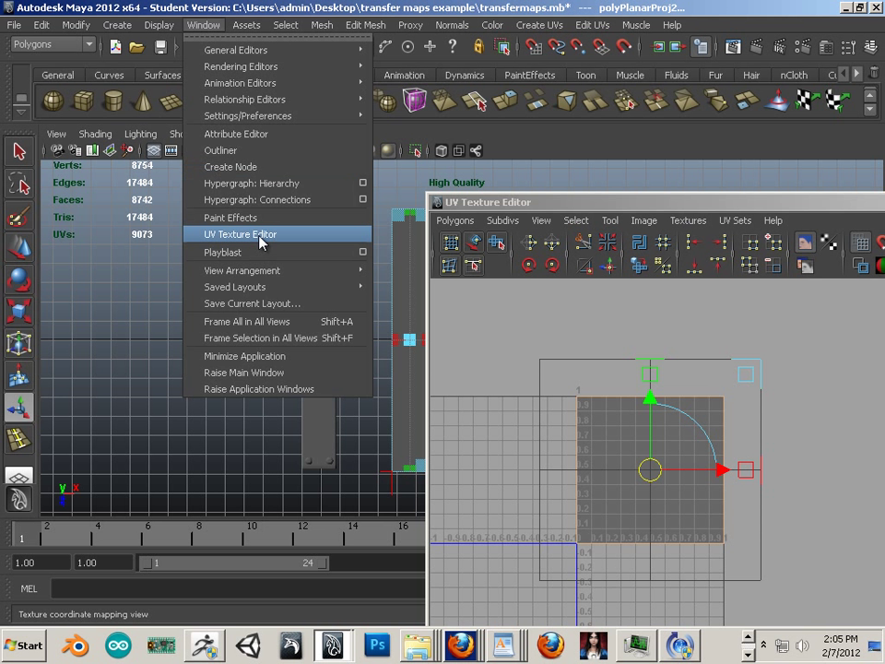
left_click(240, 233)
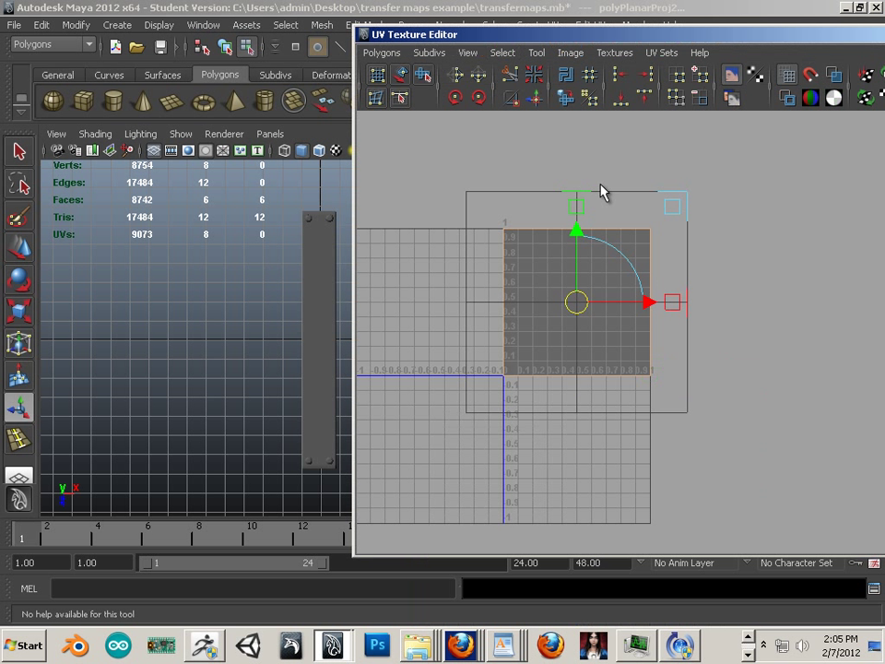
Squeeze the planar UV shell into a narrow strip and enable shaded UV display
left_click_drag(645, 302, 608, 301)
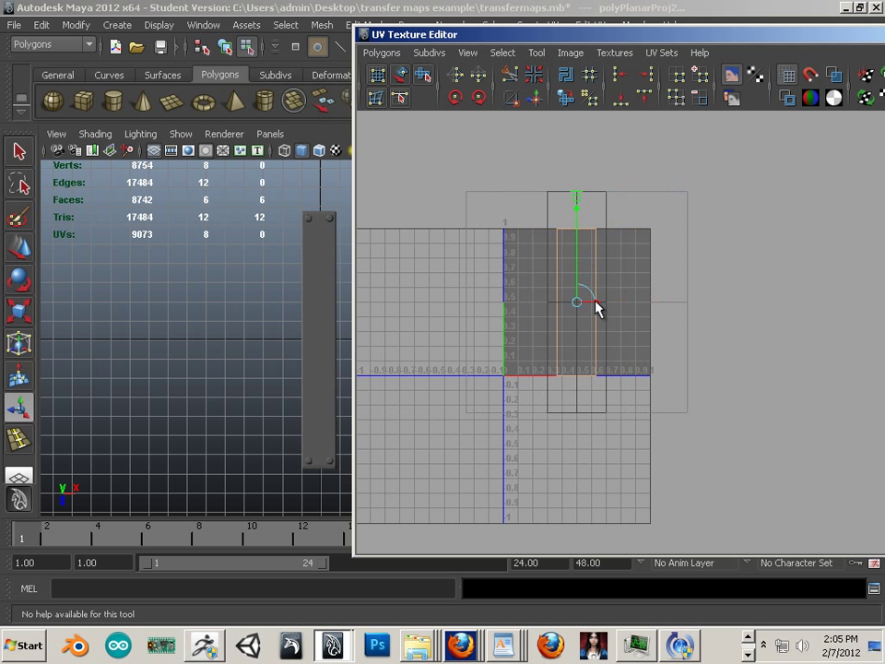
left_click_drag(576, 302, 595, 302)
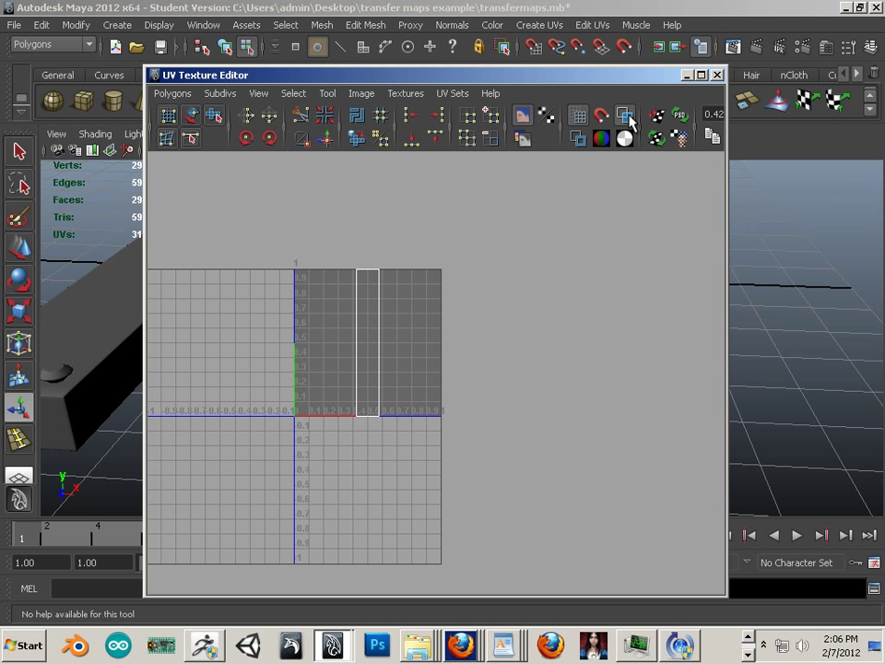
left_click(366, 341)
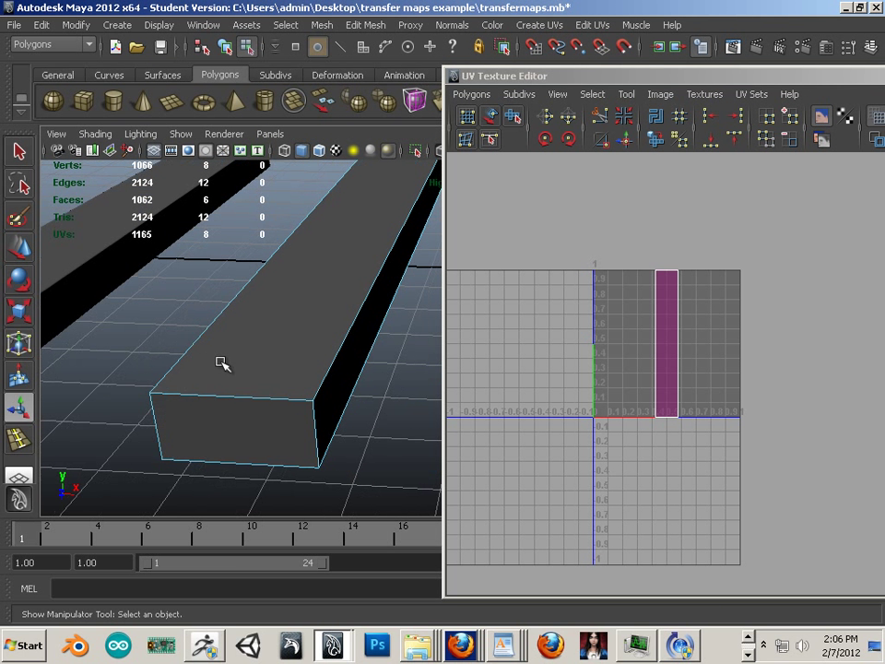
Cut UV seams along pCube7's chosen edges and shift the unfolded shells into the 0–1 square
left_click(230, 397)
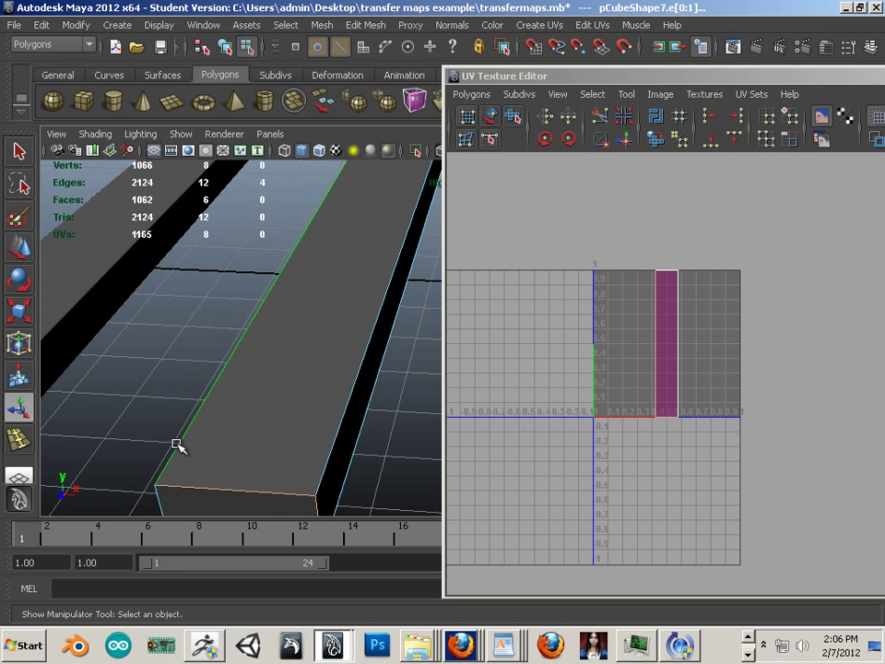
left_click_drag(179, 447, 188, 419)
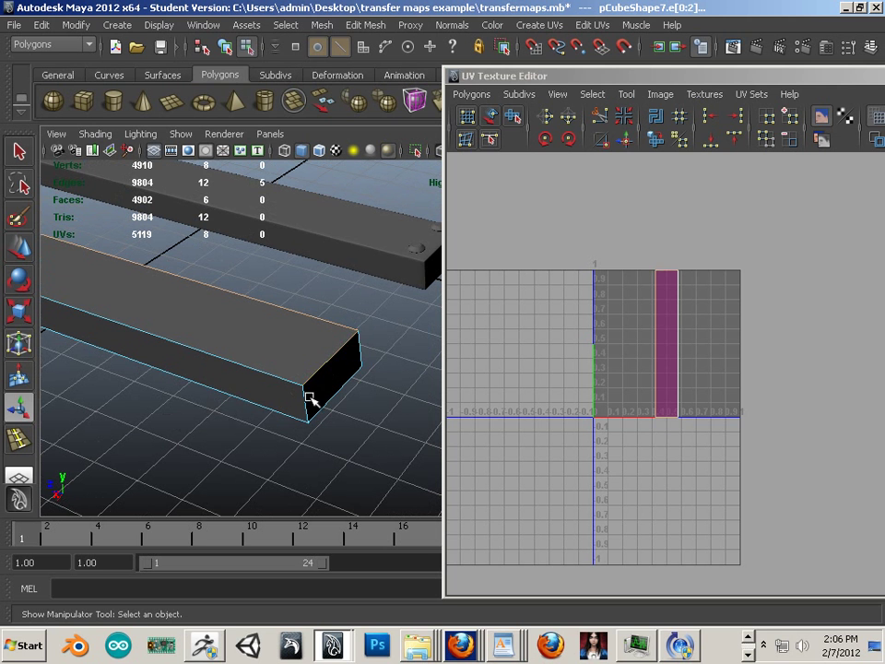
left_click_drag(309, 400, 313, 378)
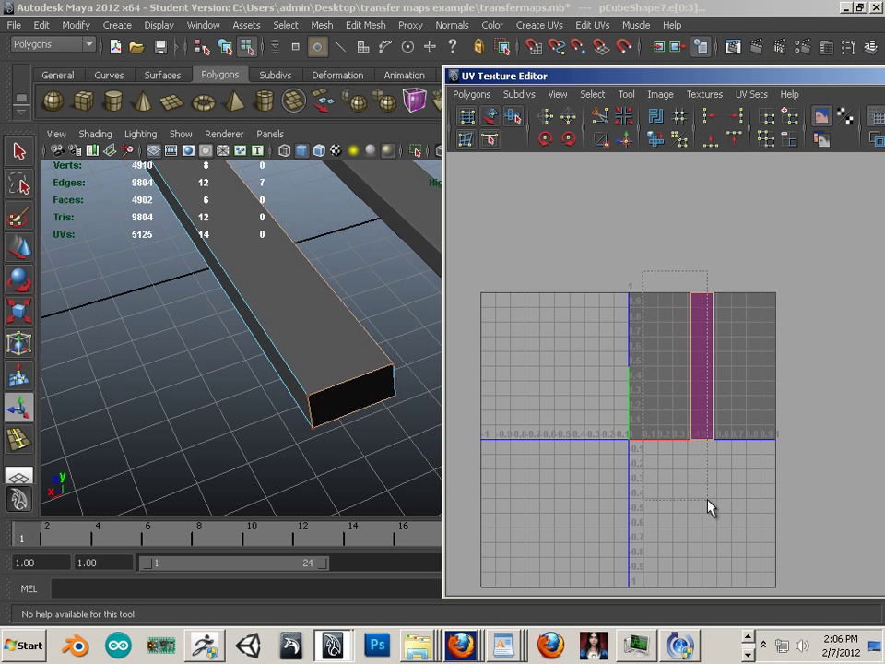
left_click(625, 140)
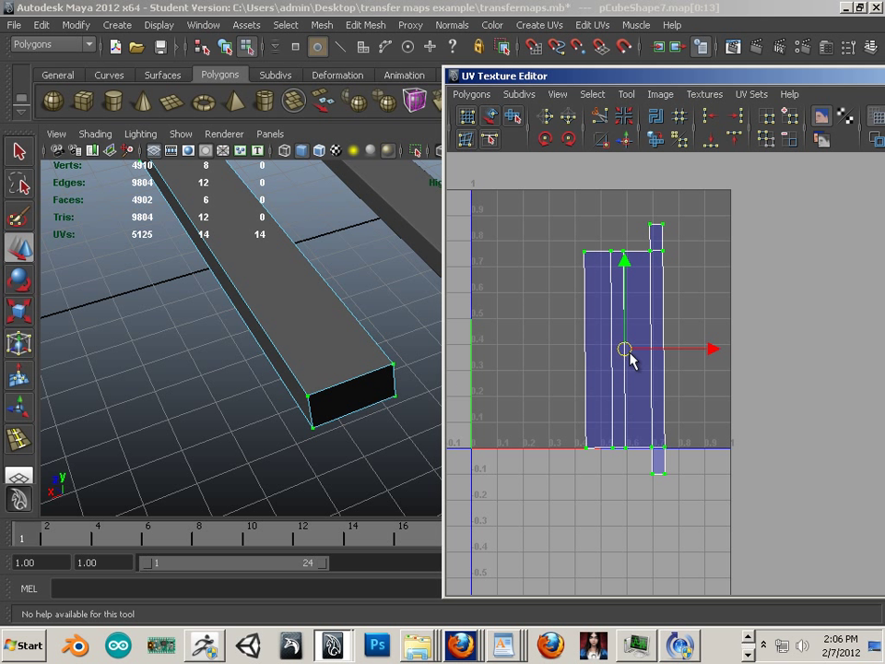
left_click_drag(627, 348, 587, 320)
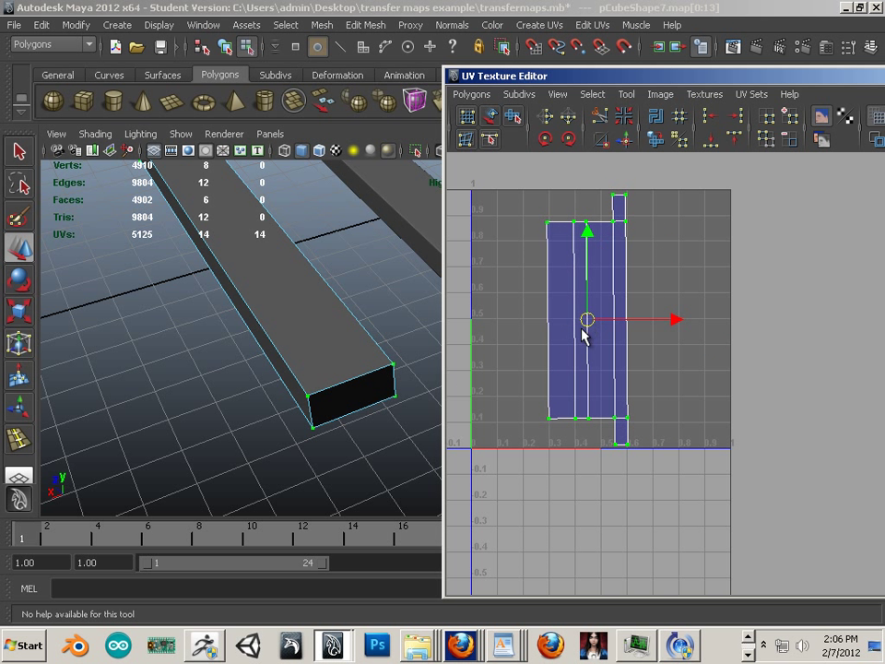
left_click(624, 115)
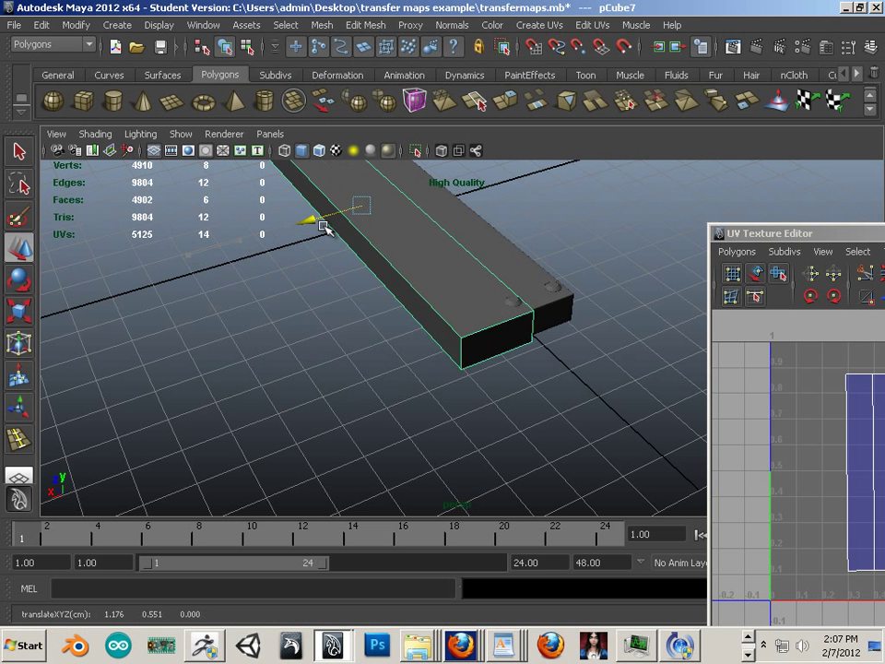
left_click_drag(323, 228, 359, 219)
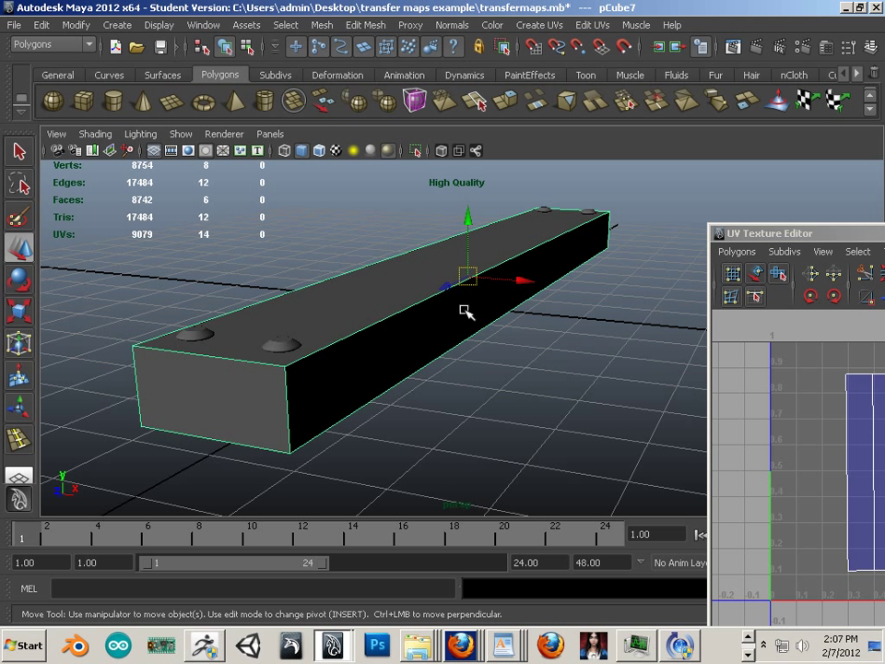
left_click_drag(468, 219, 468, 212)
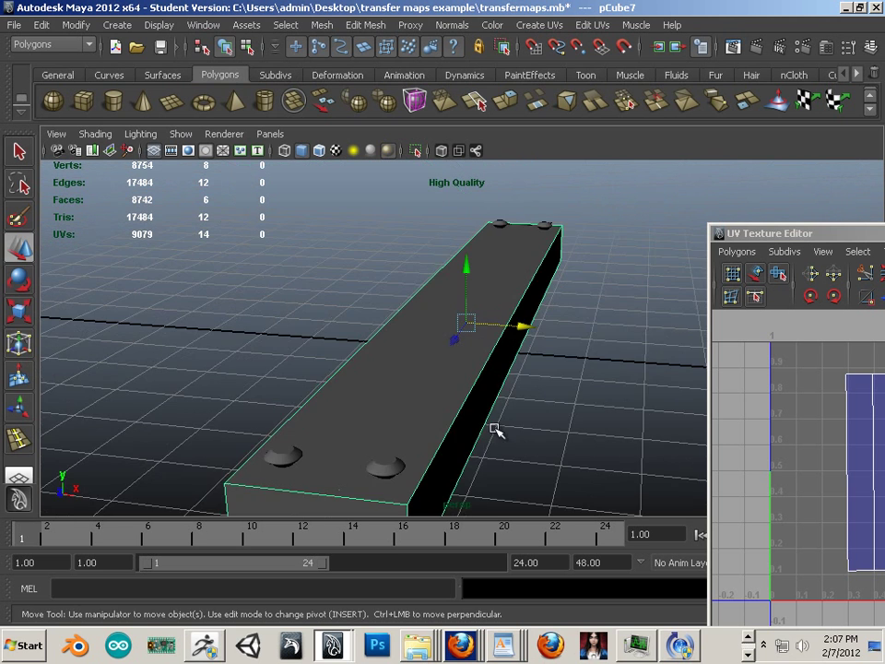
mouse_move(503, 289)
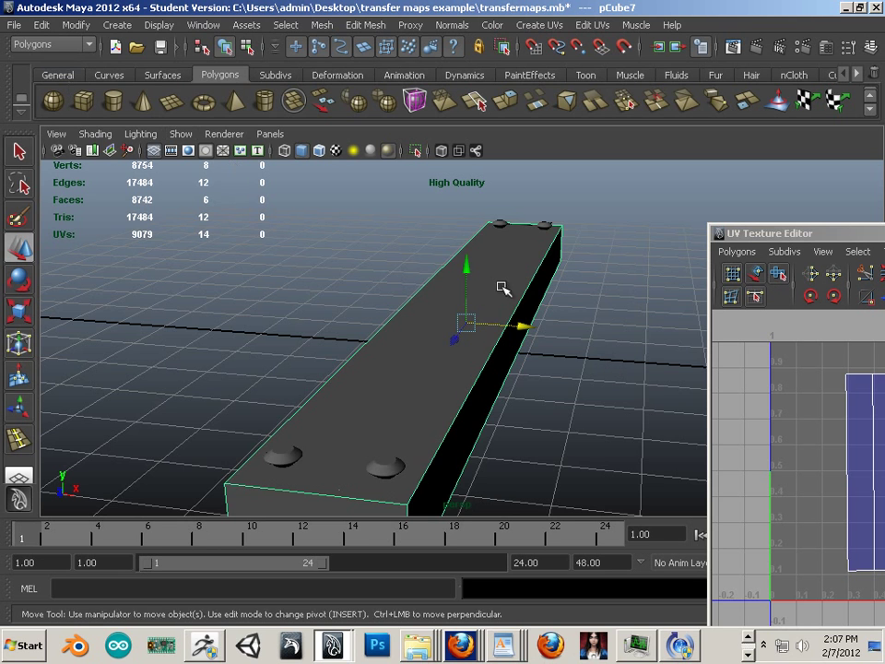
left_click_drag(503, 287, 341, 249)
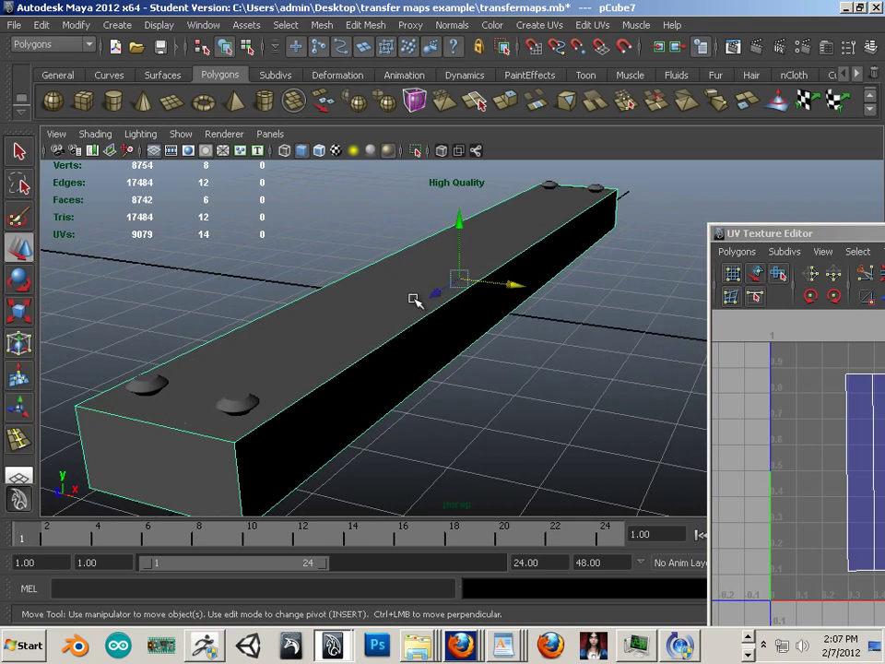
mouse_move(582, 355)
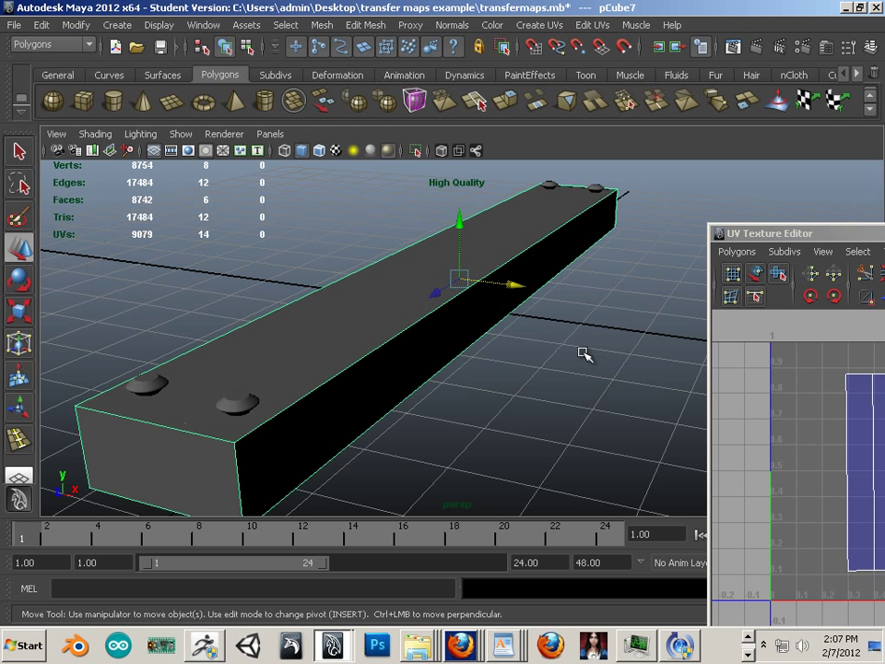
mouse_move(582, 356)
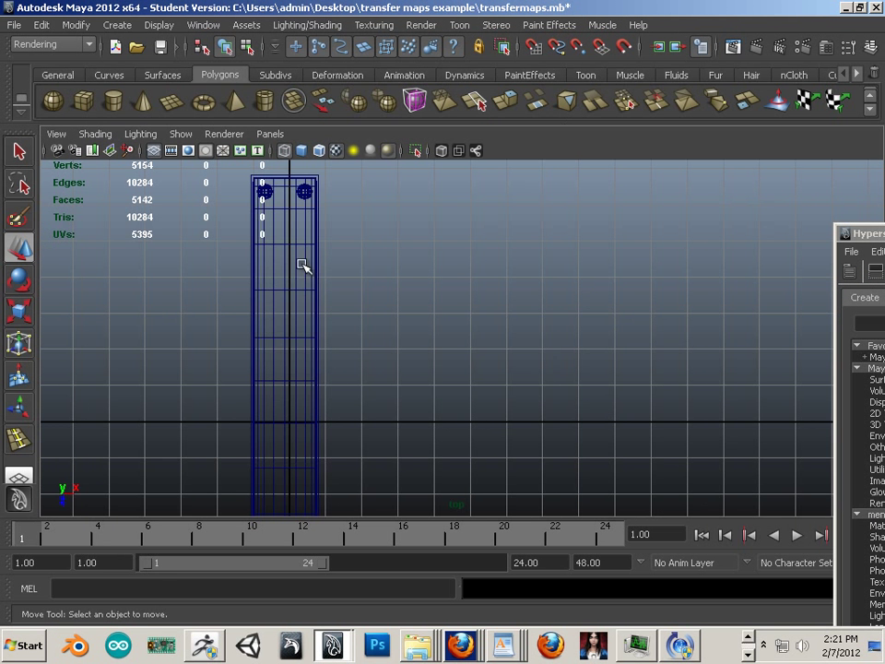
left_click(307, 25)
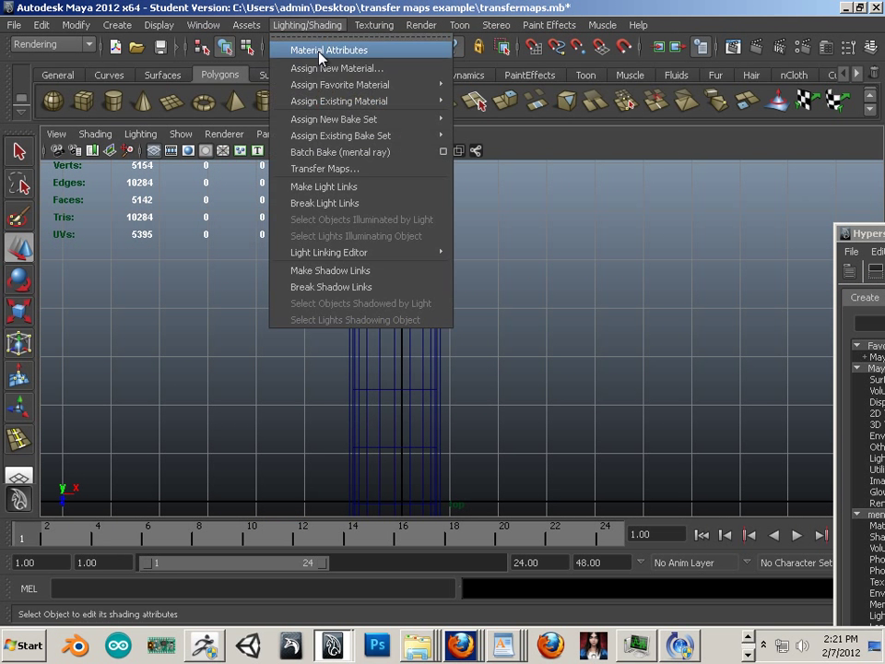
left_click(51, 45)
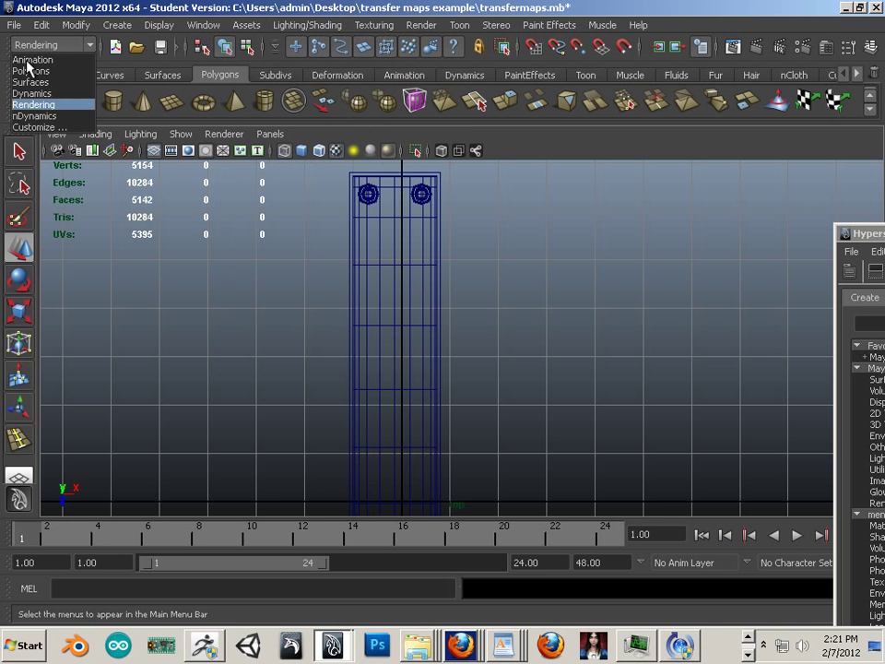
left_click(307, 25)
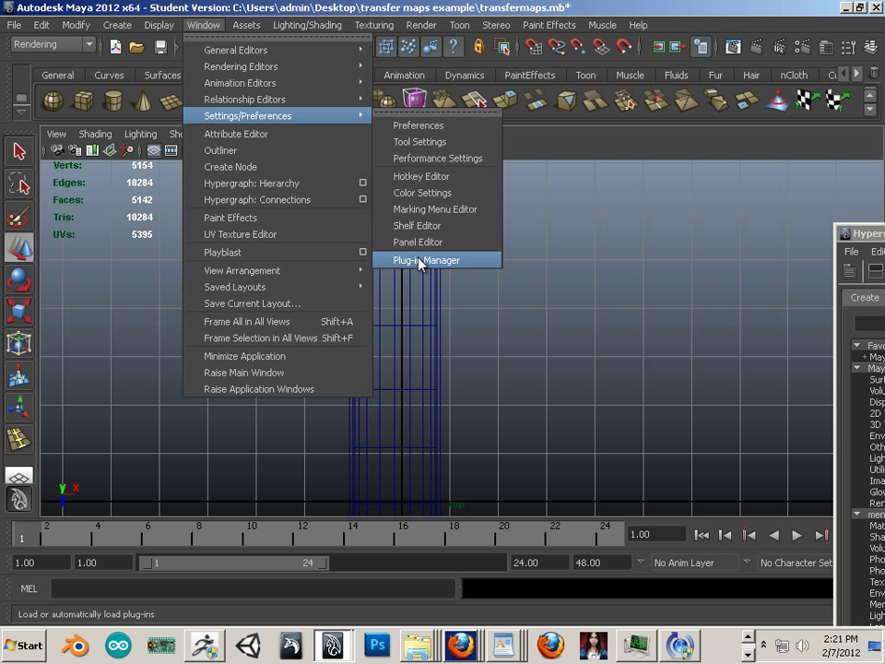
left_click(425, 260)
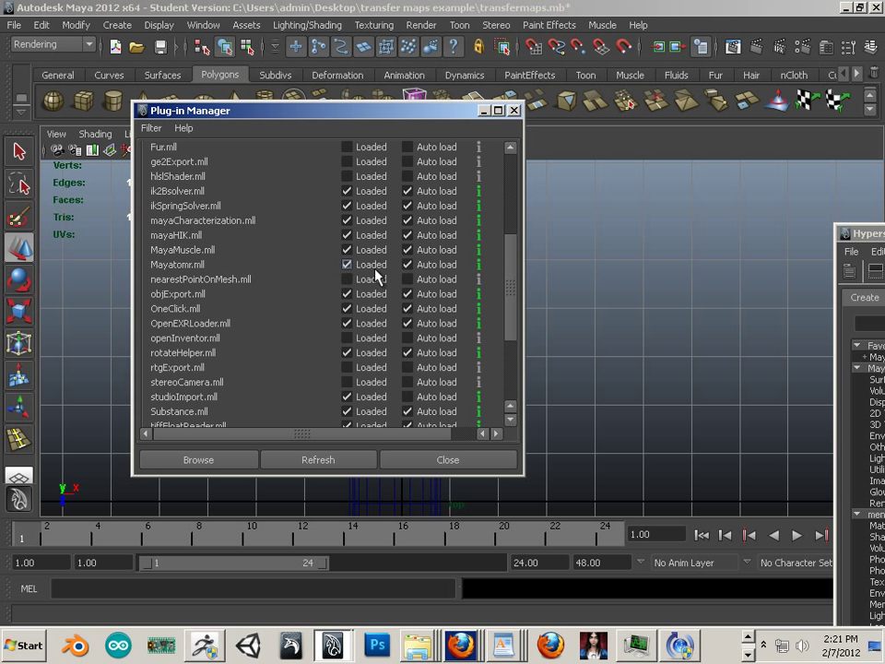
left_click(407, 278)
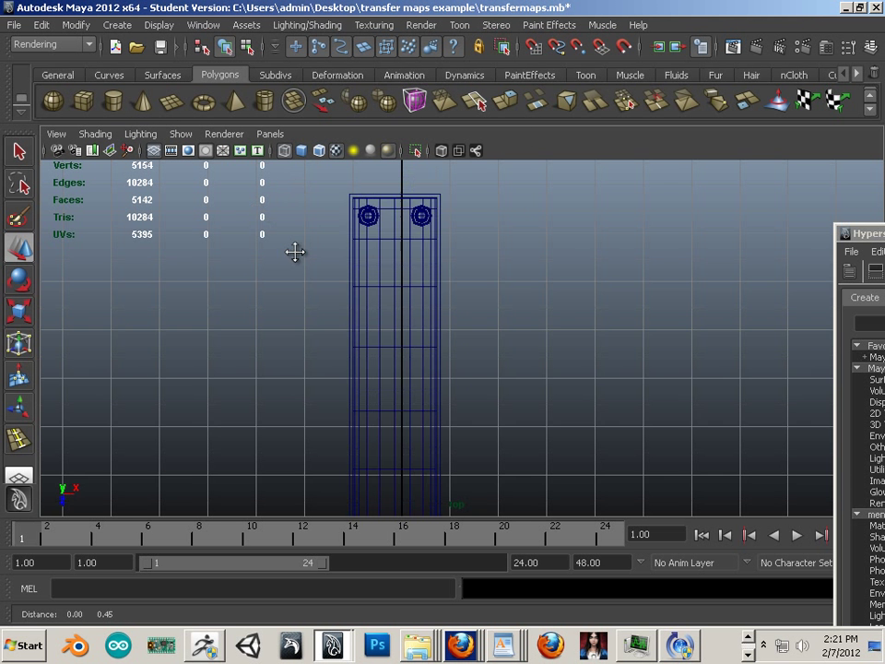
left_click(307, 25)
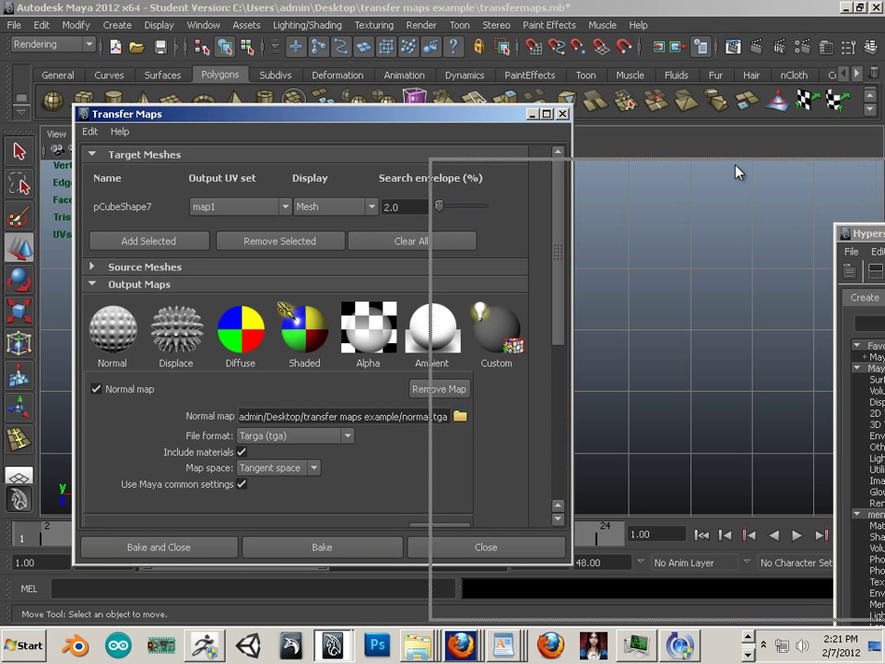
Point Set Project at the transfer maps example folder and overwrite transfermaps.mb
left_click(15, 24)
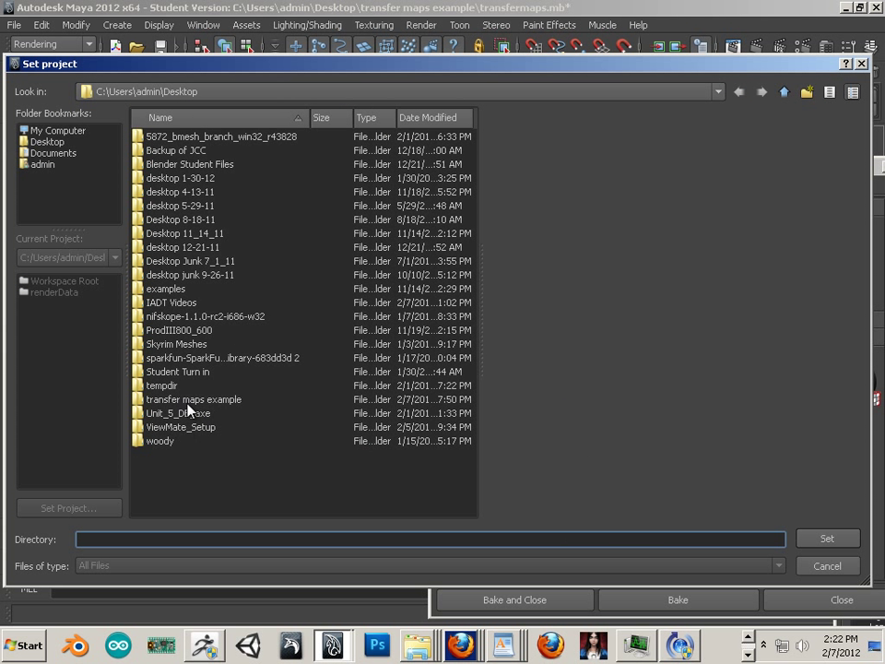
double_click(194, 398)
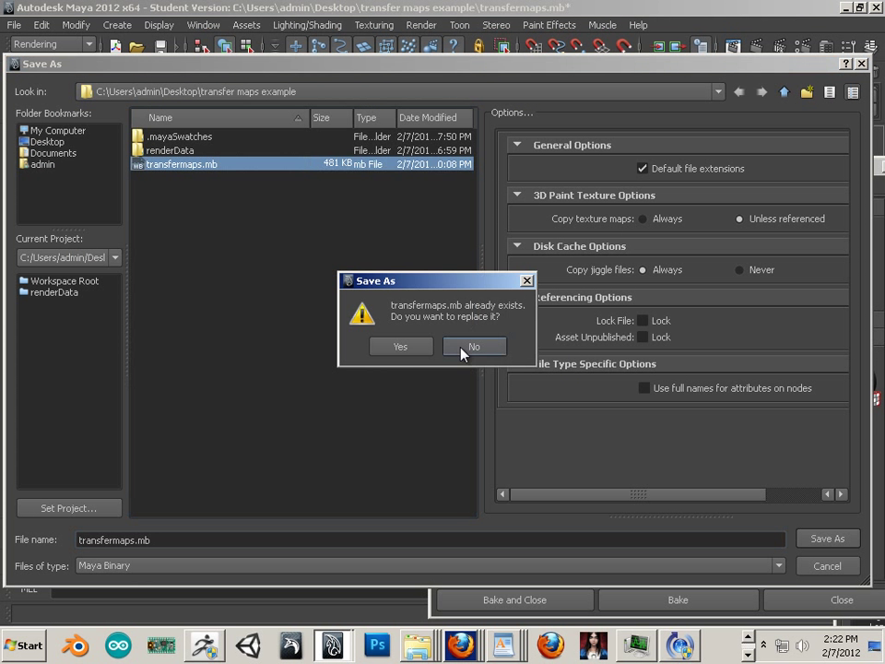
left_click(400, 346)
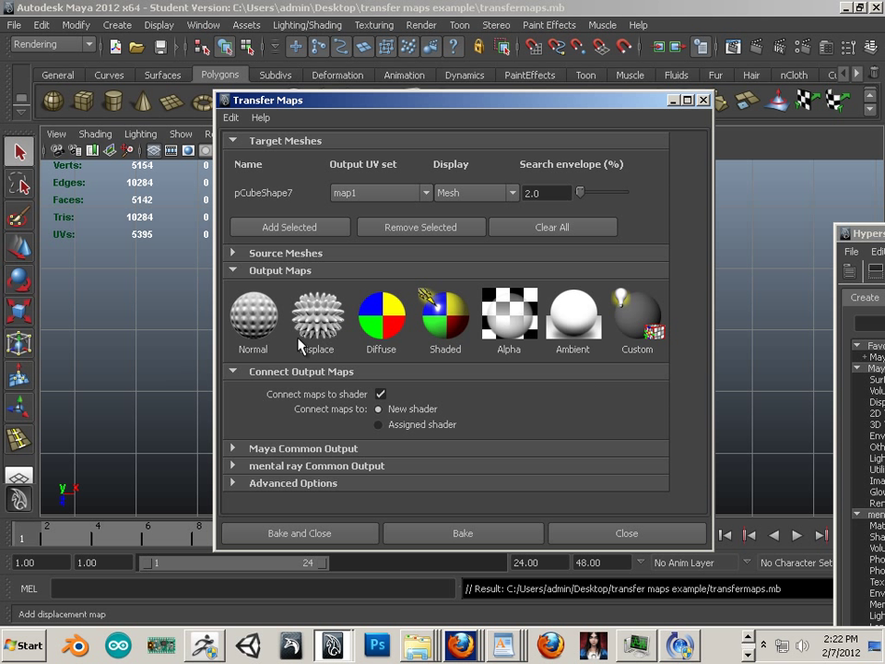
Add a Normal map output (sampledNormals.dds) and browse for its save location
left_click(253, 316)
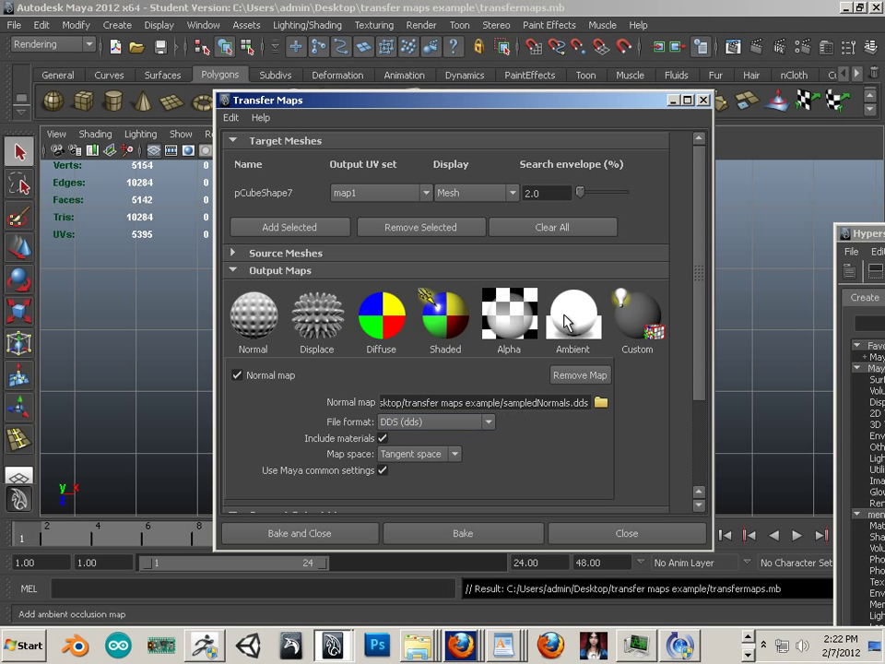
mouse_move(534, 419)
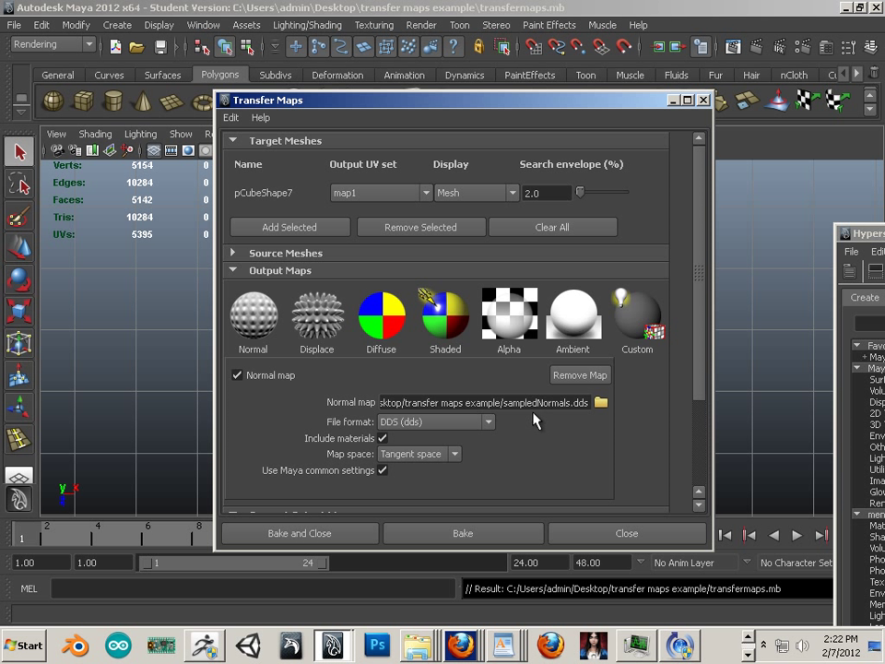
triple_click(488, 401)
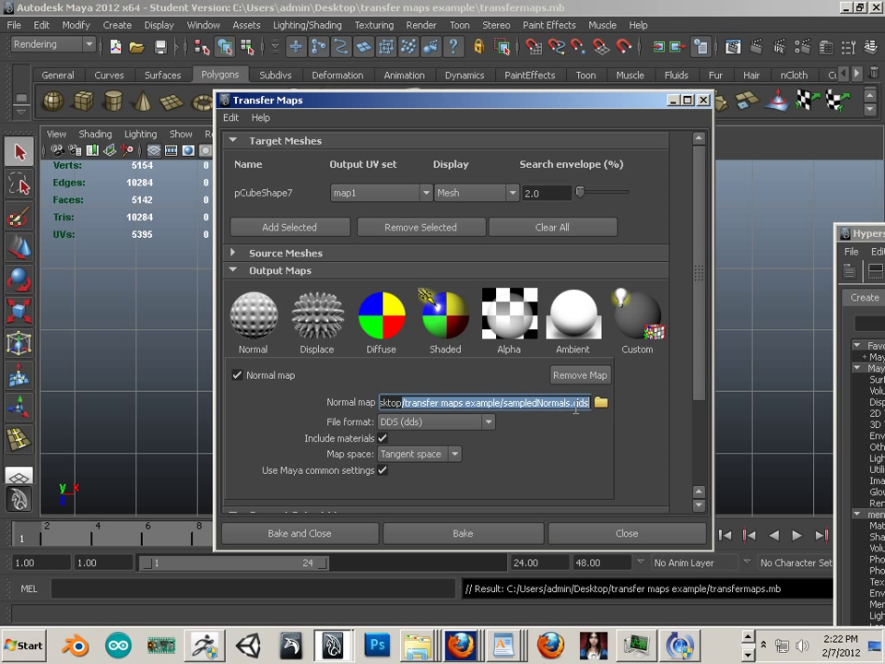
left_click(600, 402)
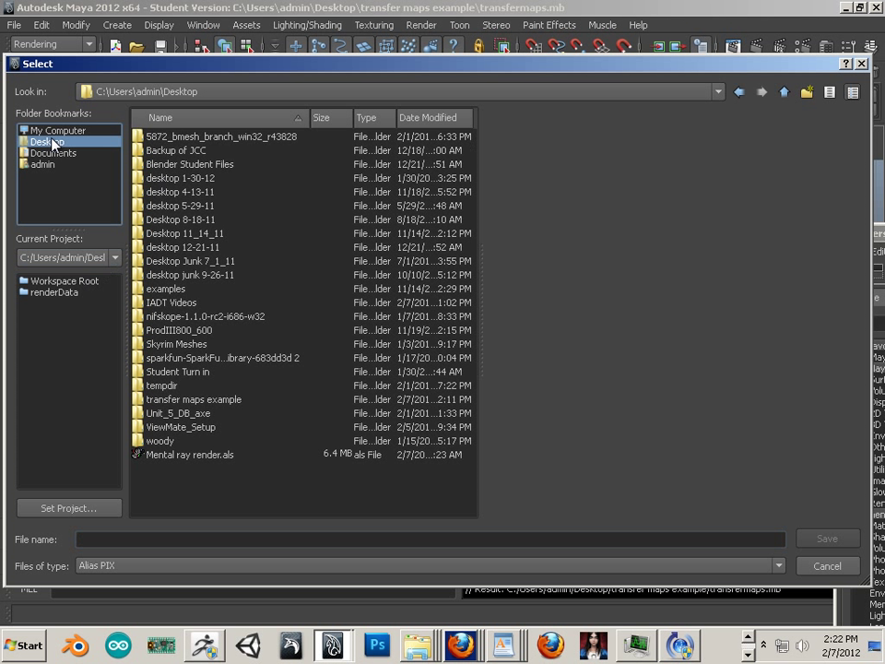
Name the normal map normal.tga, Targa type, in the transfer maps example folder
double_click(194, 399)
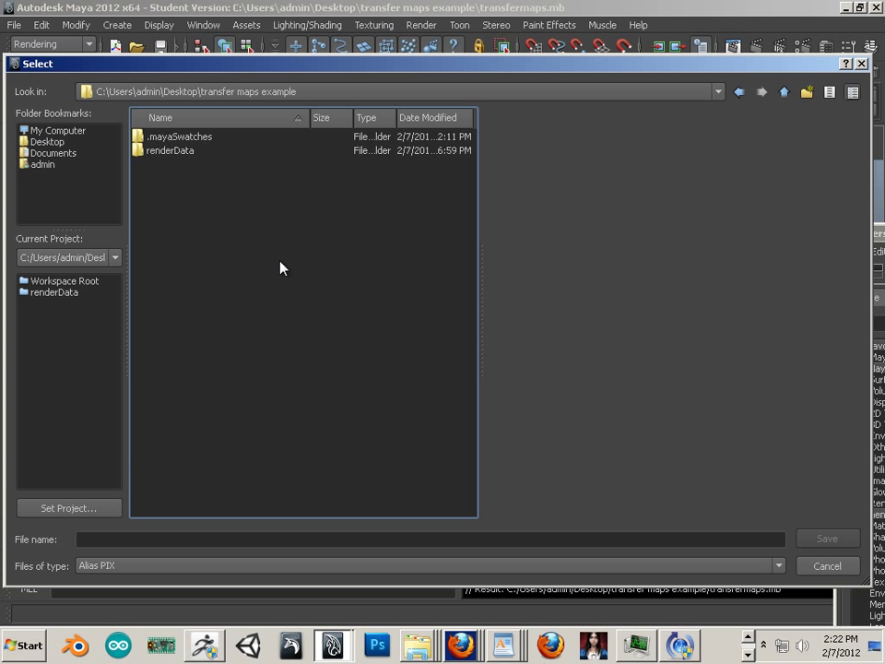
left_click(277, 540)
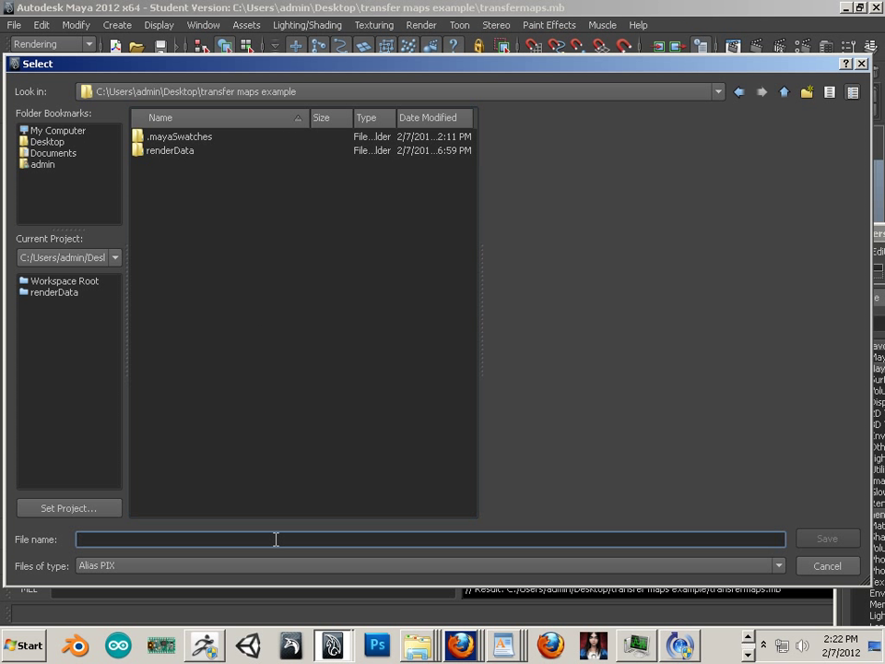
type("normal")
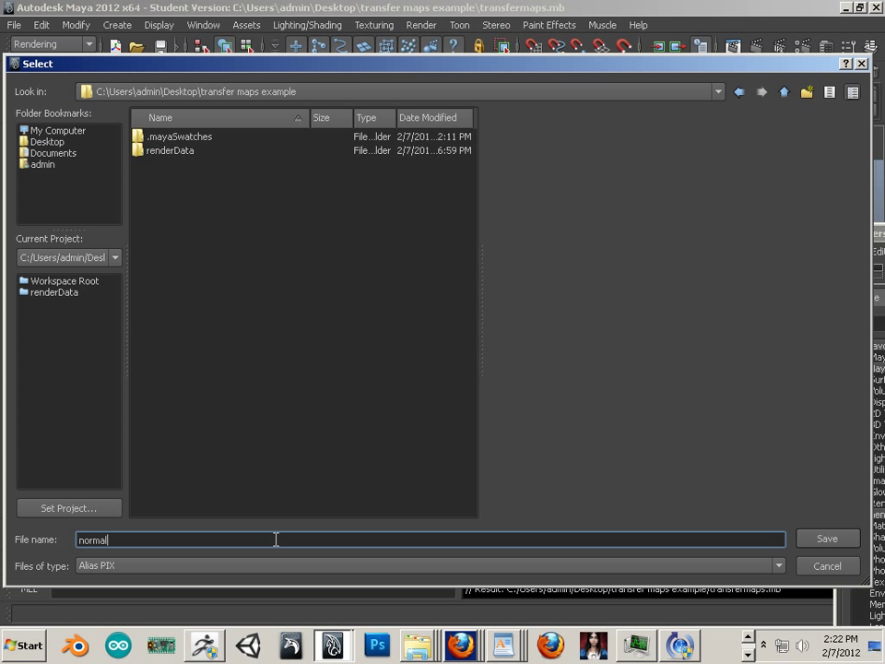
type(".tga")
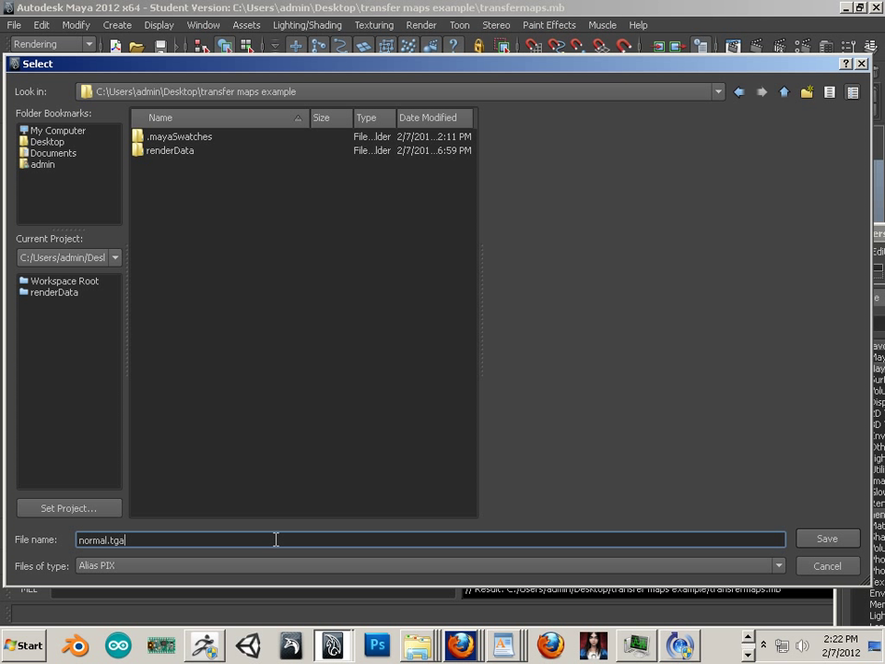
left_click(778, 565)
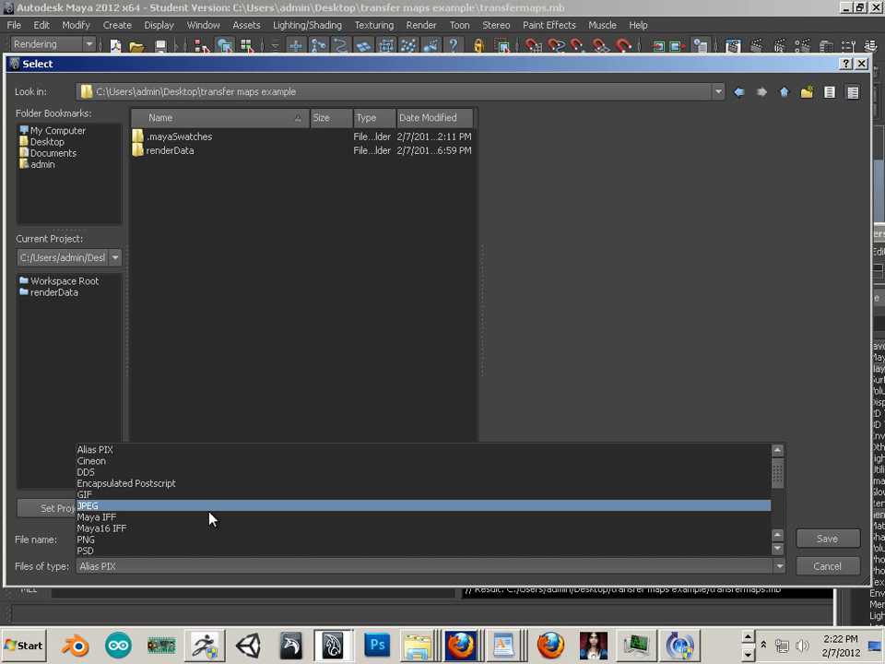
scroll("down", 3)
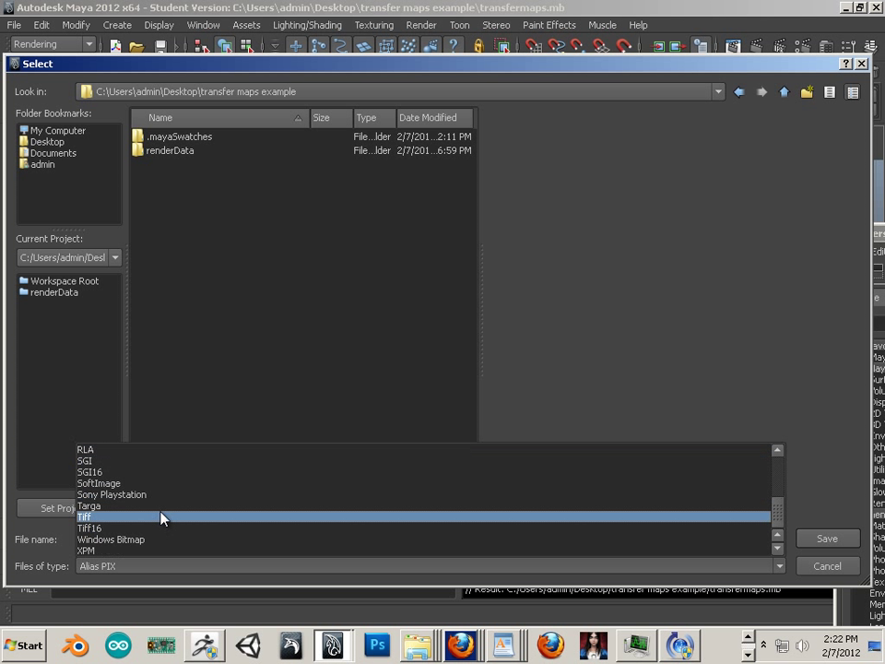
left_click(88, 505)
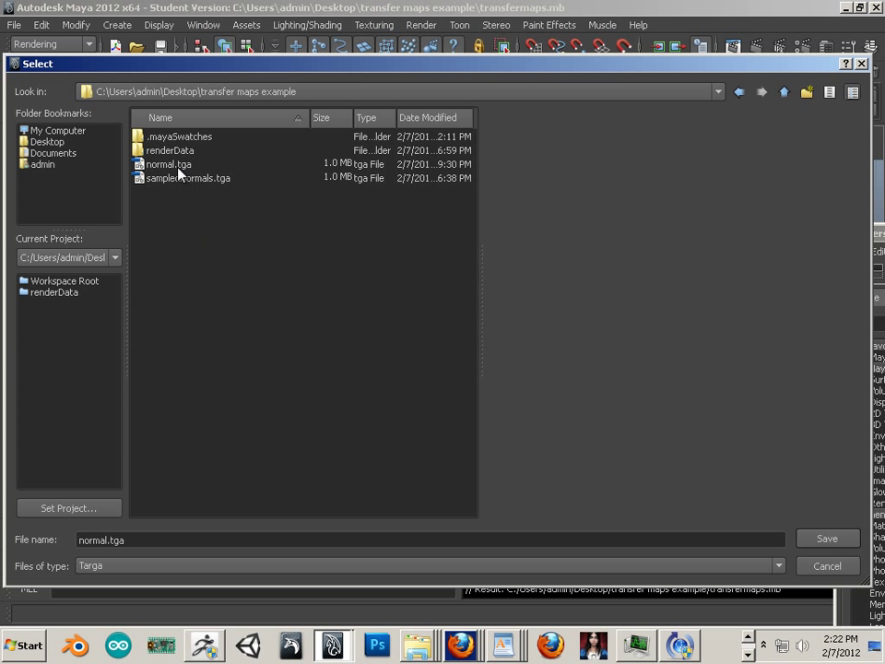
left_click(825, 537)
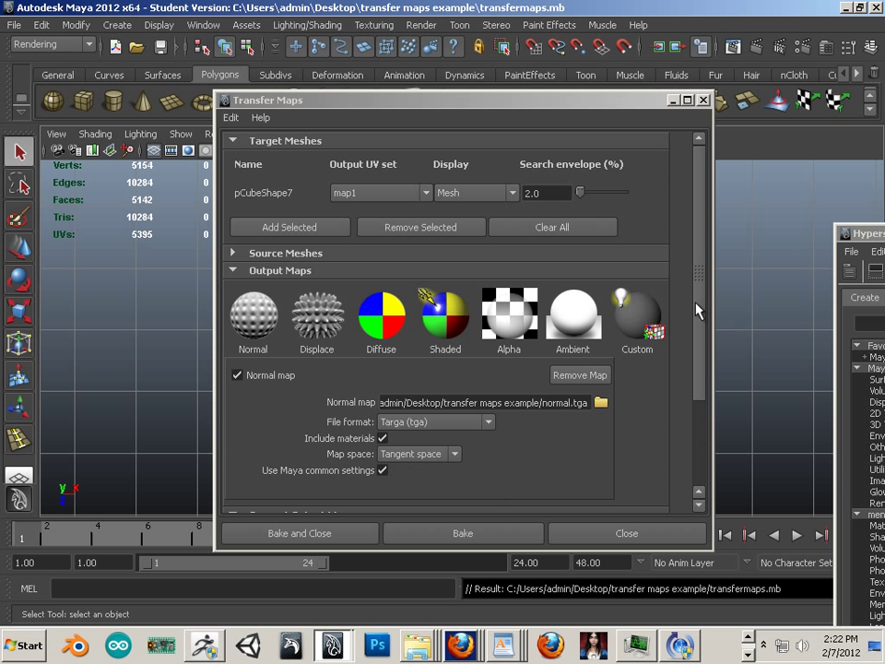
mouse_move(322, 218)
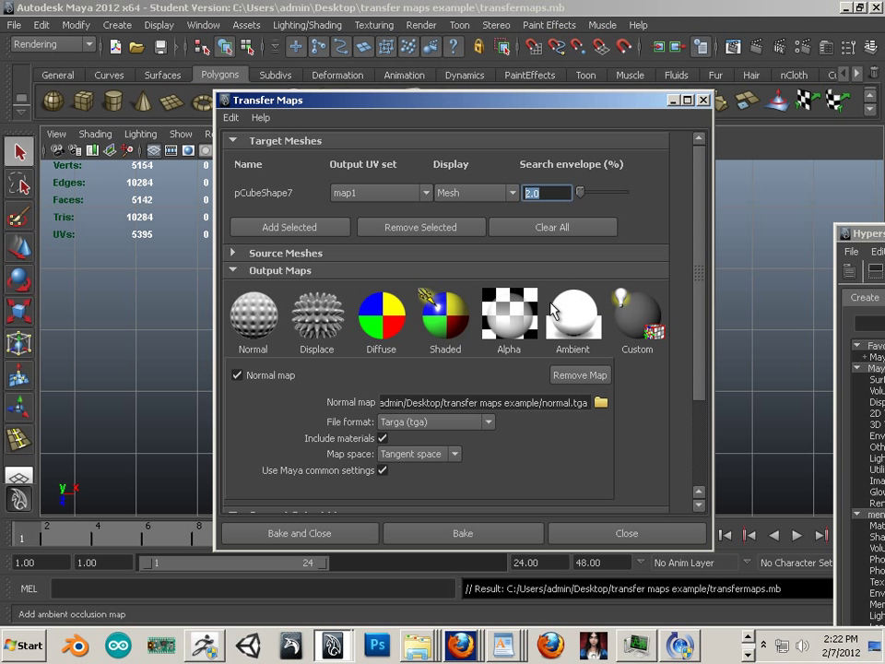
left_click(474, 193)
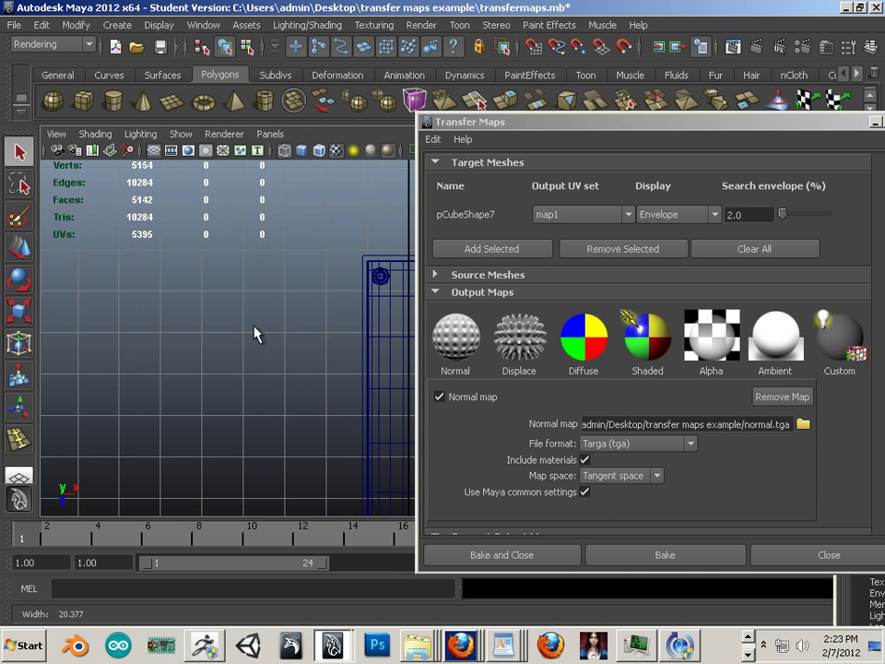
left_click_drag(258, 331, 263, 321)
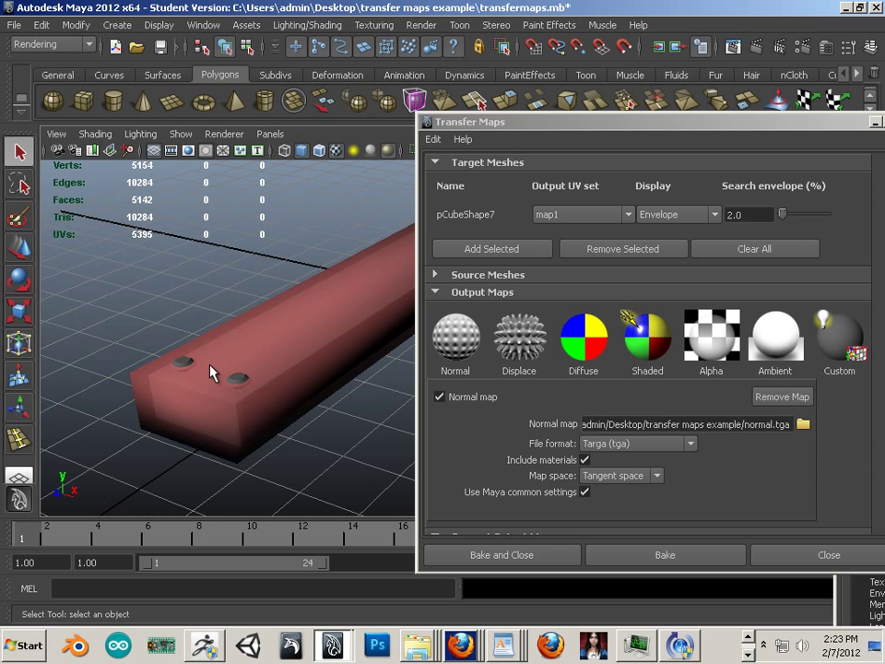
left_click_drag(210, 371, 233, 329)
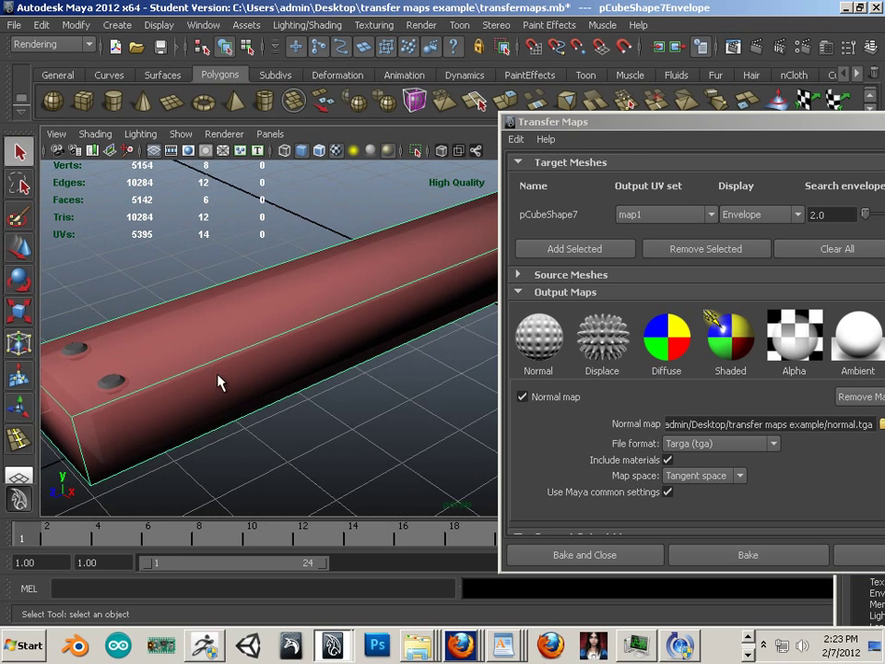
left_click_drag(221, 381, 243, 349)
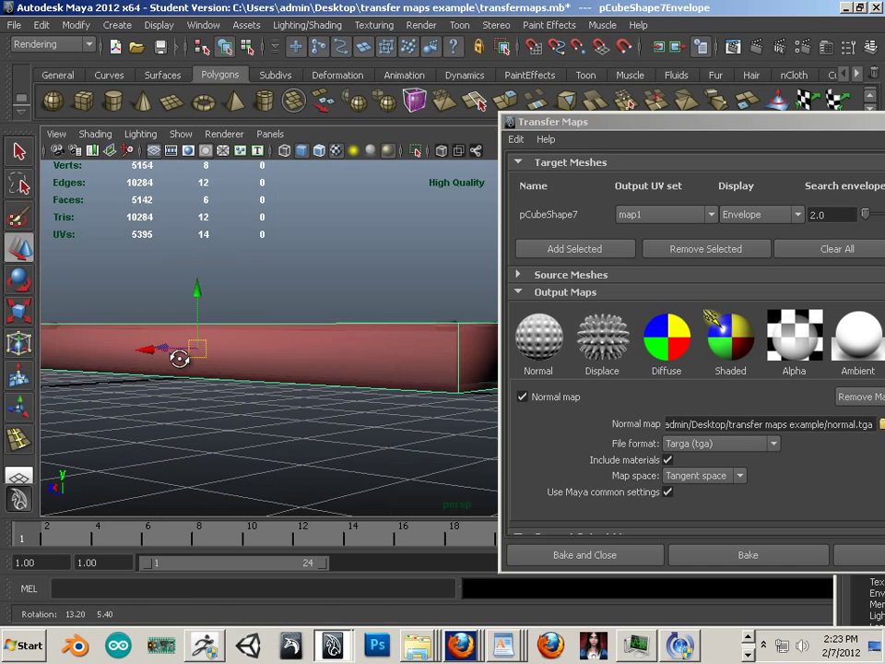
left_click_drag(180, 349, 346, 230)
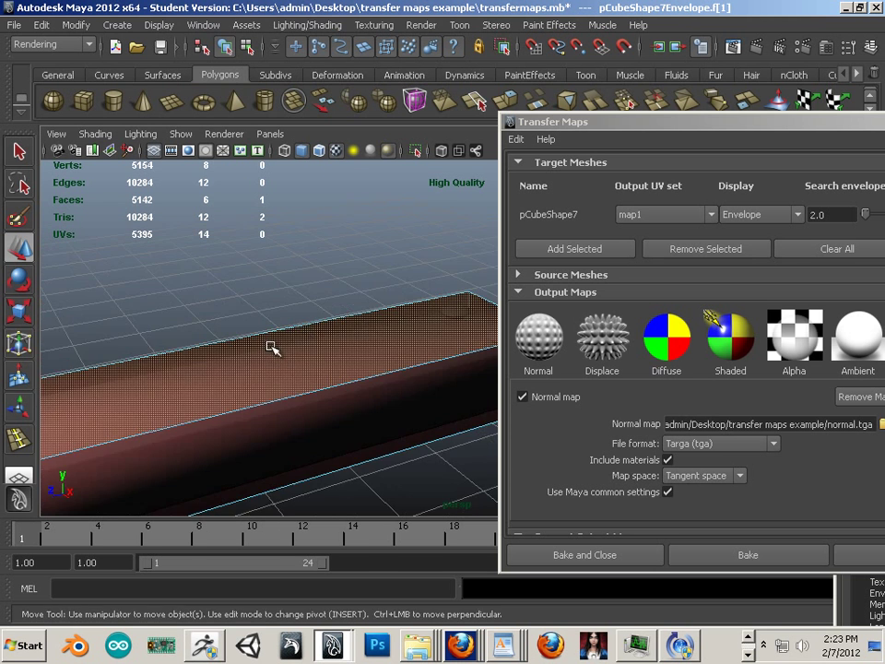
left_click_drag(276, 350, 235, 304)
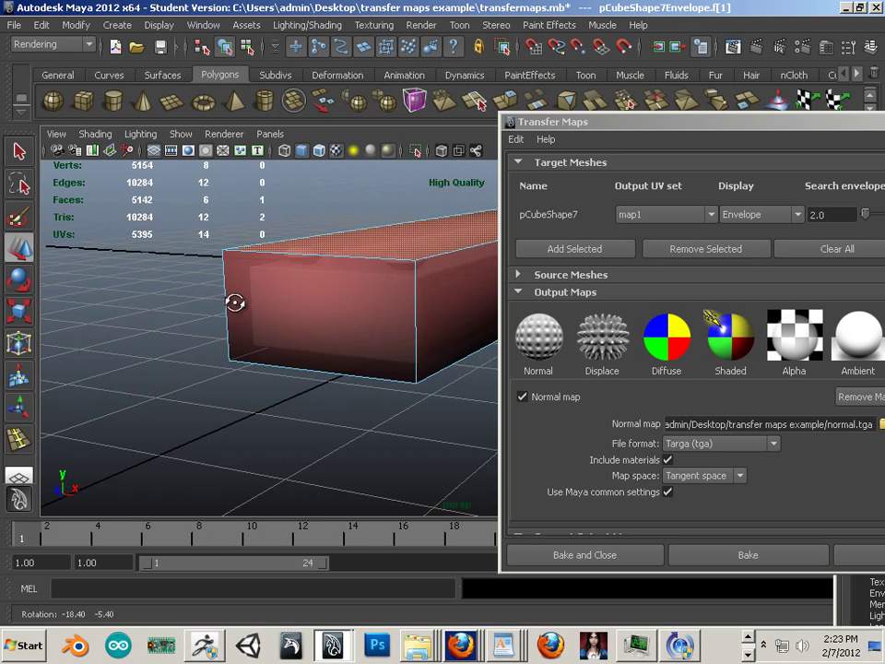
right_click(263, 326)
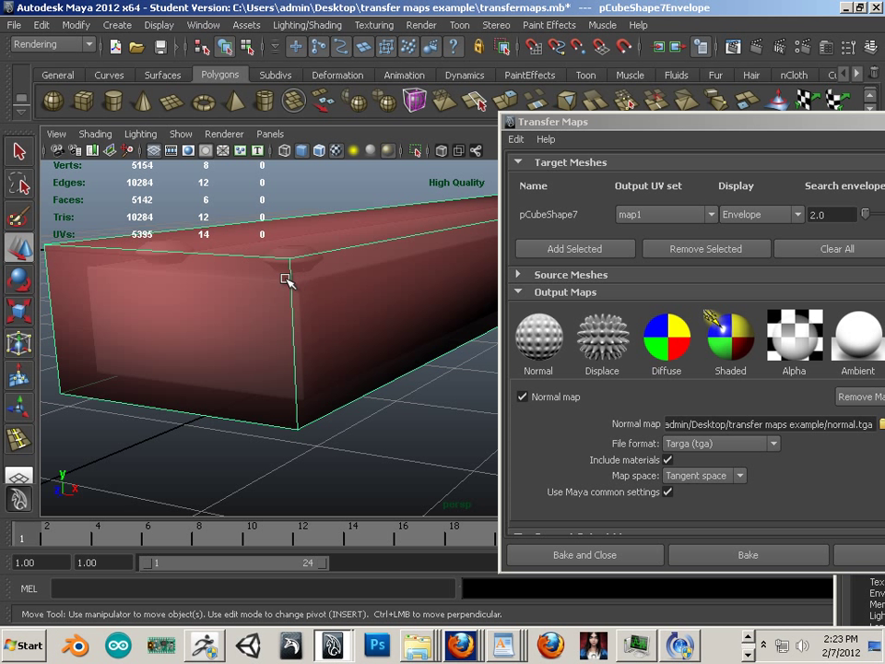
mouse_move(553, 169)
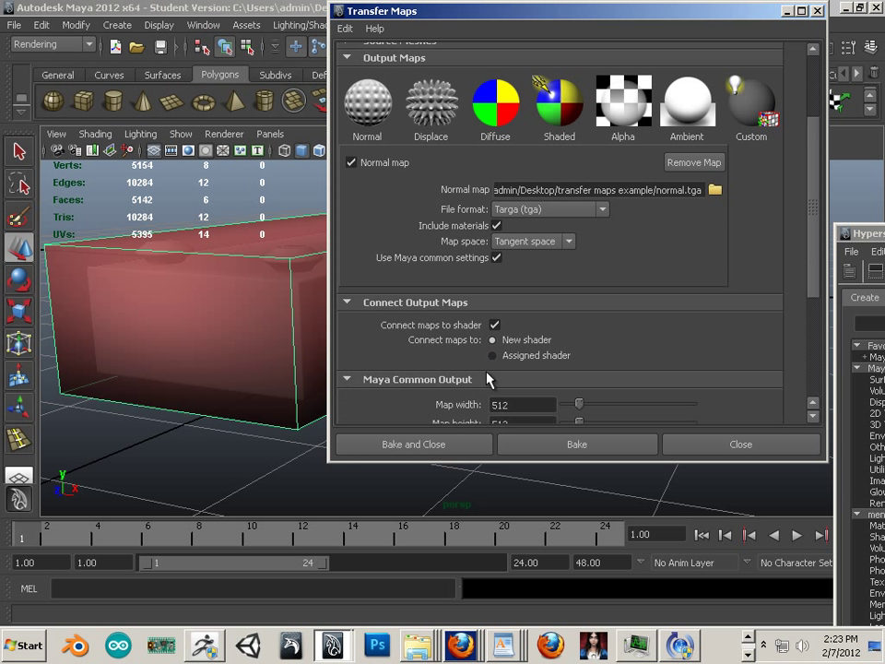
Scroll Transfer Maps down to the 512×512, High (8x8), Gaussian output settings
scroll("down", 3)
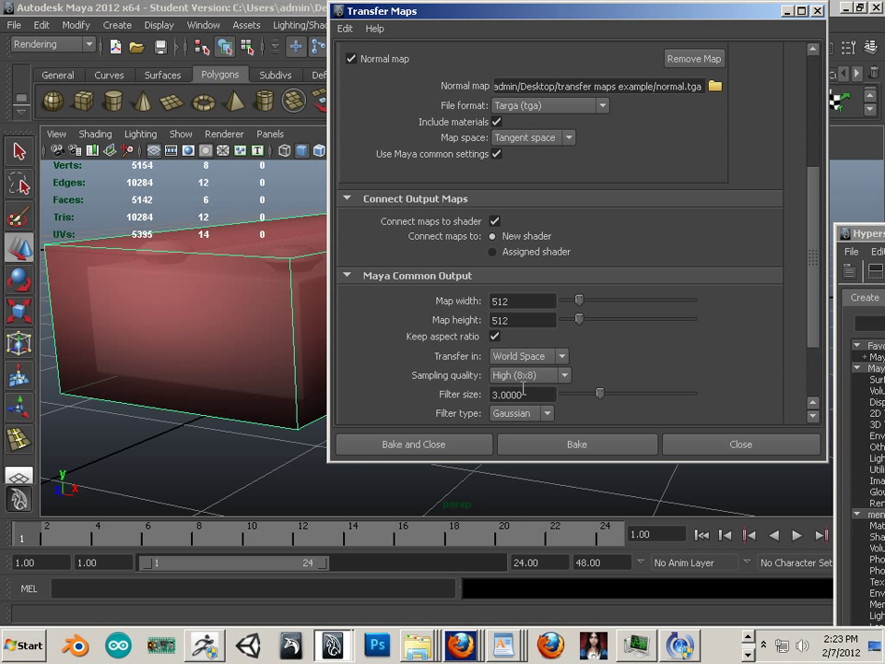
scroll("down", 3)
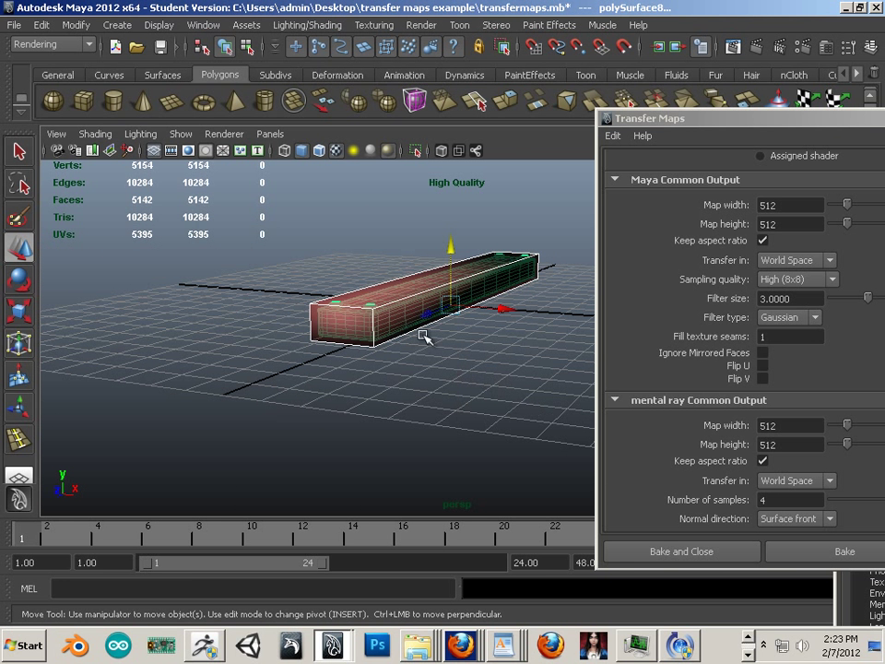
Delete the high-poly board's construction history and freeze its transformations
left_click(42, 25)
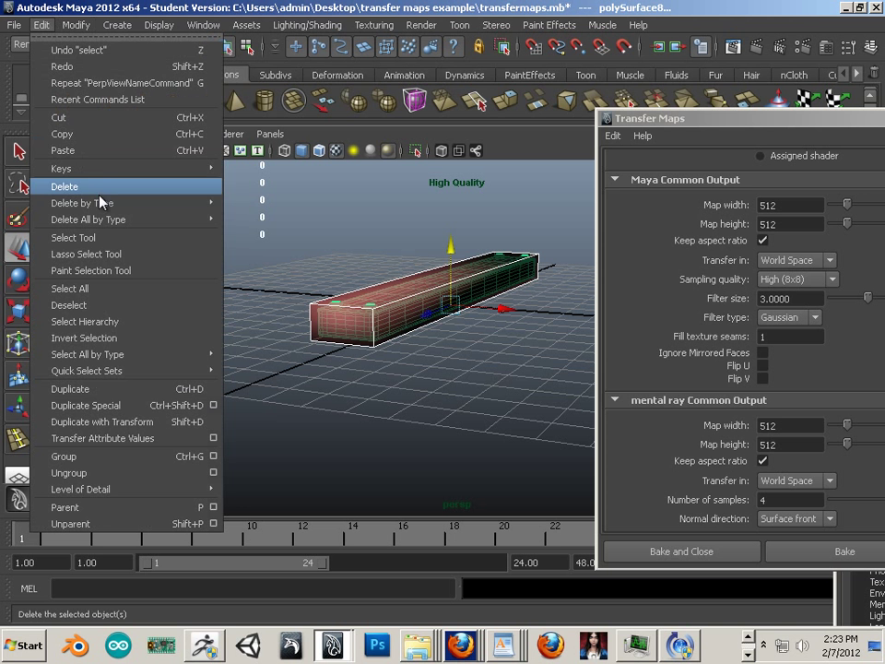
left_click(75, 25)
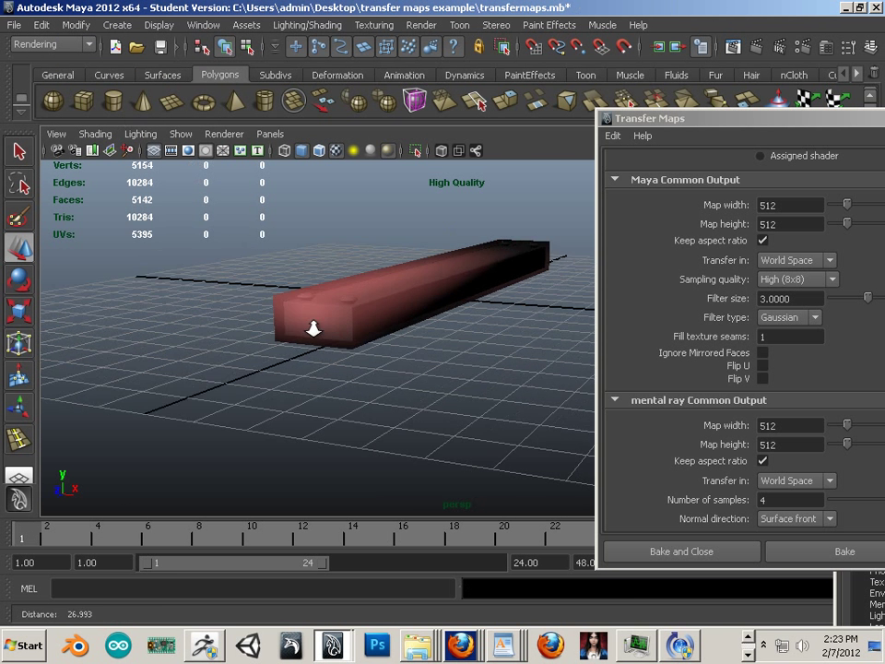
left_click(76, 25)
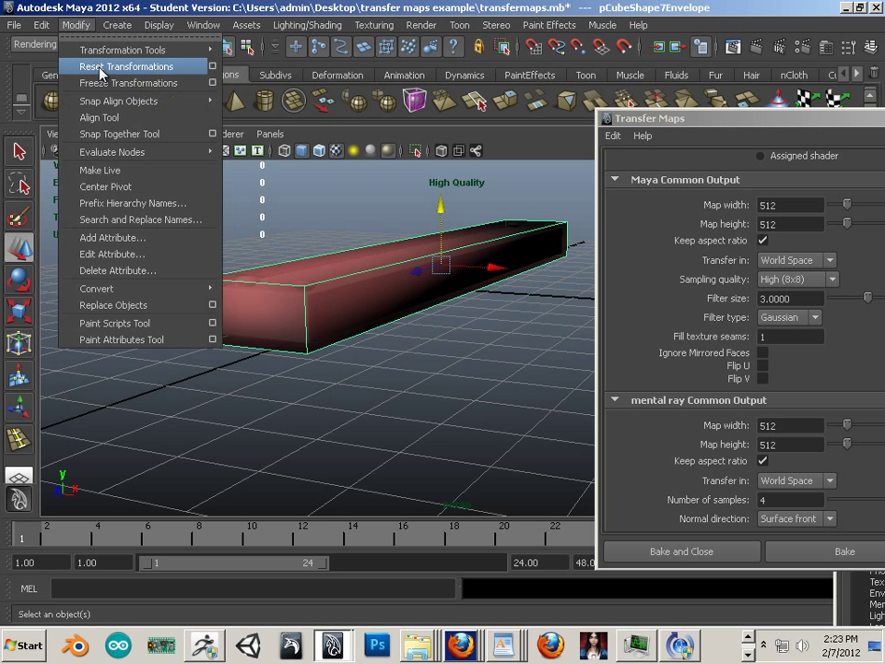
left_click(128, 67)
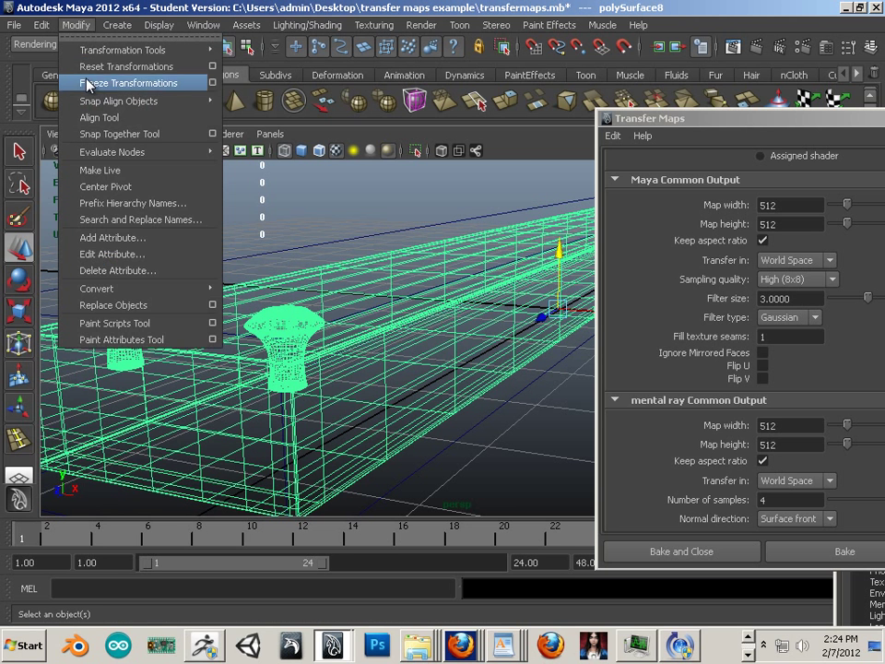
left_click(123, 83)
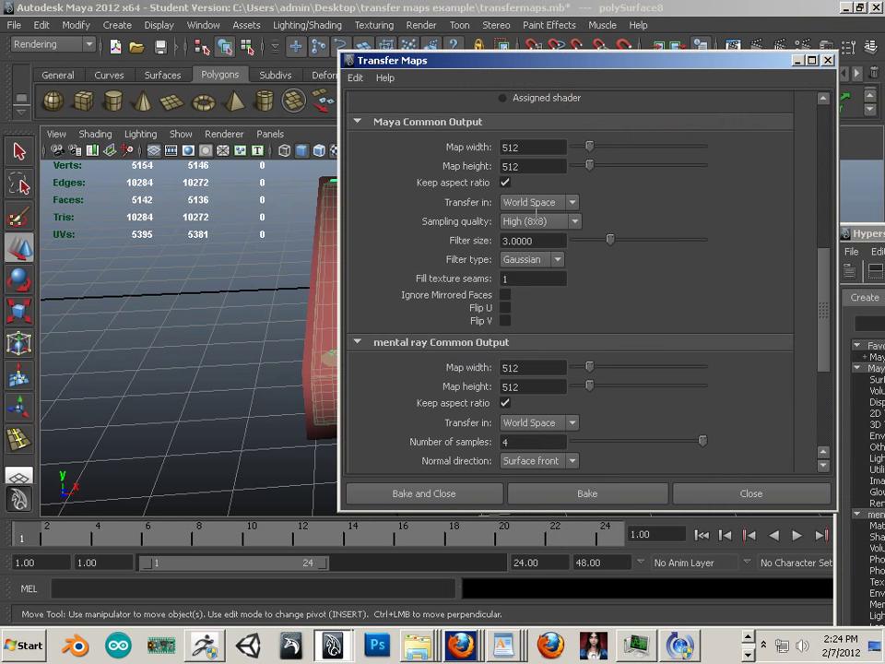
mouse_move(263, 290)
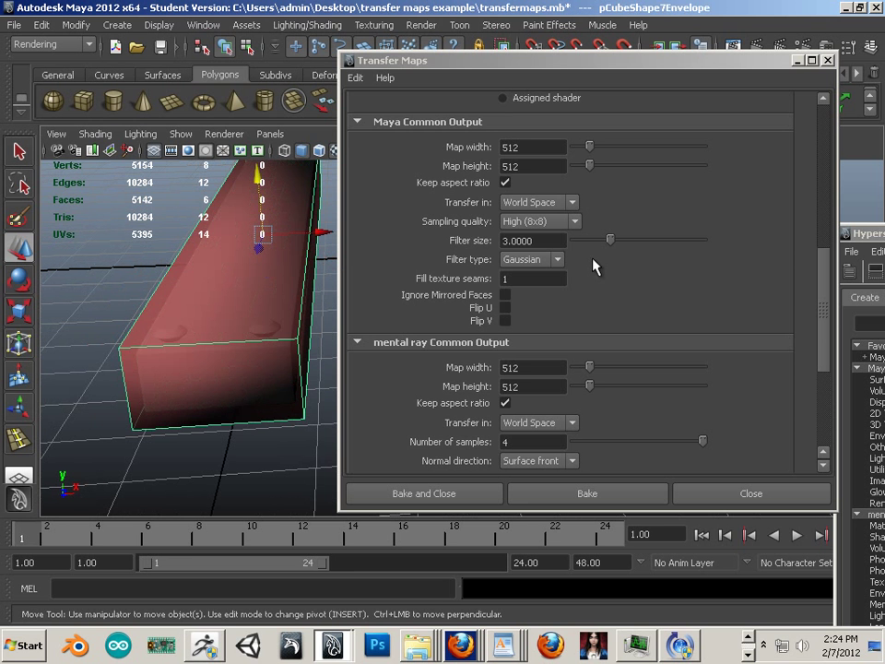
Add polySurface8 to Source Meshes so polySurfaceShape9 becomes the transfer source
scroll("up", 3)
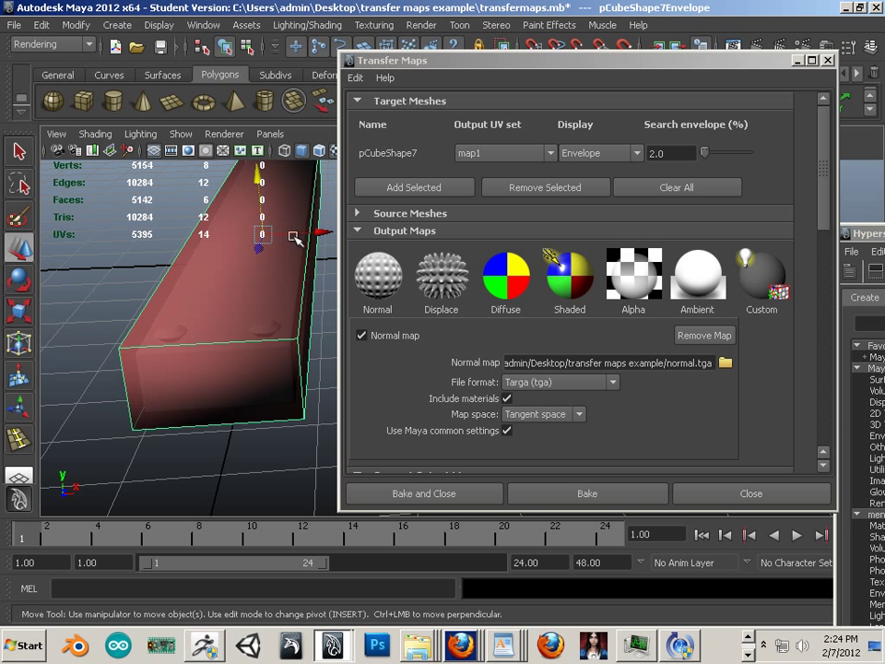
mouse_move(227, 308)
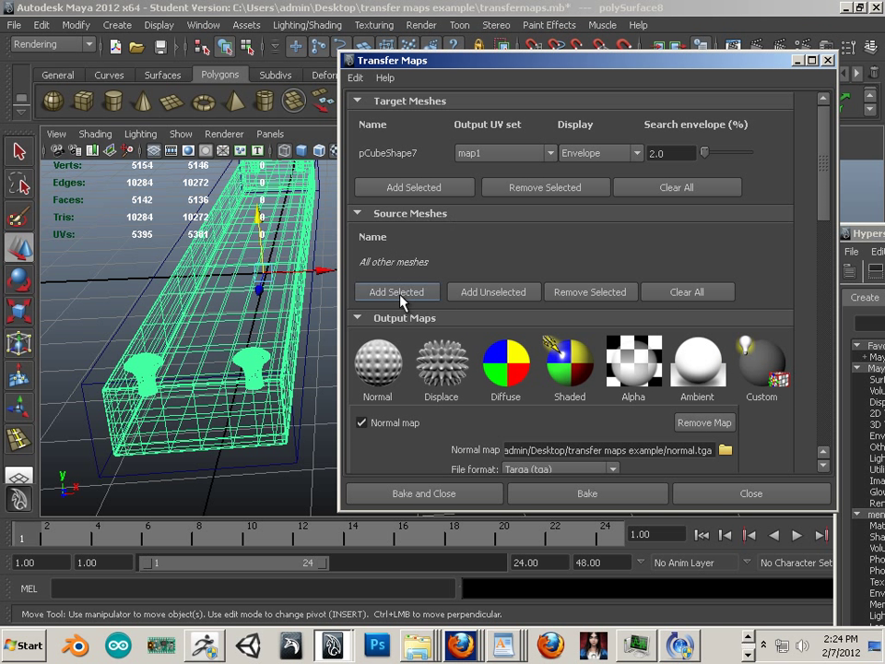
left_click(396, 291)
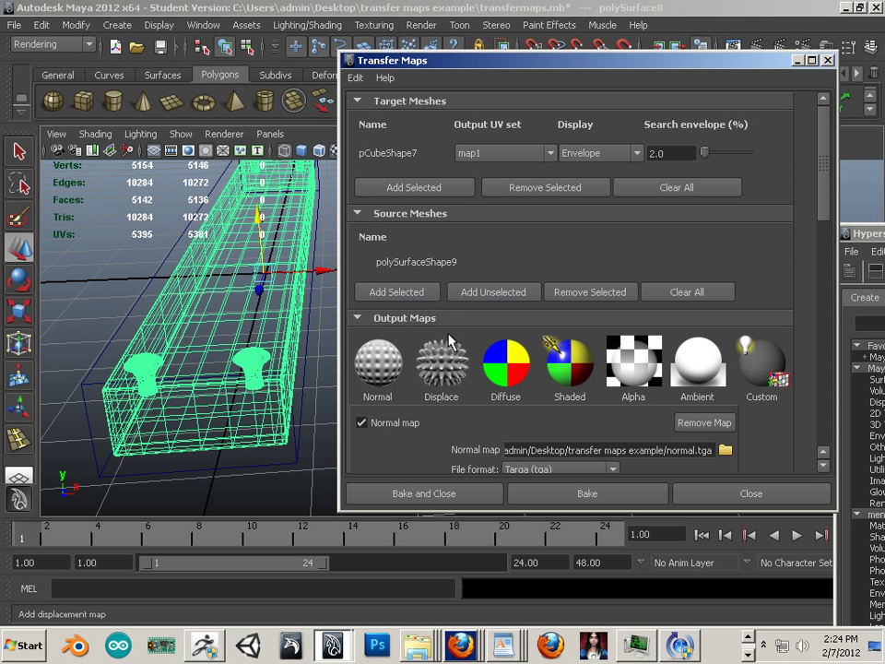
mouse_move(843, 230)
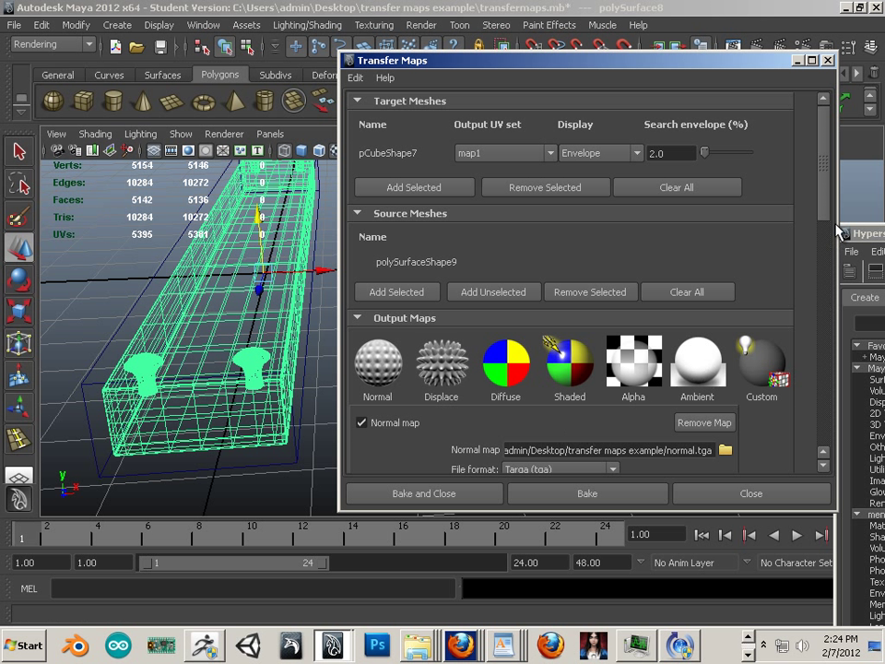
scroll("down", 3)
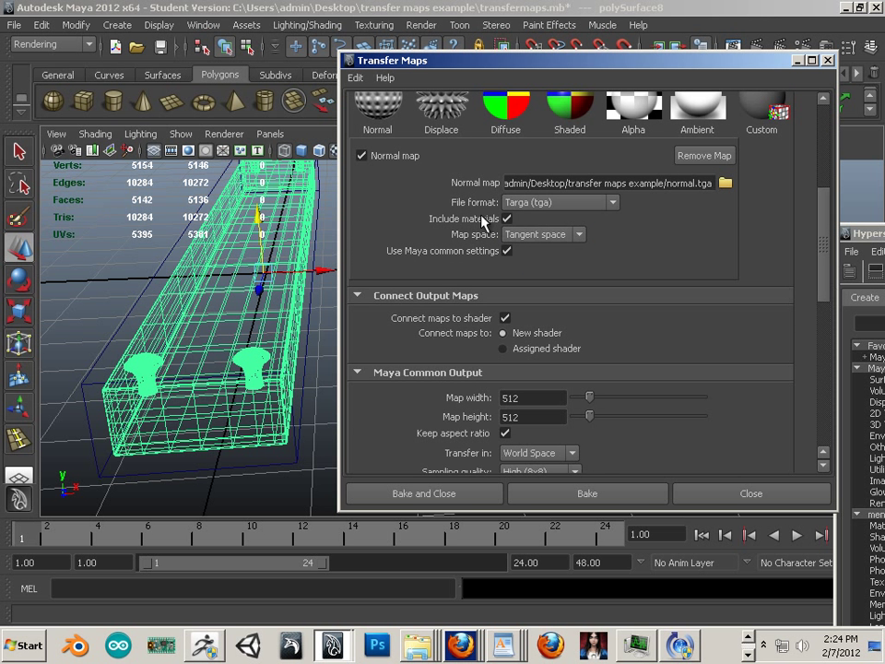
scroll("down", 3)
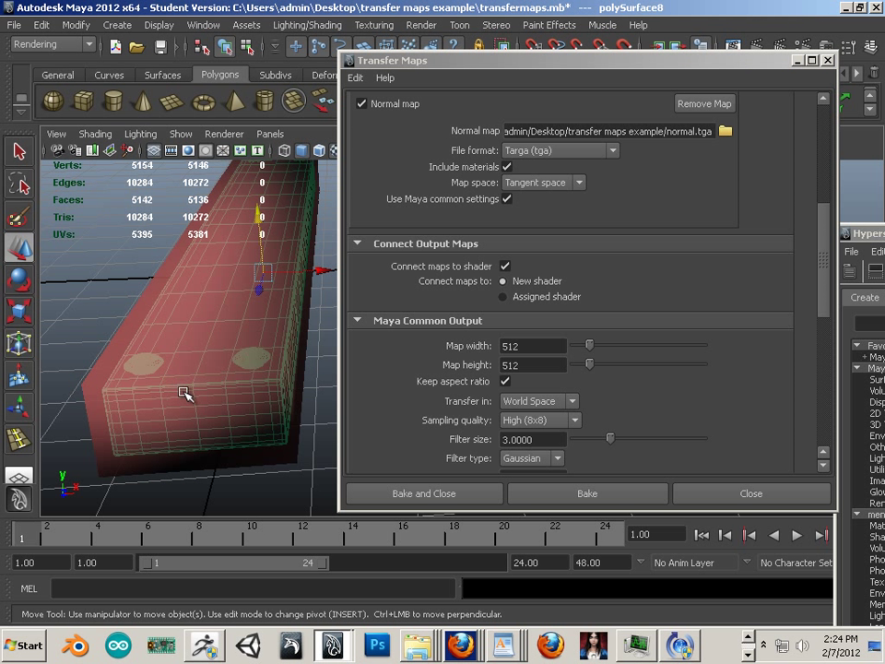
left_click(224, 134)
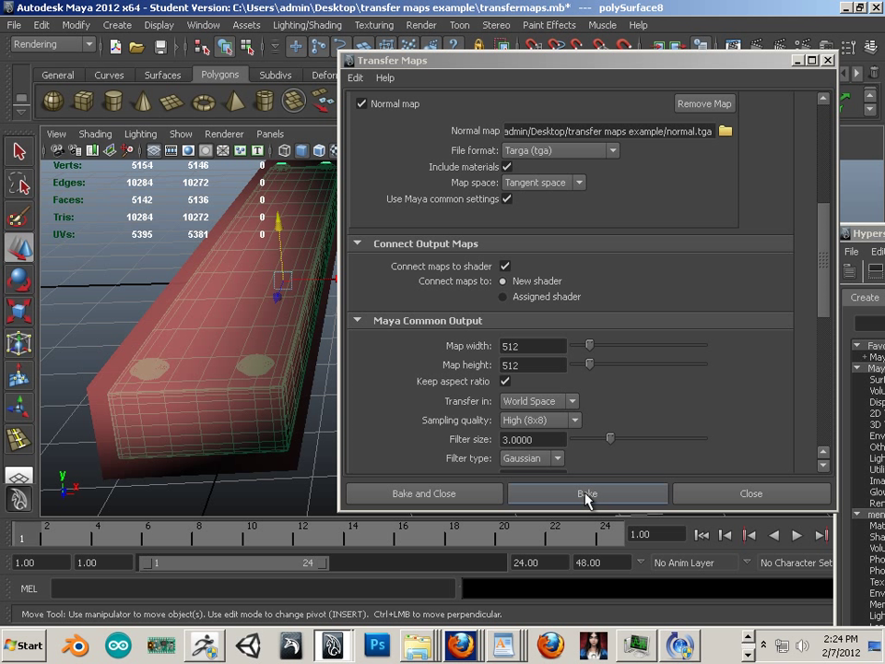
Bake the normal map onto pCube7 and set its Translate X to -3.25
left_click(587, 493)
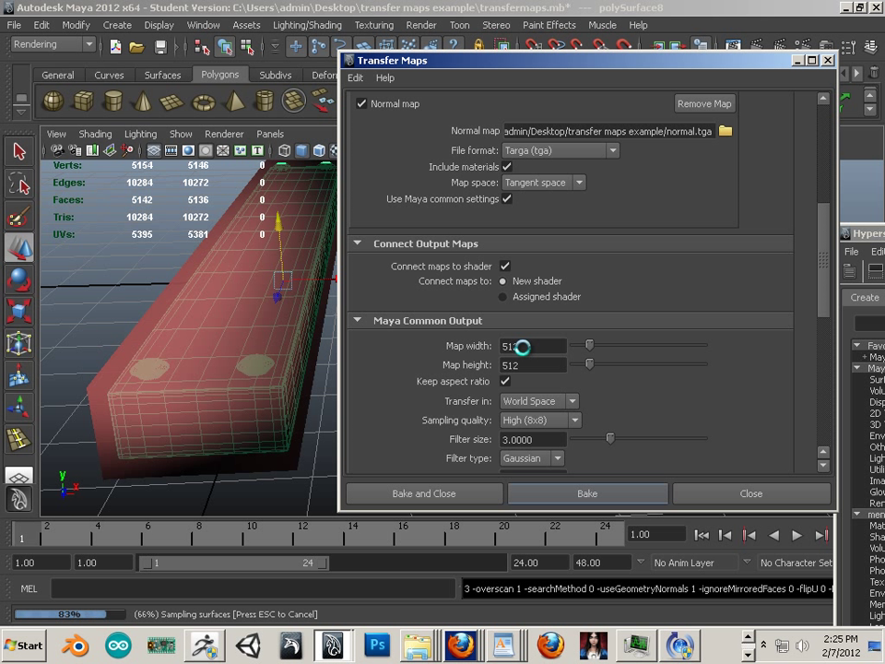
left_click(587, 493)
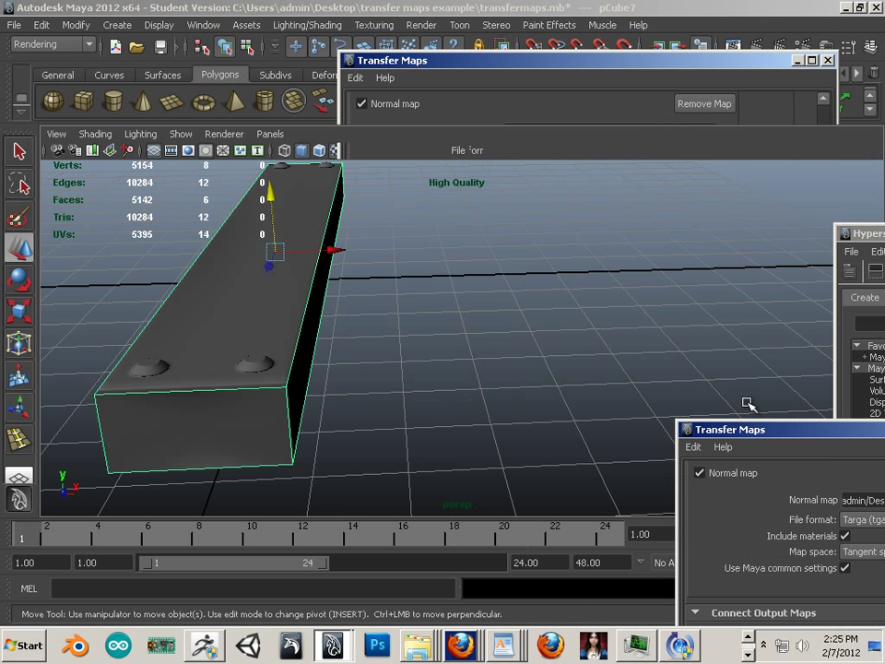
left_click(870, 48)
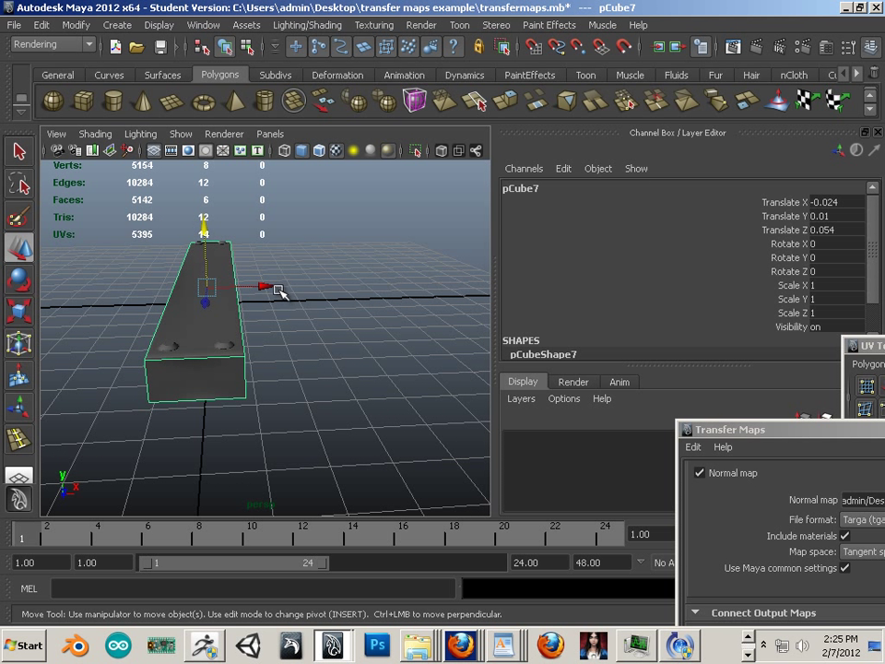
left_click_drag(263, 286, 249, 288)
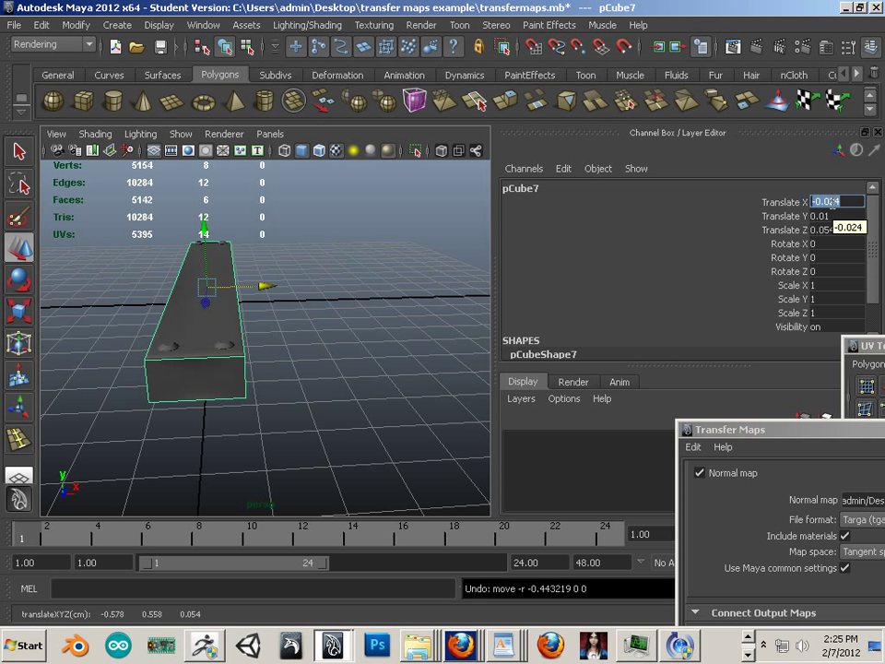
left_click_drag(206, 302, 242, 283)
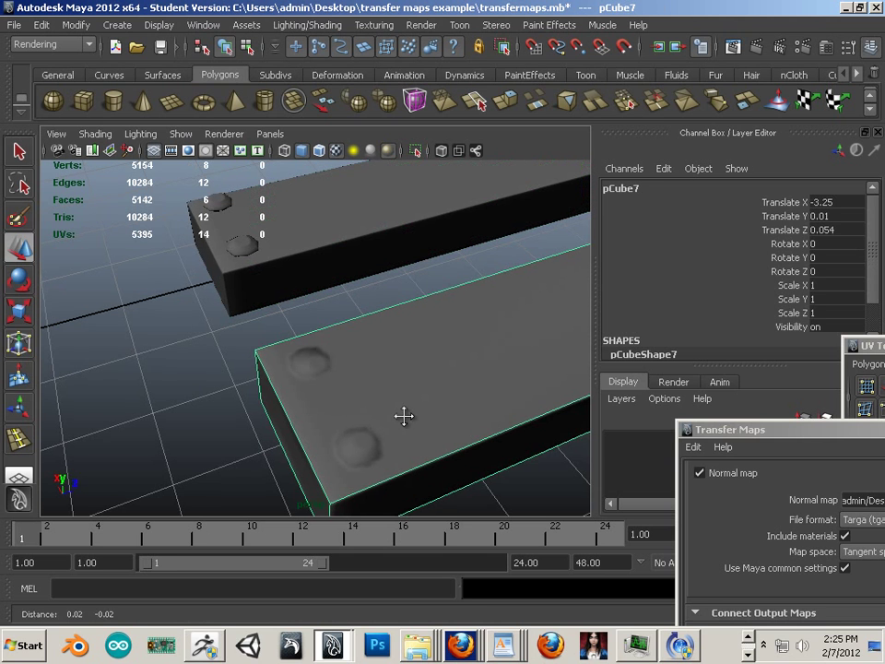
left_click_drag(404, 416, 369, 403)
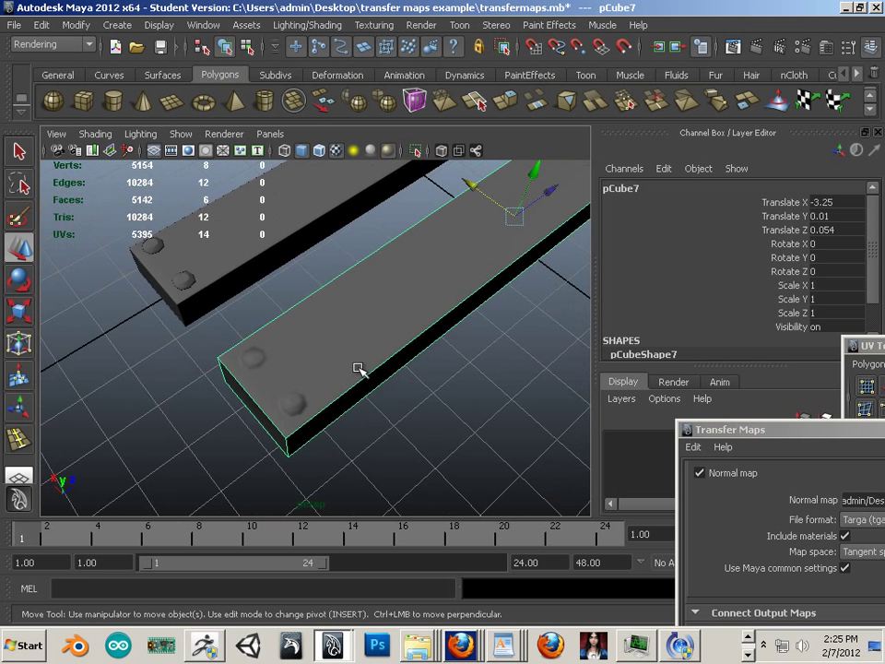
left_click_drag(359, 369, 286, 353)
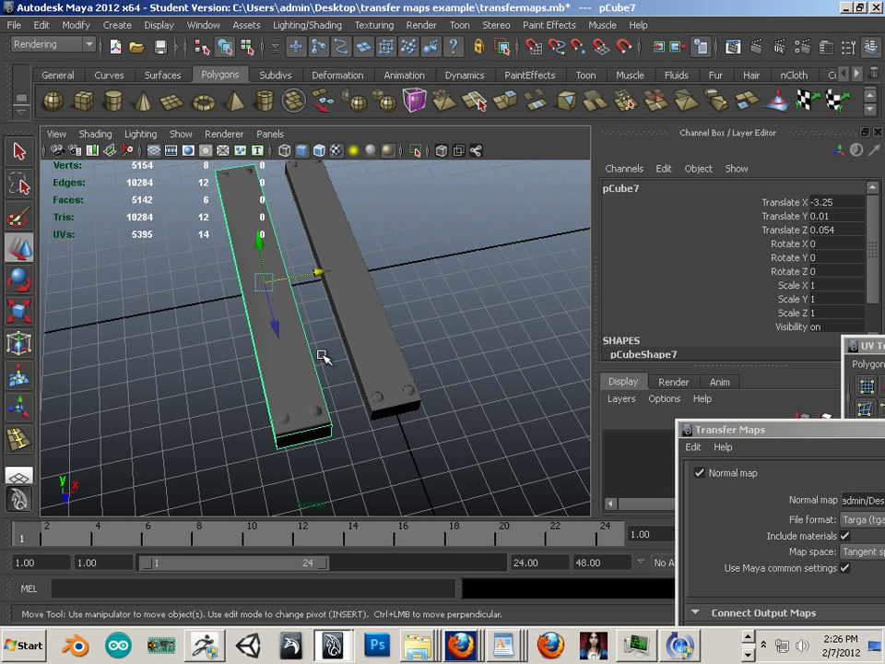
Select the high-poly board, then drag low-poly pCube7 sideways over it
left_click(418, 464)
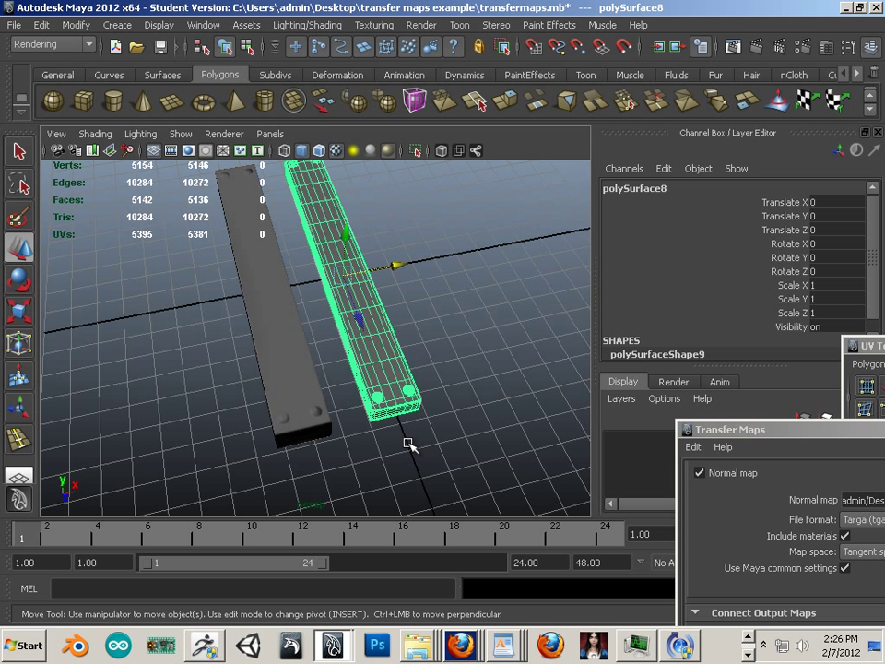
mouse_move(428, 430)
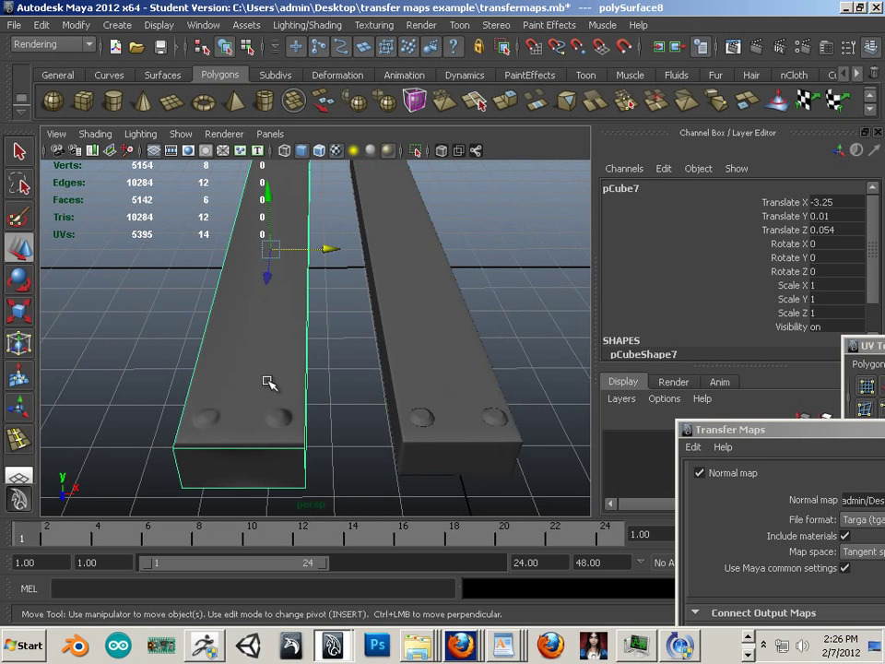
left_click(451, 322)
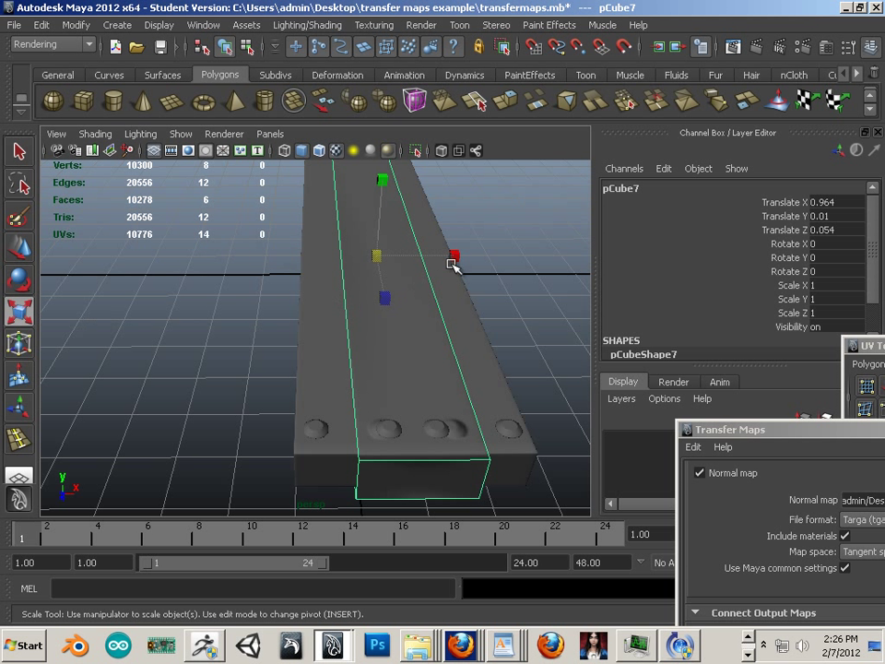
left_click_drag(452, 255, 539, 256)
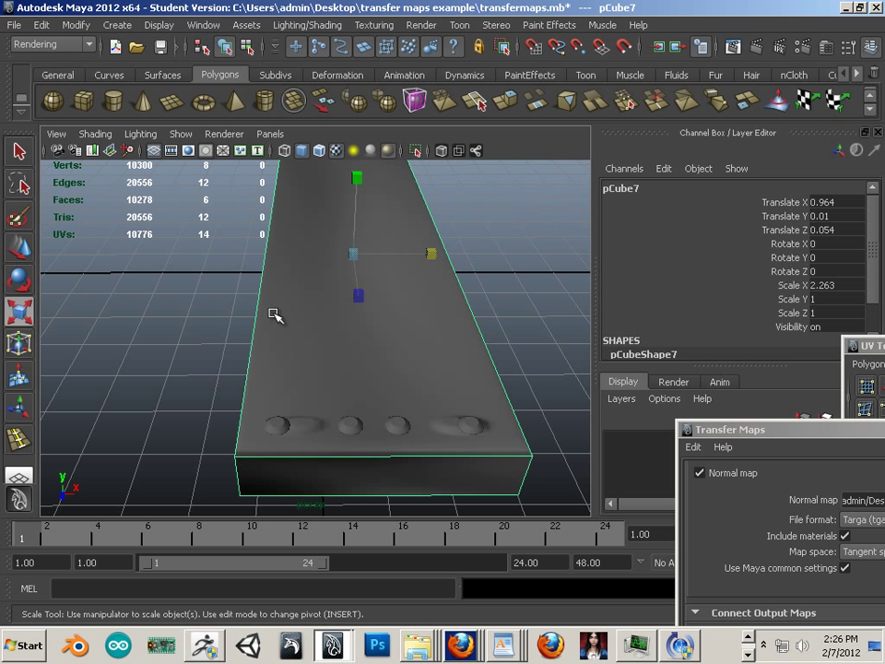
mouse_move(348, 426)
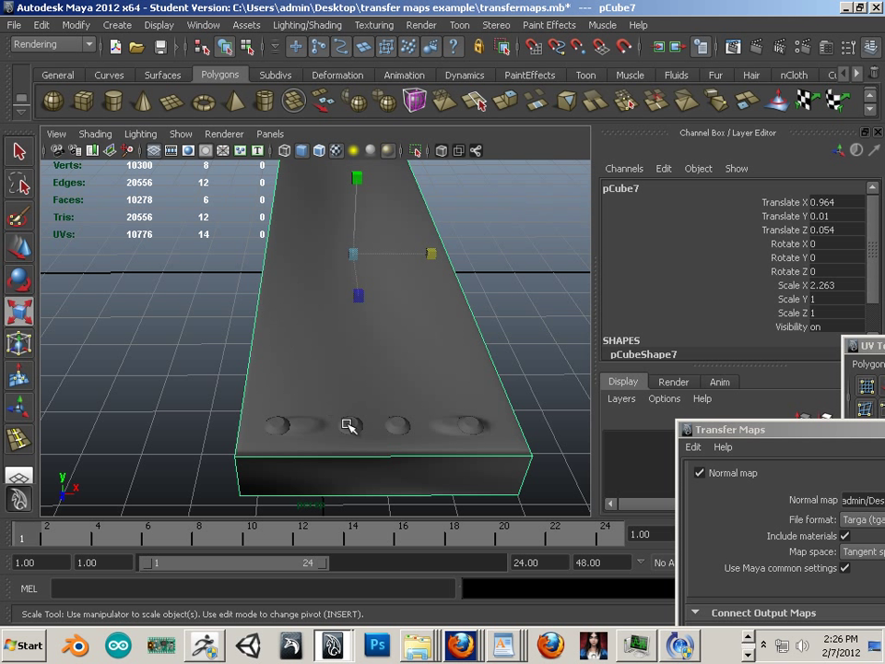
mouse_move(387, 423)
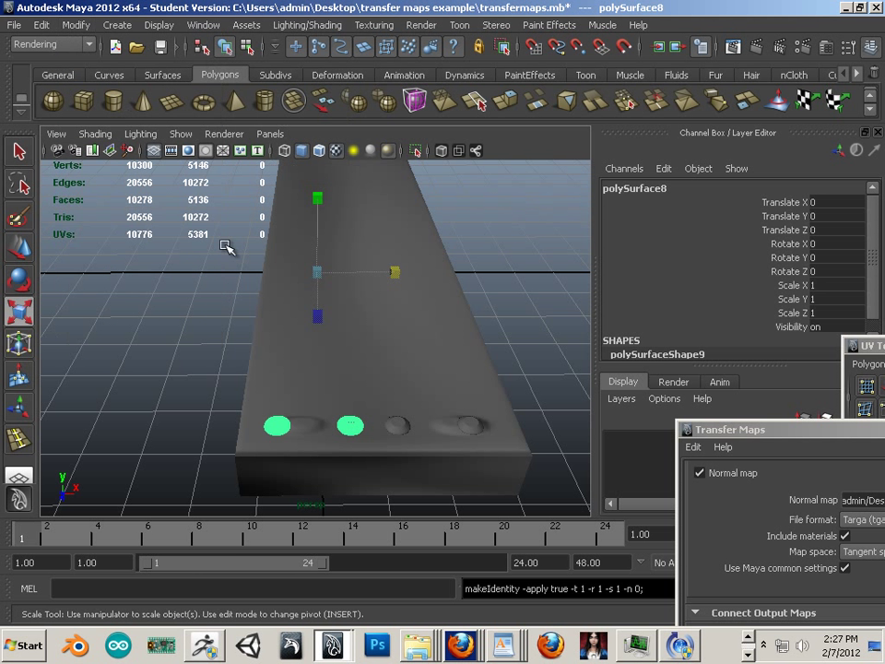
Combine the two selected high-poly boards into one mesh, polySurface10
left_click(75, 24)
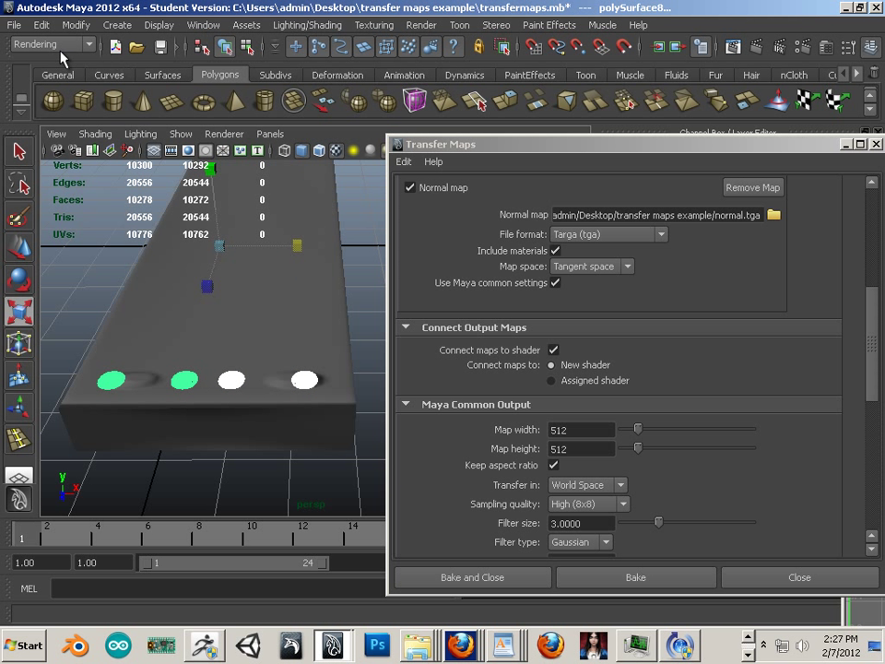
left_click(322, 25)
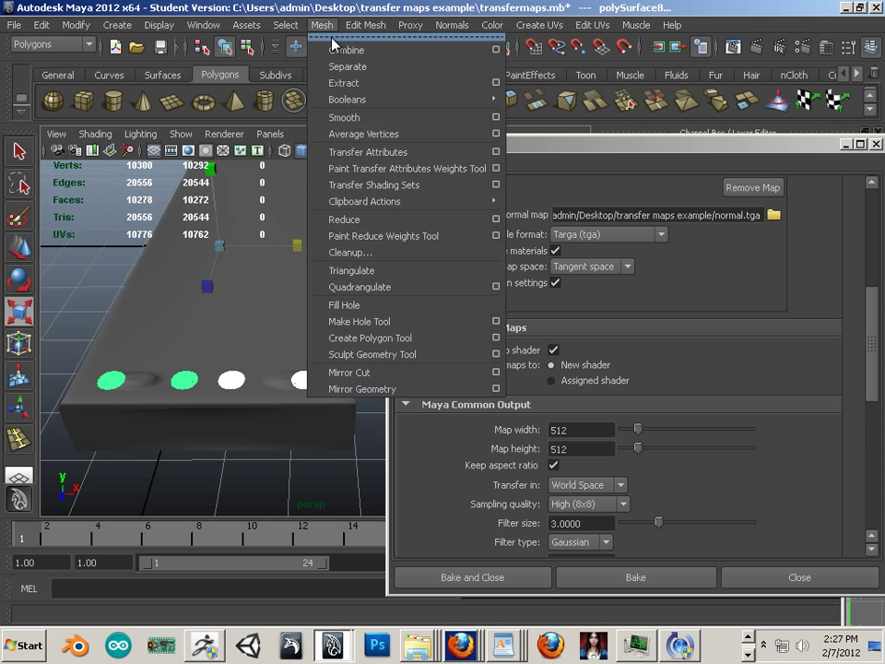
left_click(40, 25)
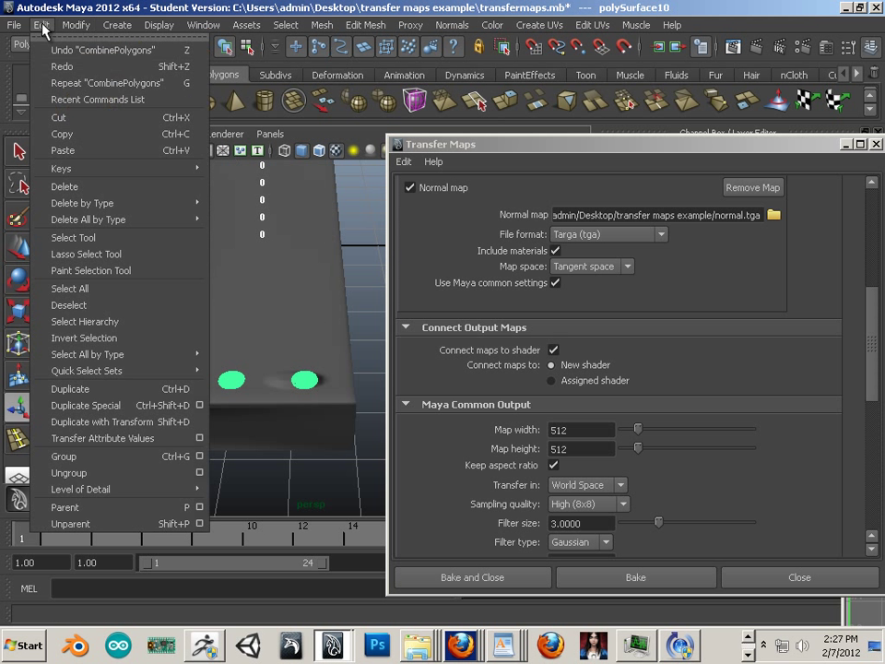
left_click(76, 25)
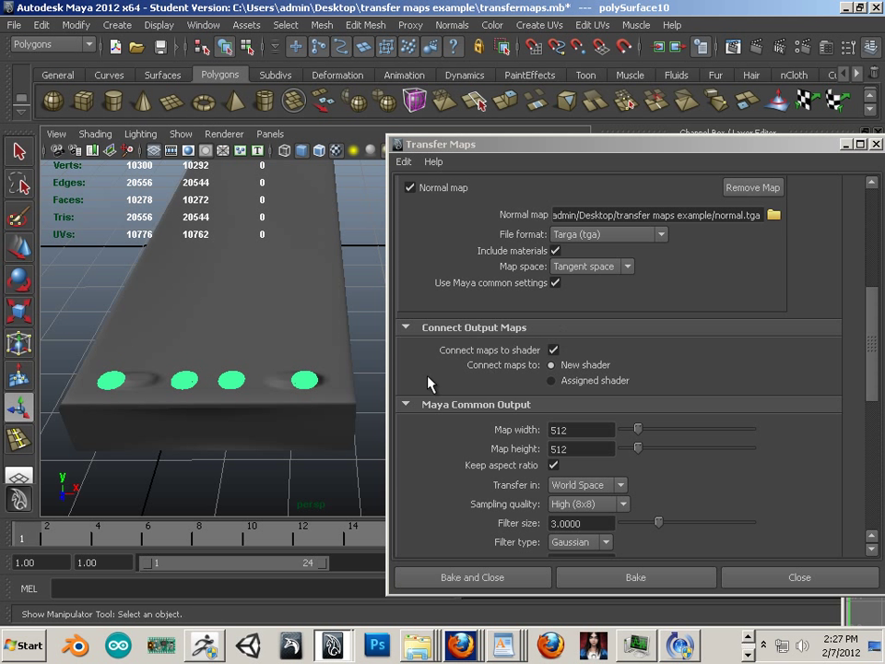
Make polySurface10 the only source mesh and select pCube7 as target
scroll("up", 3)
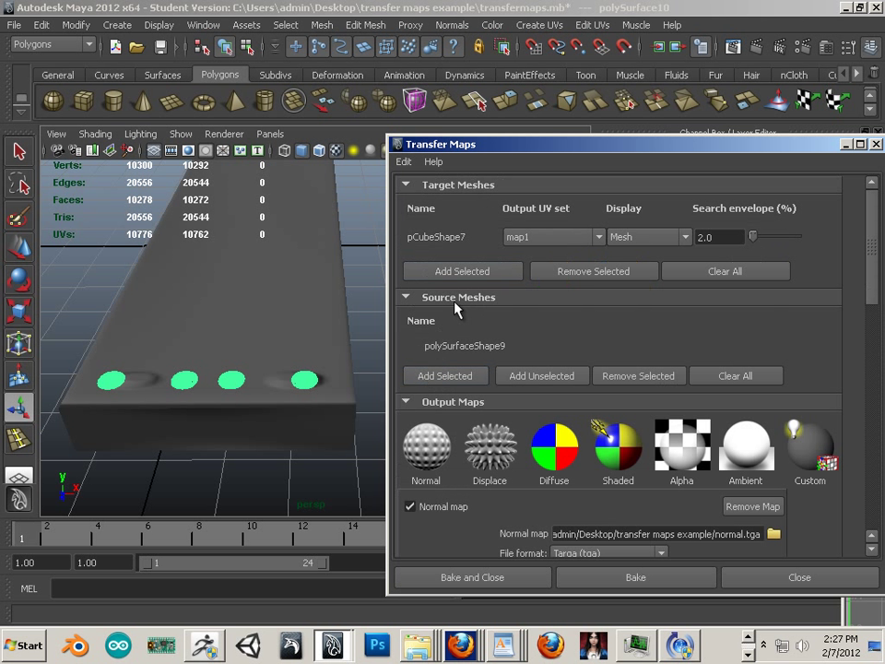
left_click(444, 375)
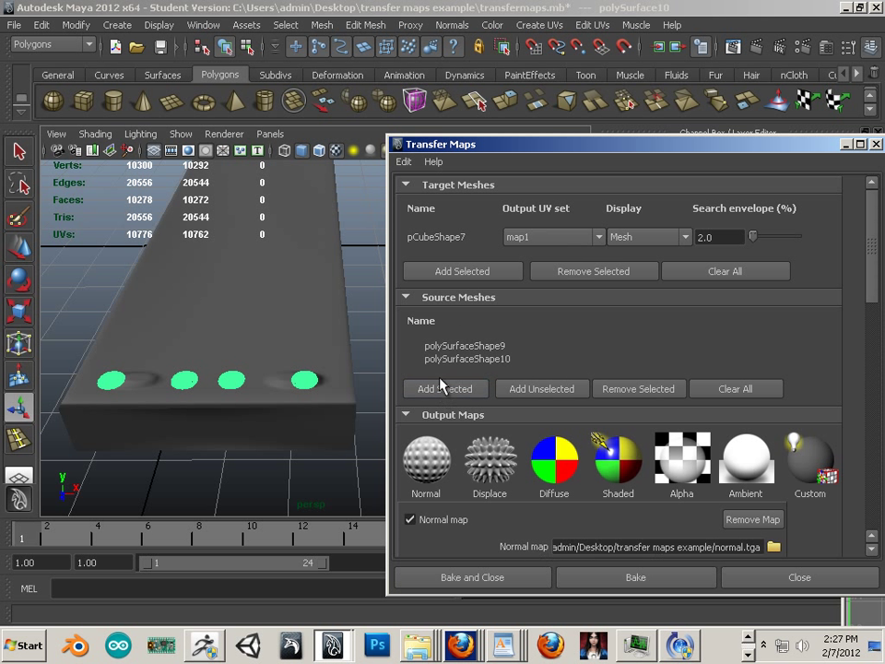
left_click(638, 388)
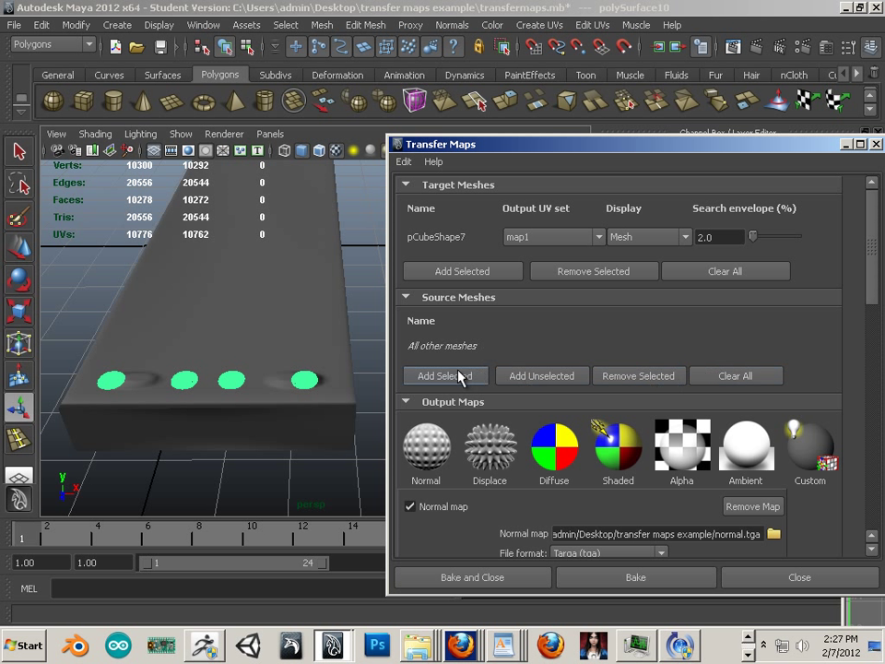
left_click(445, 375)
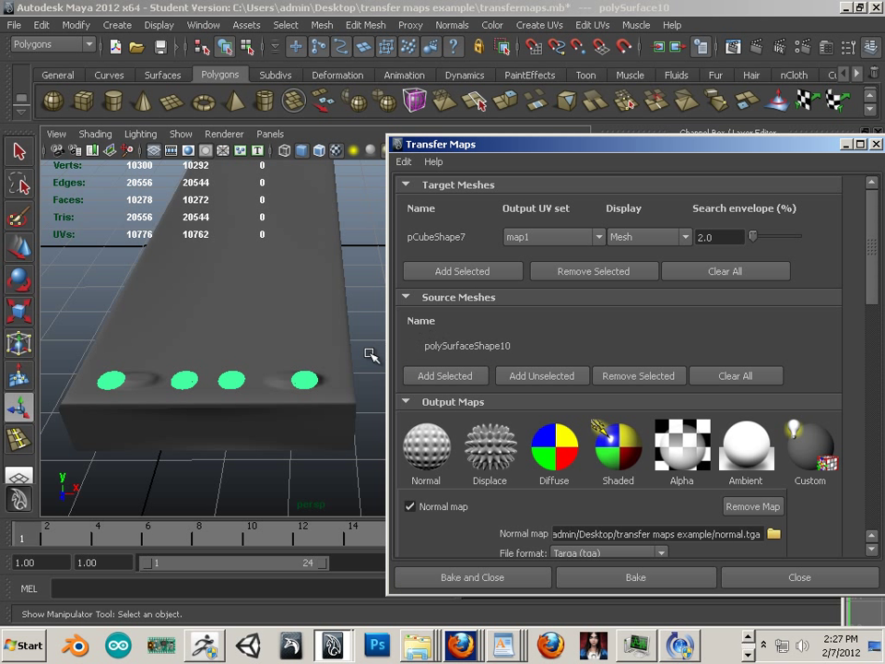
left_click(462, 271)
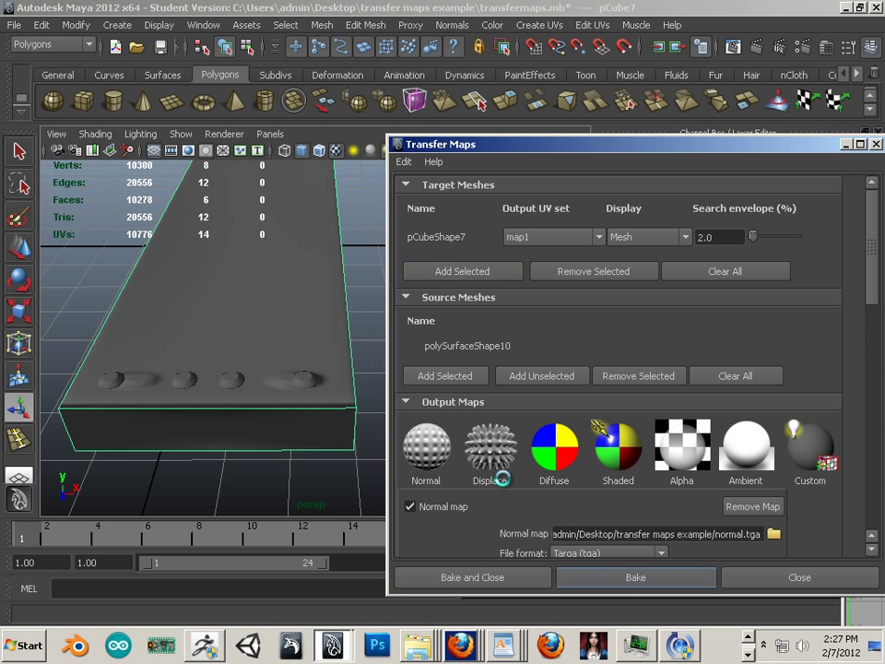
Rebake the normal map and move pCube7 aside to Translate X −5.072
left_click(635, 576)
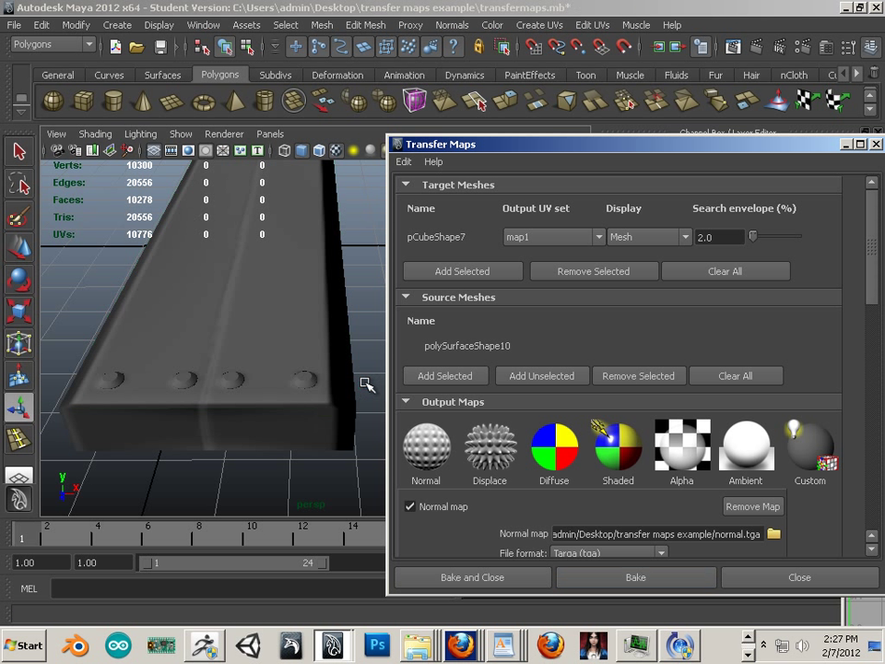
mouse_move(504, 152)
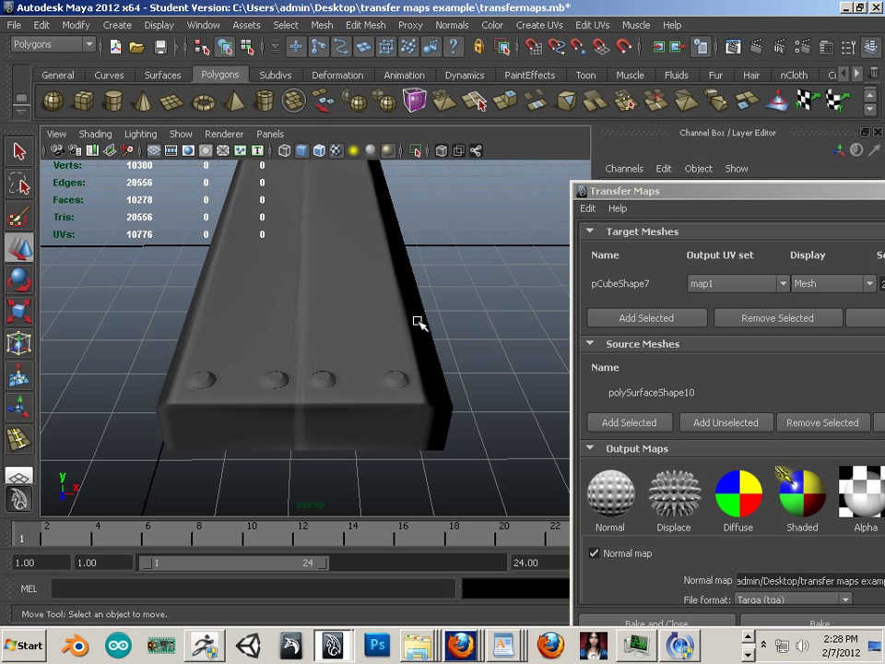
left_click_drag(419, 321, 355, 329)
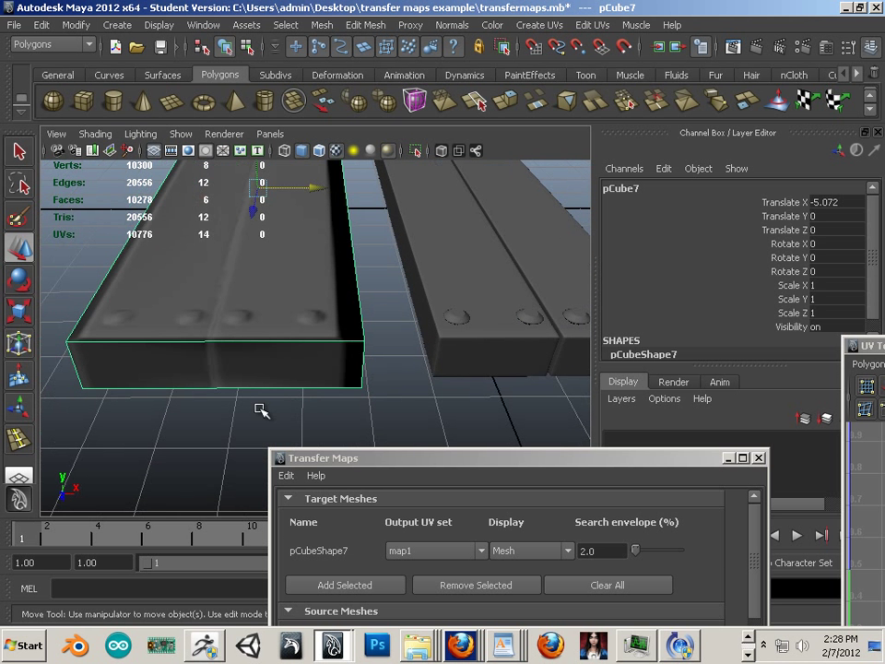
Flatten the new box and fit it into the gap between the boards, about 13.397 long and 0.56 tall
left_click_drag(263, 410, 293, 416)
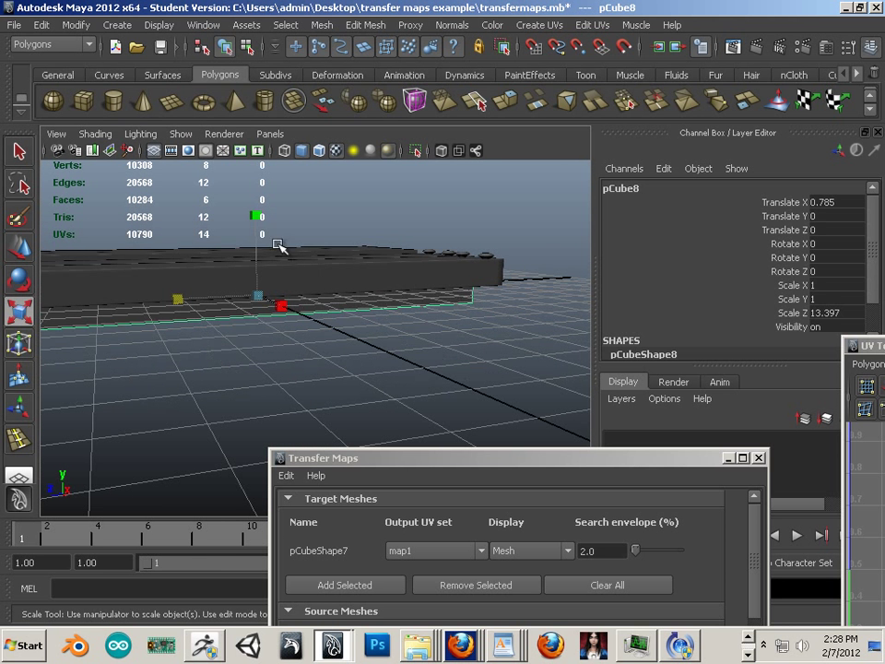
left_click_drag(281, 305, 258, 274)
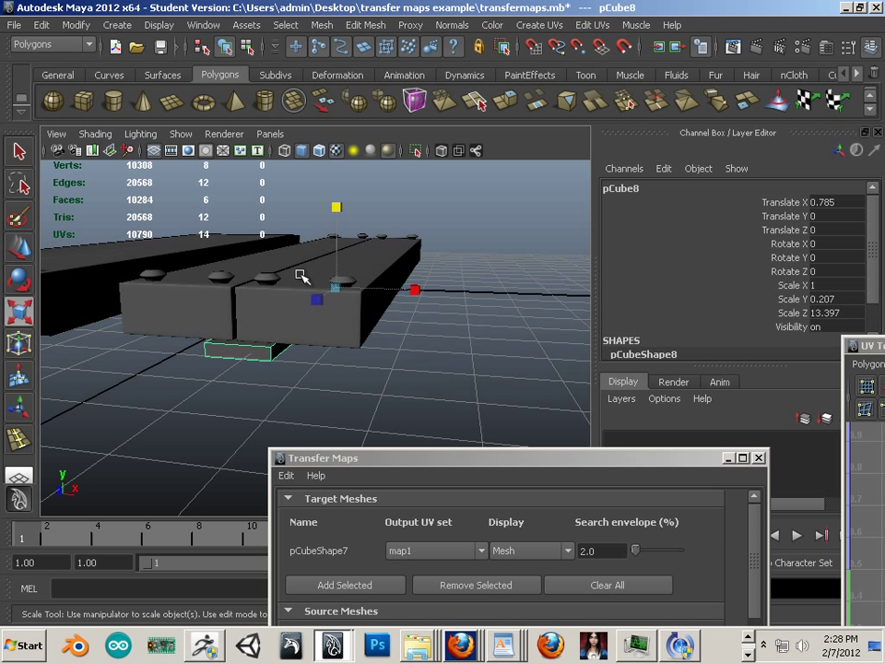
left_click_drag(335, 207, 335, 223)
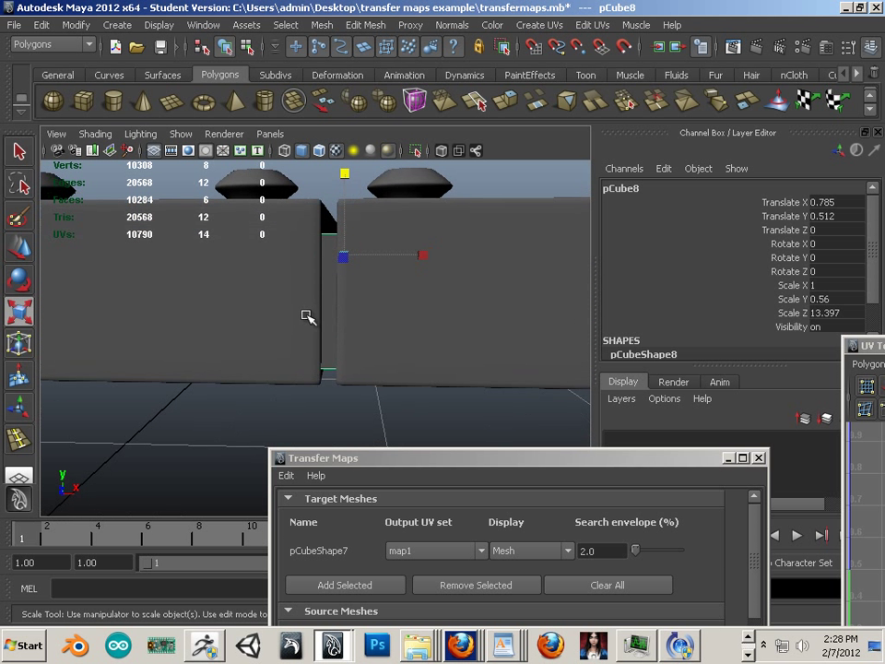
left_click_drag(309, 316, 368, 364)
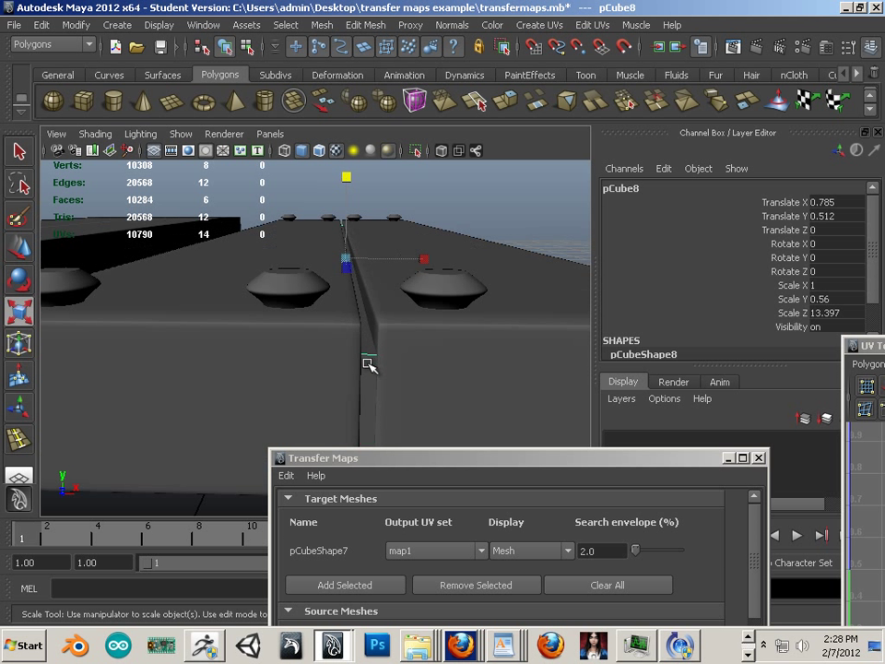
left_click_drag(368, 363, 256, 341)
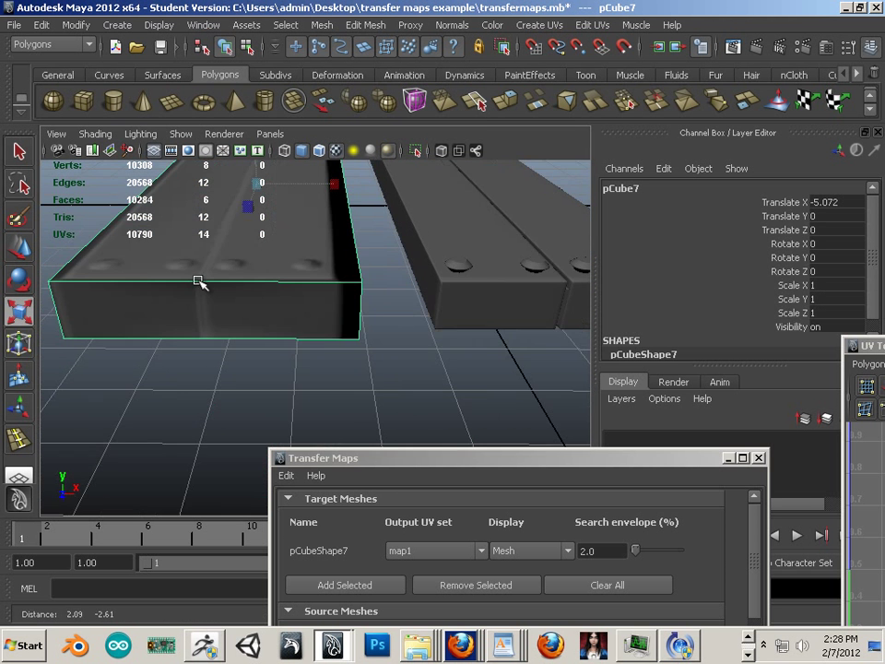
left_click_drag(202, 282, 375, 338)
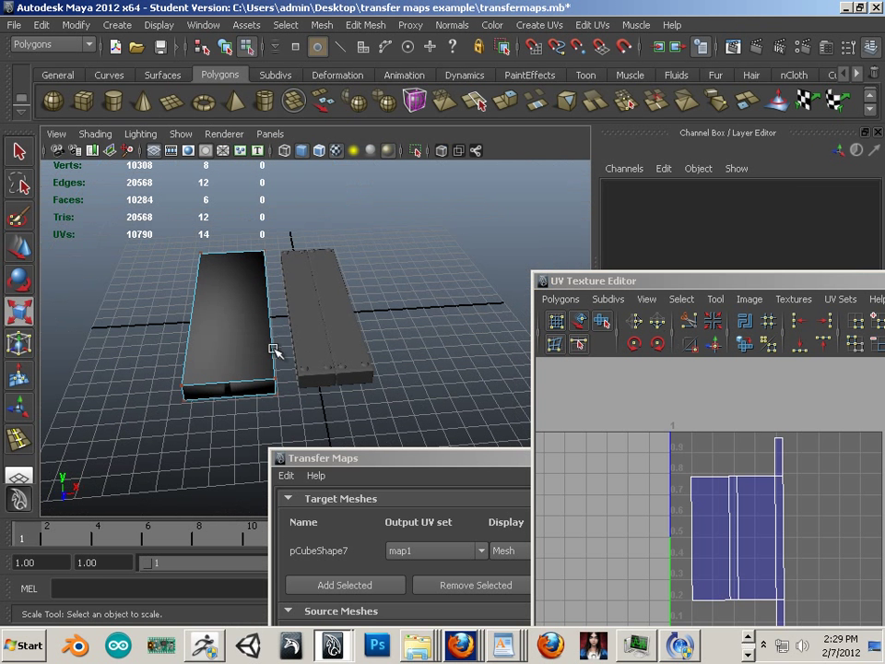
Soften pCube7's edge normals, undo the stray move, and realign it at Translate X −2.453
left_click(229, 332)
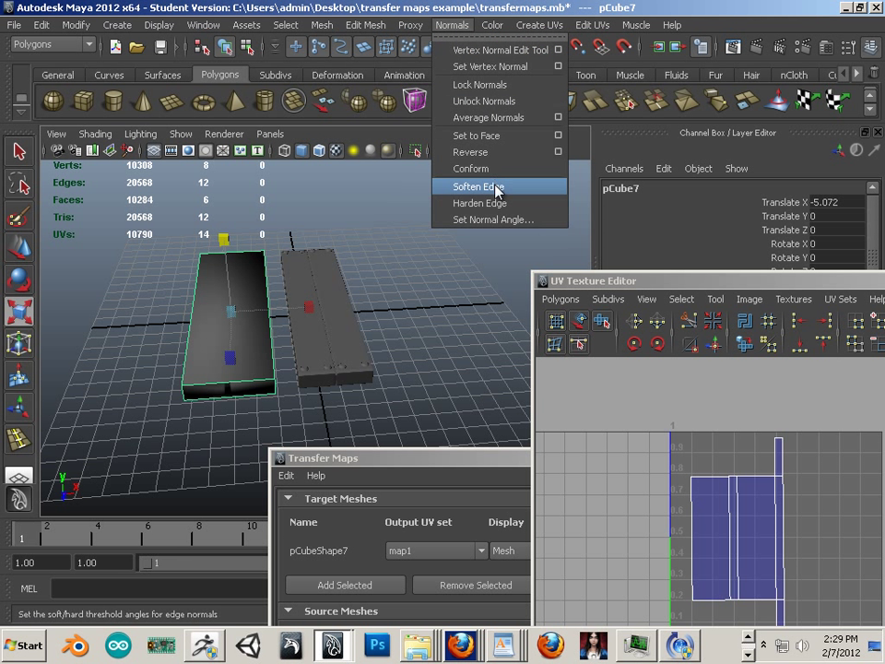
left_click(476, 186)
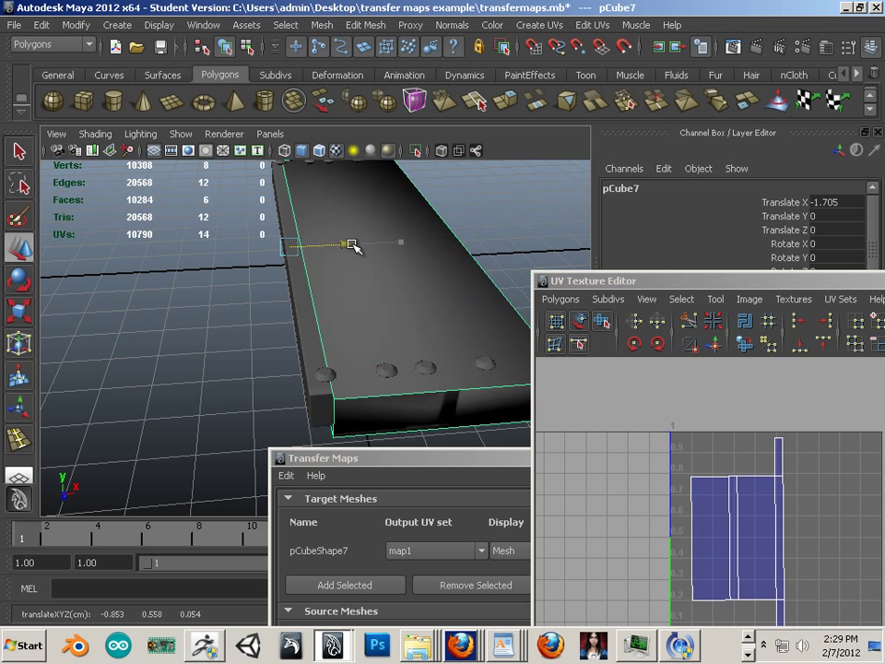
left_click(42, 25)
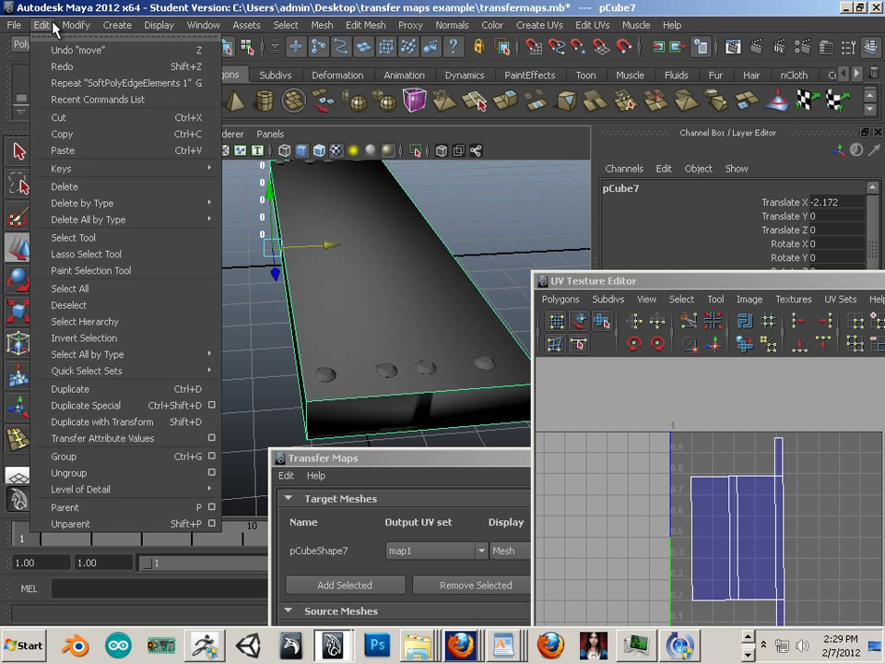
left_click(76, 25)
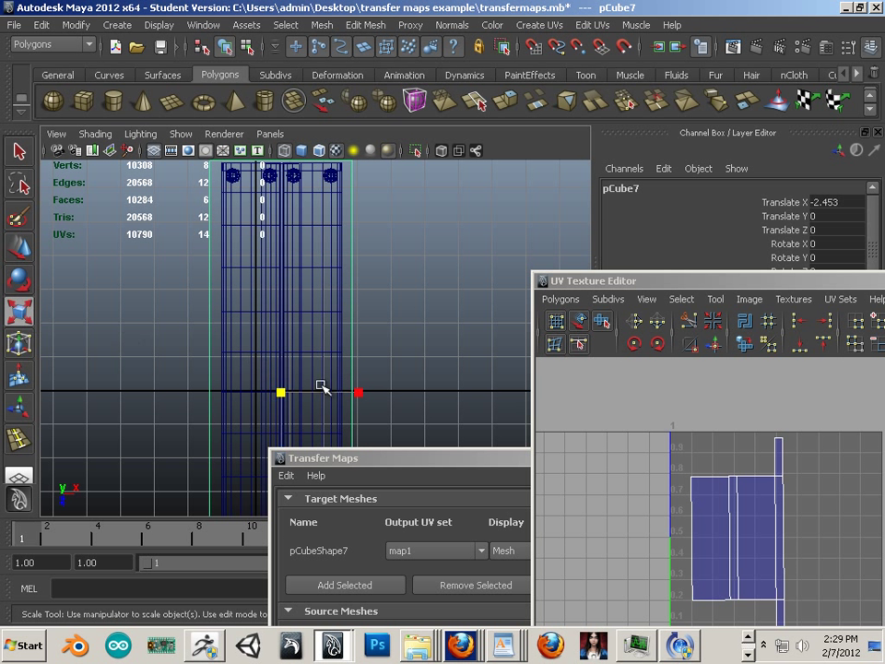
left_click_drag(359, 392, 348, 393)
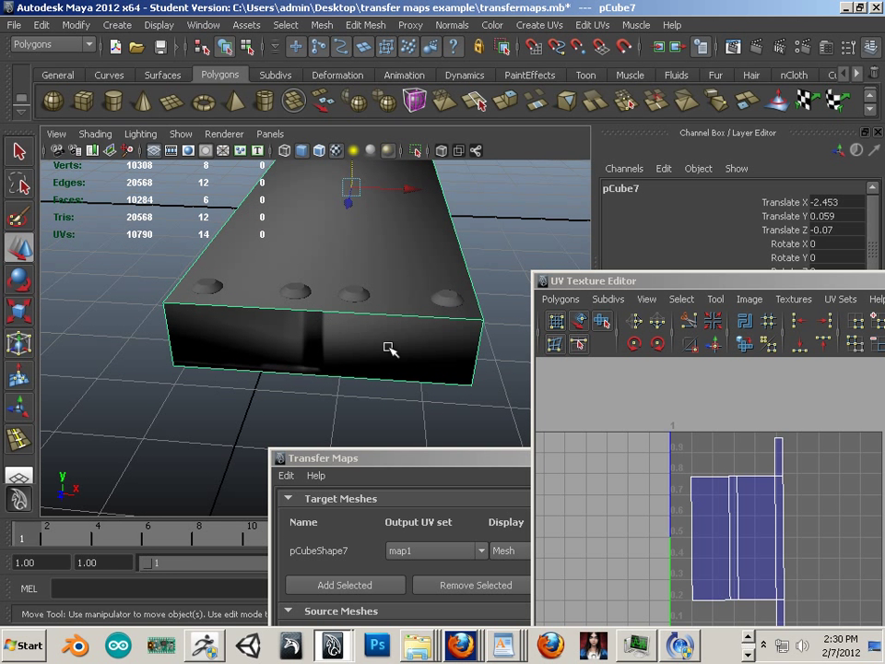
mouse_move(41, 25)
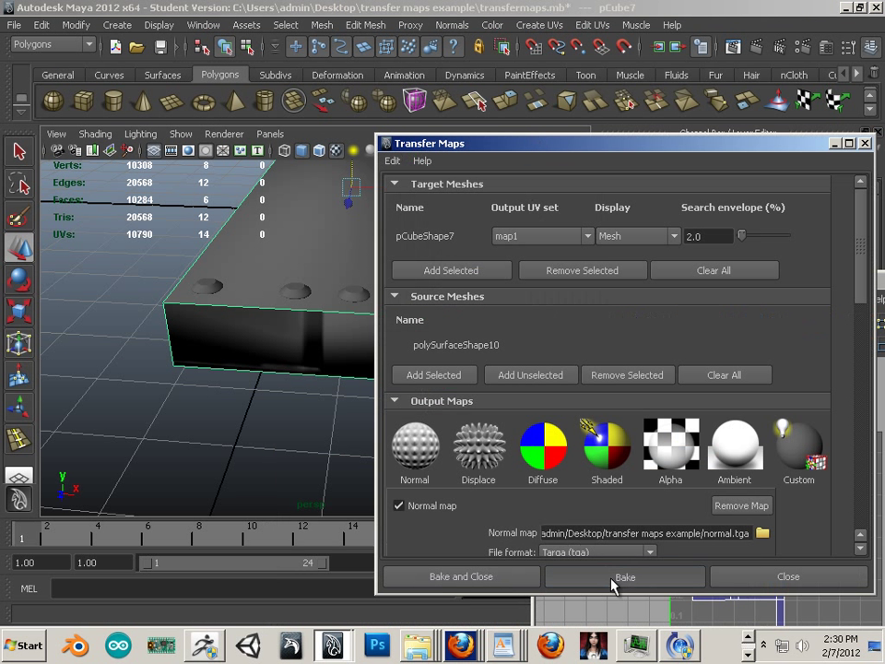
Rebake the normal map onto softened pCube7 and slide it aside to Translate X −5.256
left_click(624, 576)
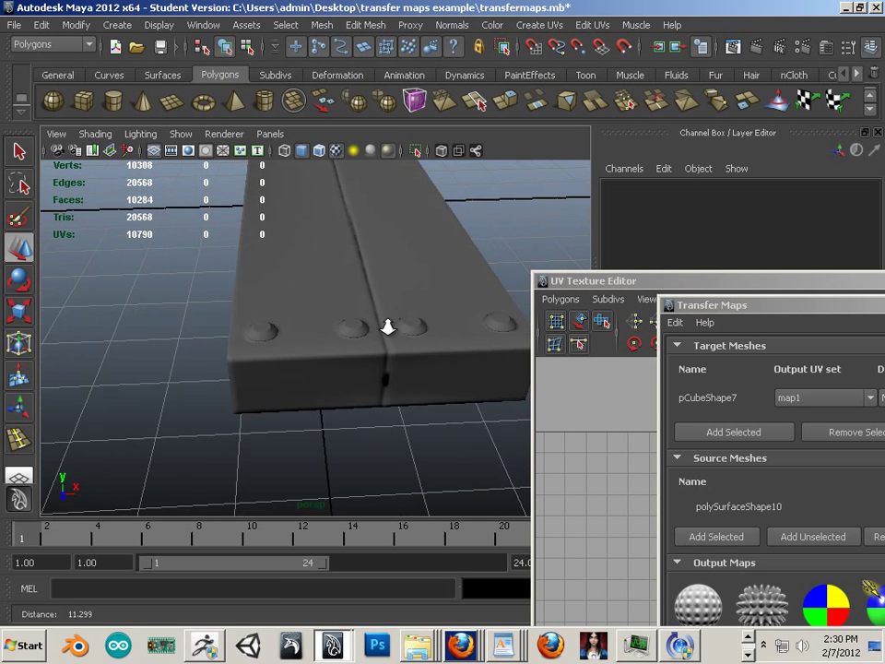
left_click_drag(387, 327, 288, 308)
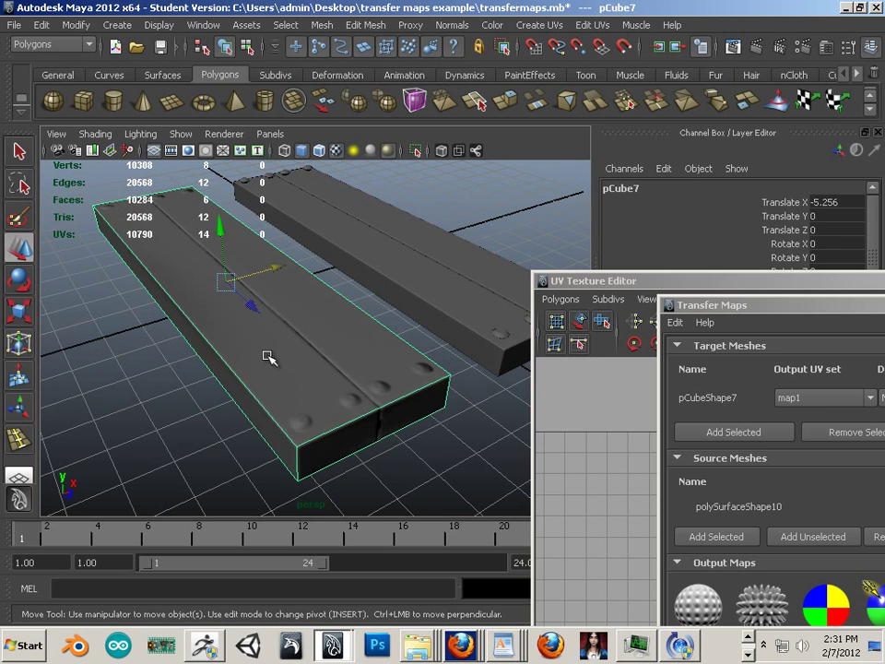
left_click_drag(270, 358, 267, 346)
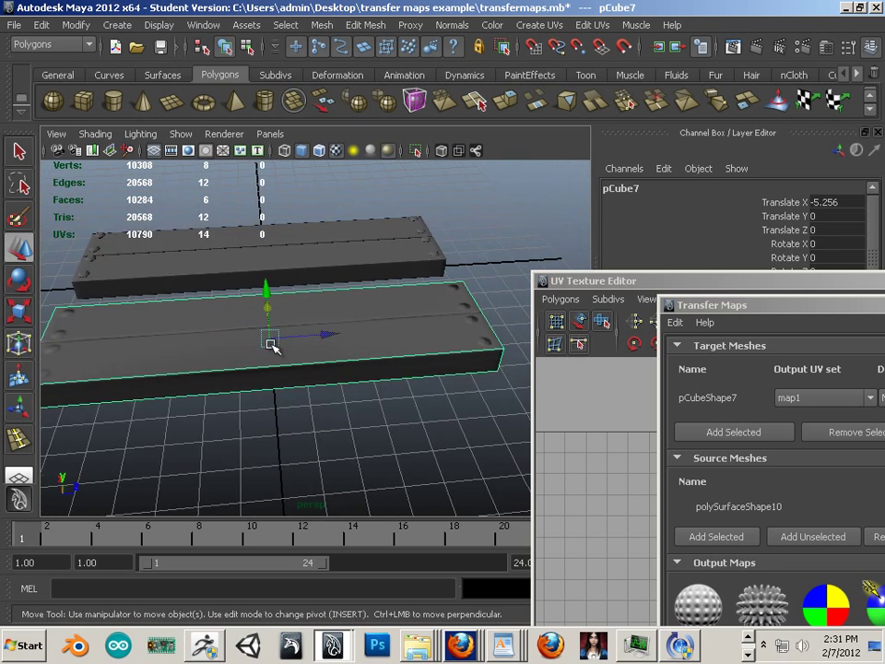